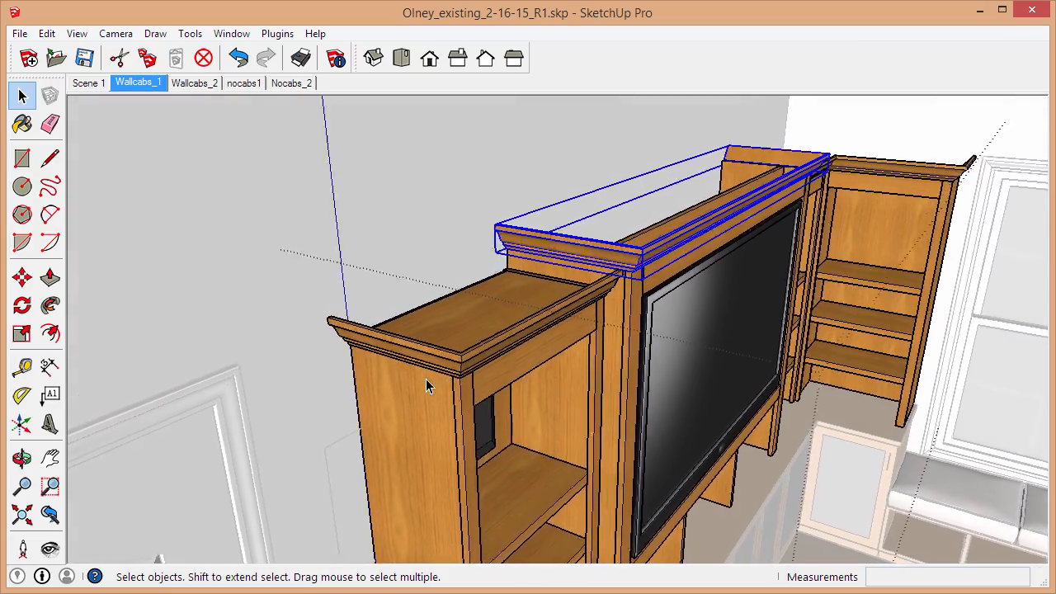
Draw a small square on the left cabinet top, push it into a cube, and group it.
{"action": "left_click", "coordinate": [50, 305]}
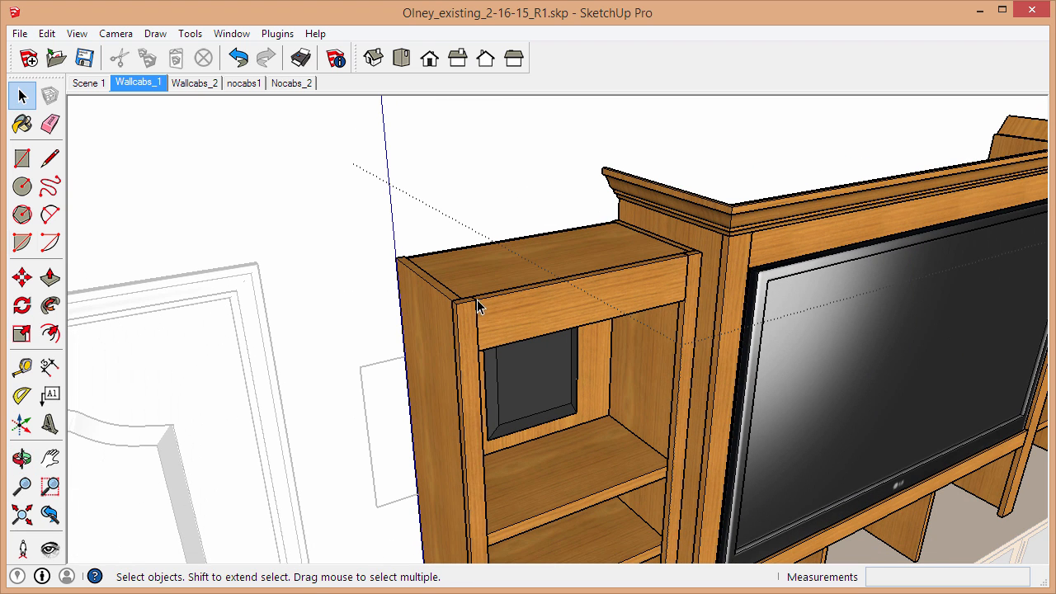
{"action": "left_click", "coordinate": [483, 305]}
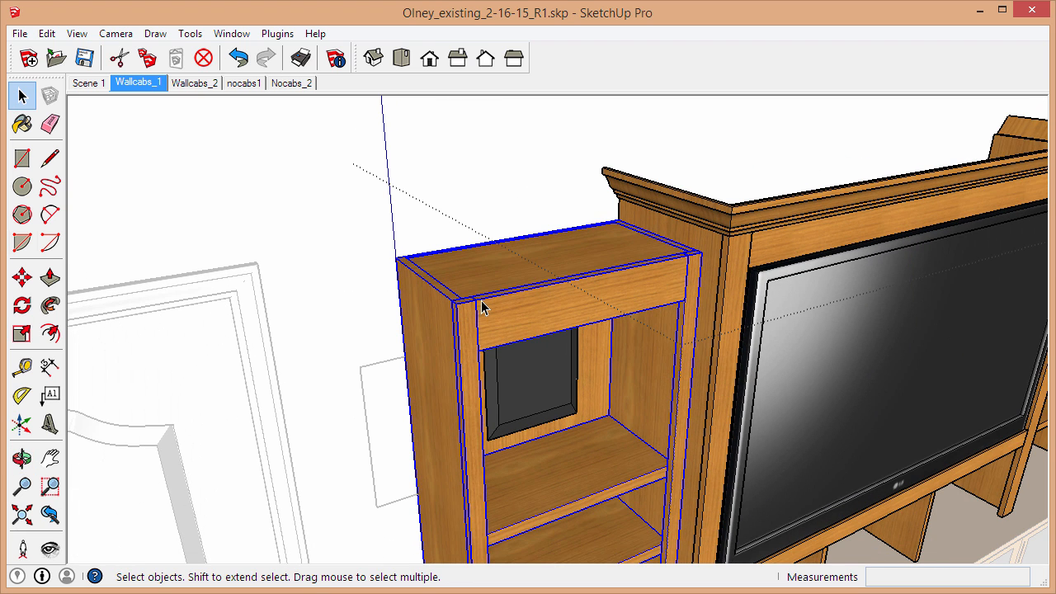
{"action": "mouse_move", "coordinate": [584, 264]}
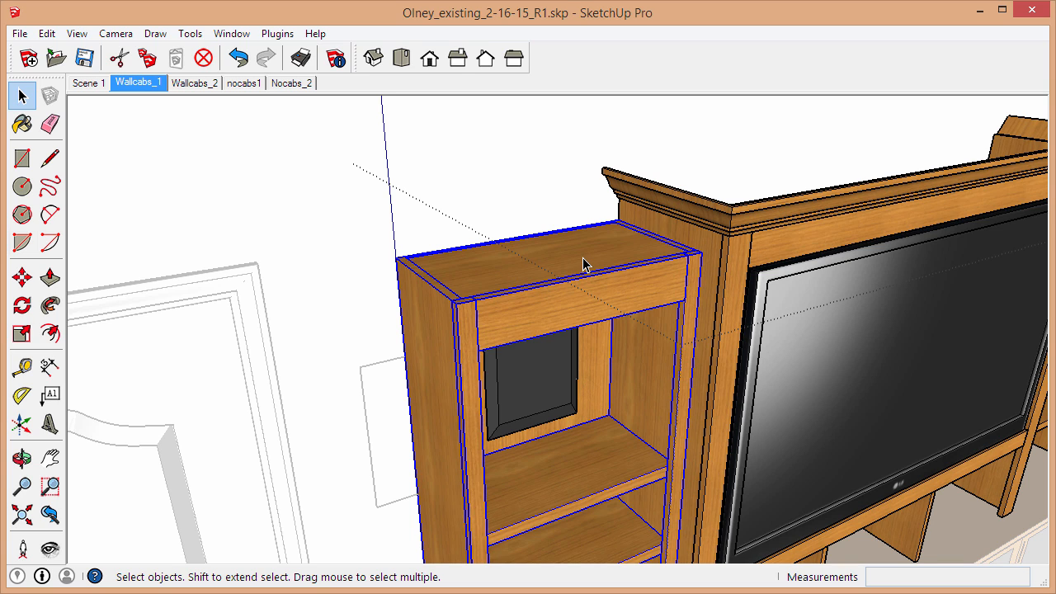
{"action": "left_click", "coordinate": [22, 159]}
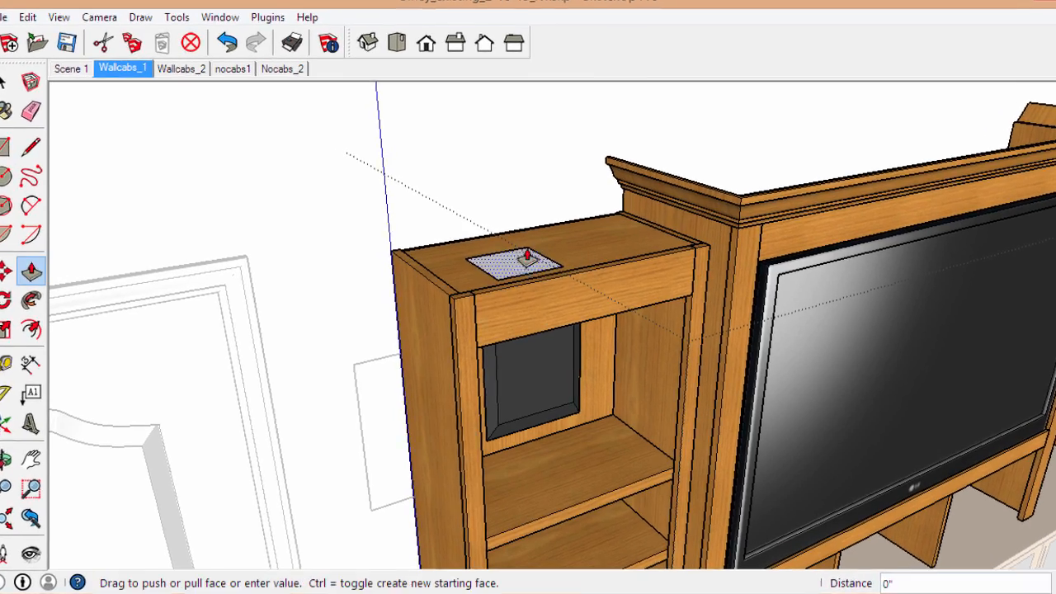
{"action": "left_click_drag", "start_coordinate": [511, 259], "coordinate": [532, 177]}
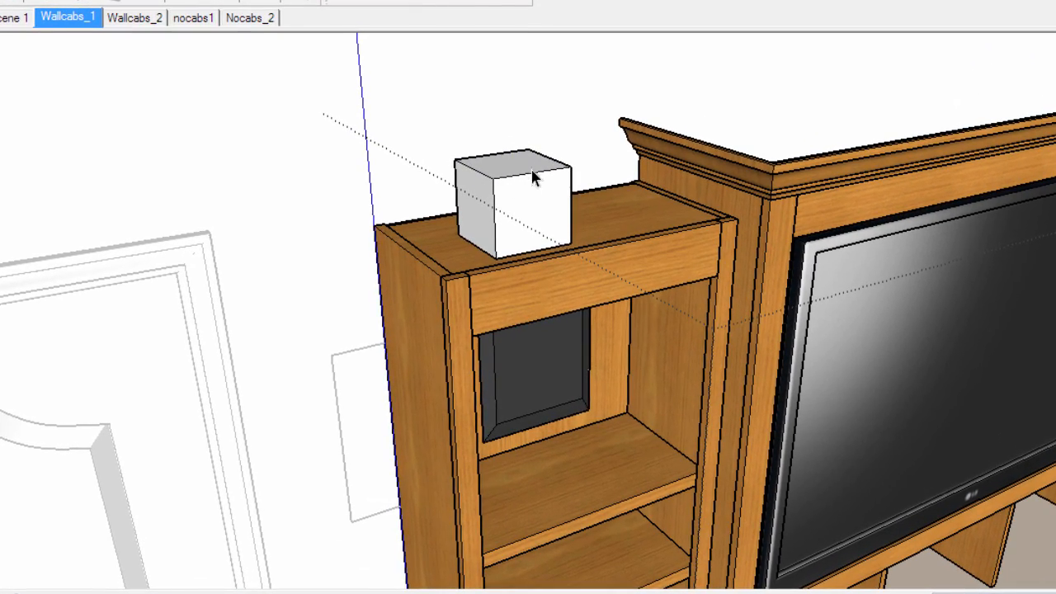
{"action": "left_click", "coordinate": [512, 190]}
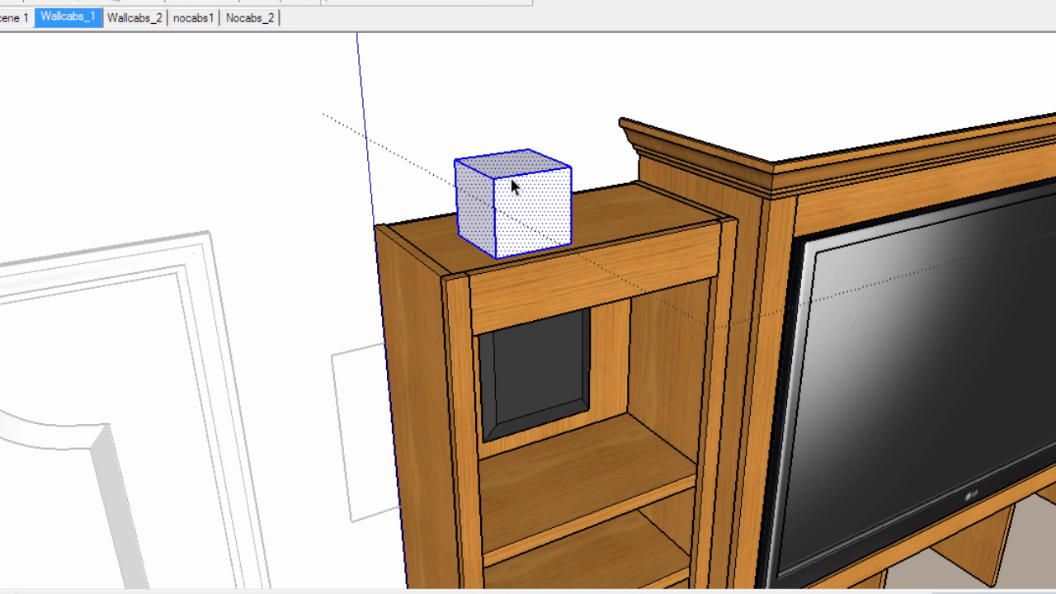
{"action": "right_click", "coordinate": [512, 186]}
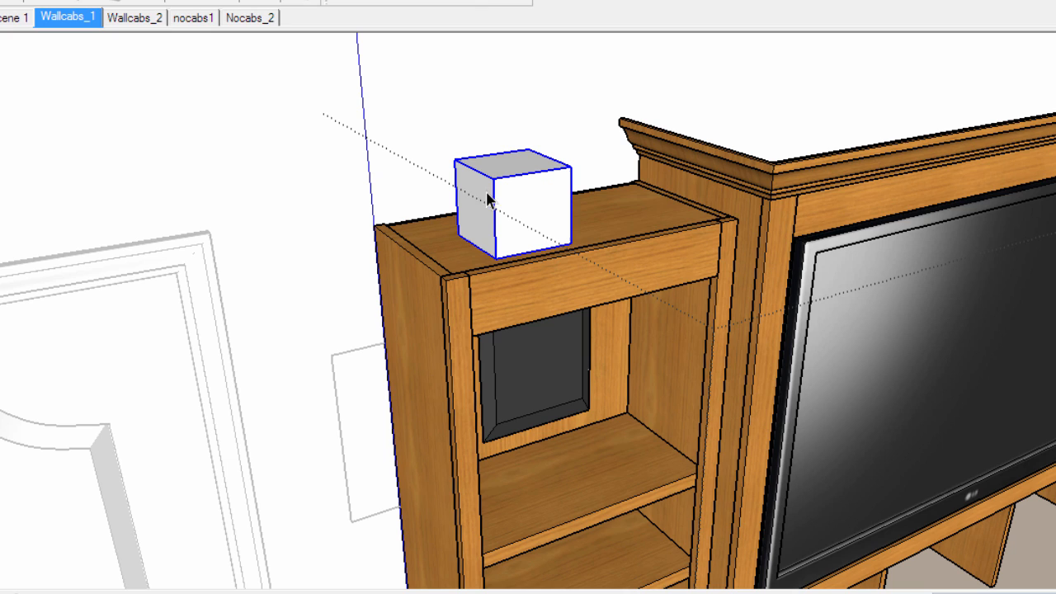
{"action": "mouse_move", "coordinate": [474, 182]}
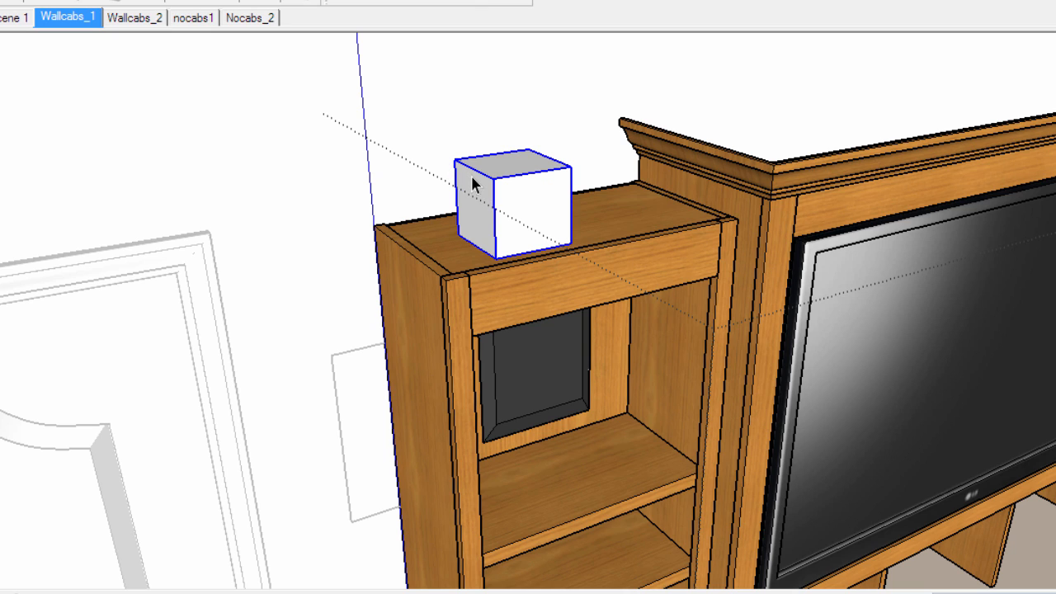
{"action": "mouse_move", "coordinate": [396, 239]}
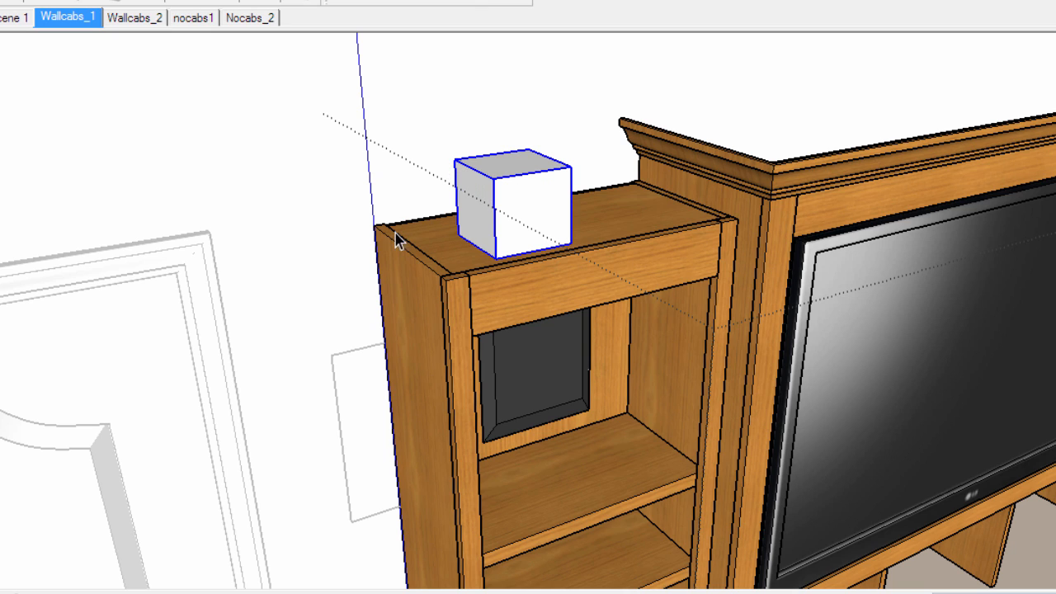
{"action": "mouse_move", "coordinate": [528, 216]}
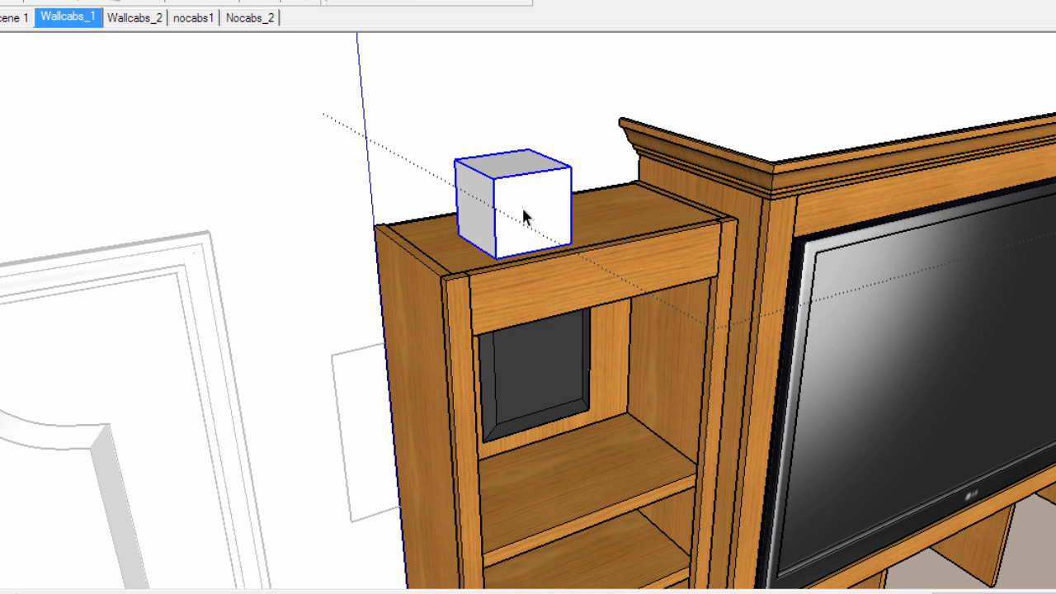
{"action": "mouse_move", "coordinate": [524, 216]}
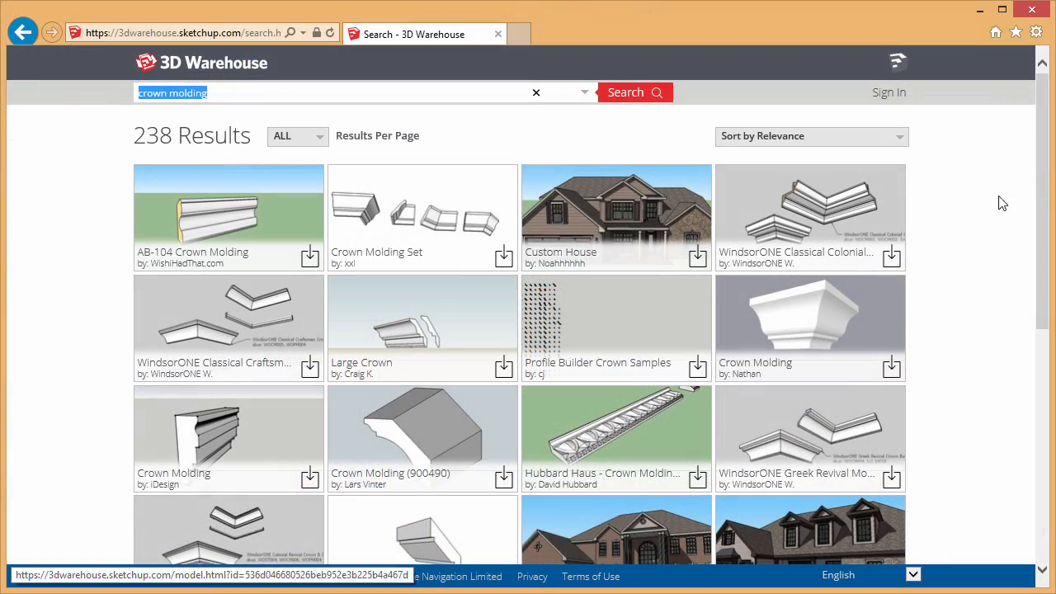
Scroll through the 3D Warehouse results for crown molding.
{"action": "scroll", "scroll_direction": "down", "scroll_amount": 3}
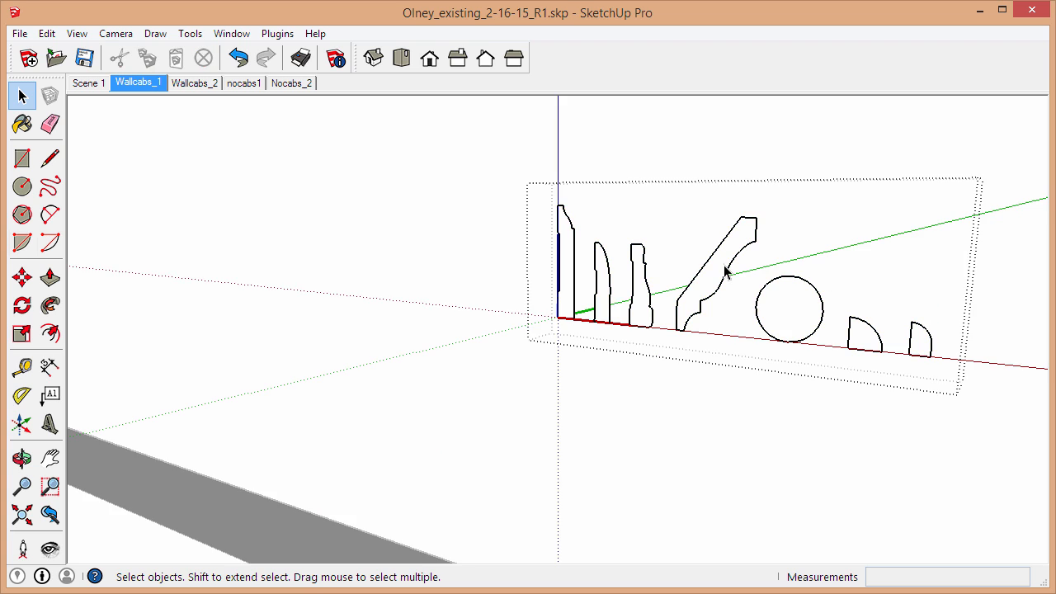
Select the crown molding profile shape and orbit back to the left cabinet top.
{"action": "left_click", "coordinate": [726, 272]}
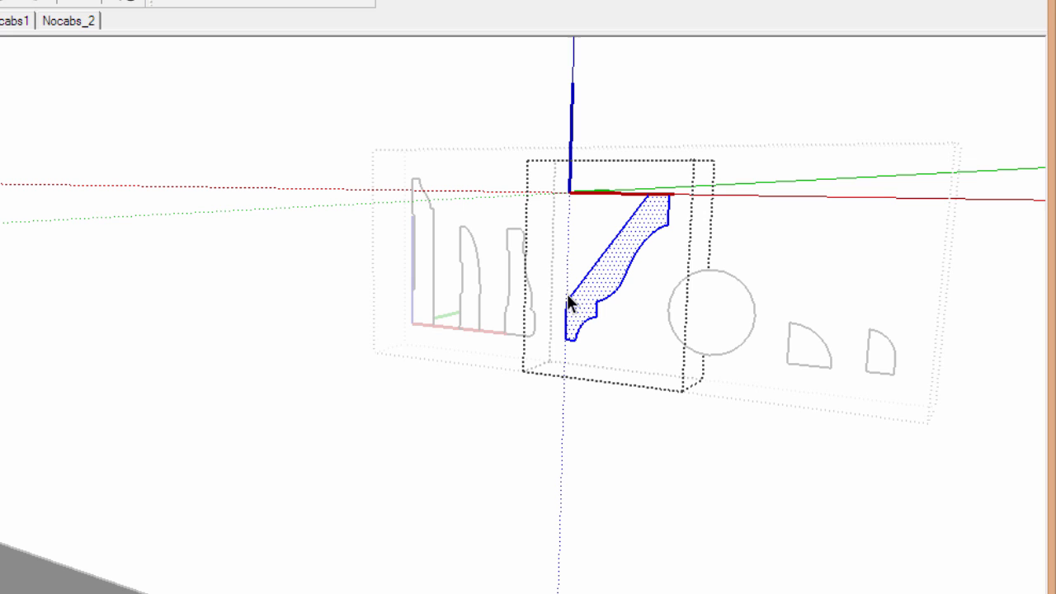
{"action": "mouse_move", "coordinate": [446, 330]}
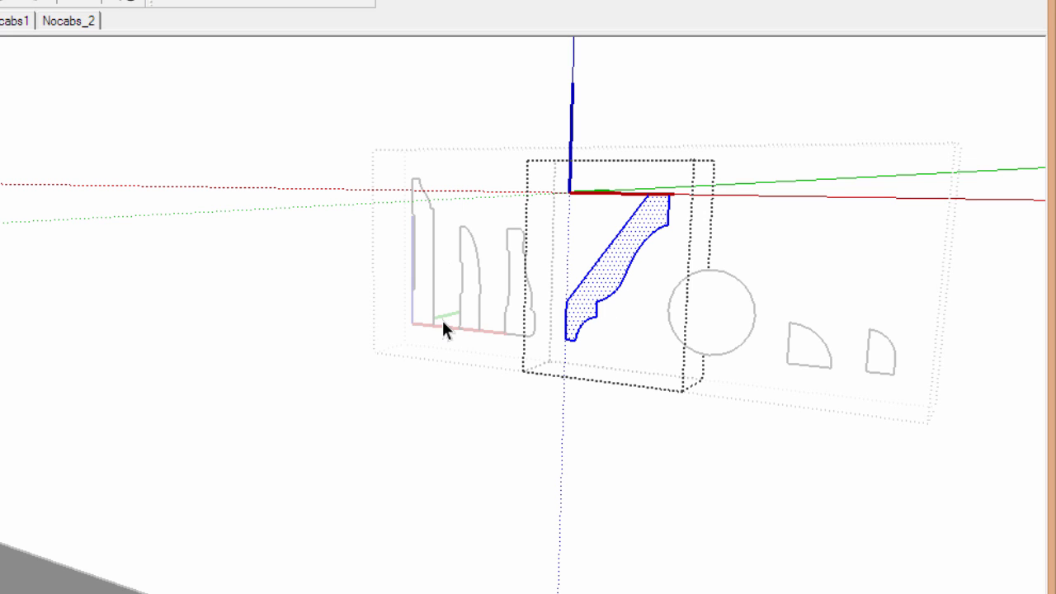
{"action": "mouse_move", "coordinate": [642, 256]}
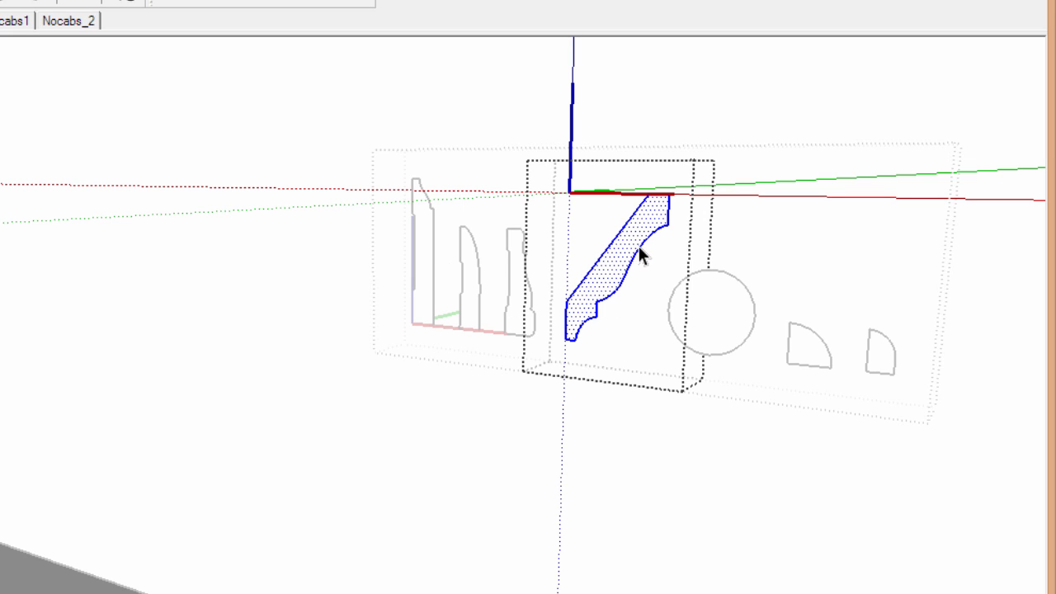
{"action": "mouse_move", "coordinate": [648, 239]}
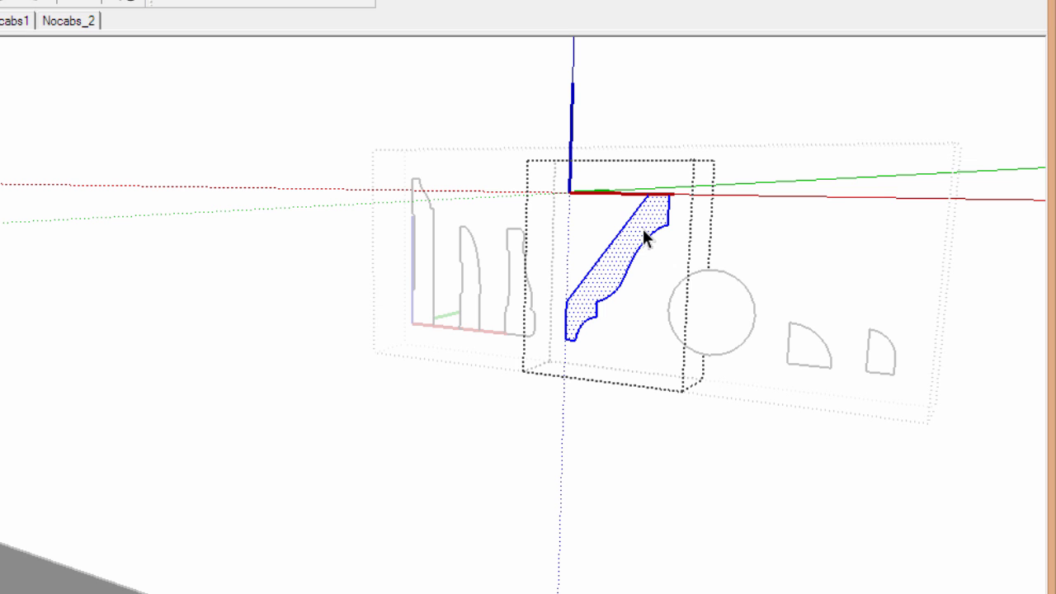
{"action": "mouse_move", "coordinate": [647, 234]}
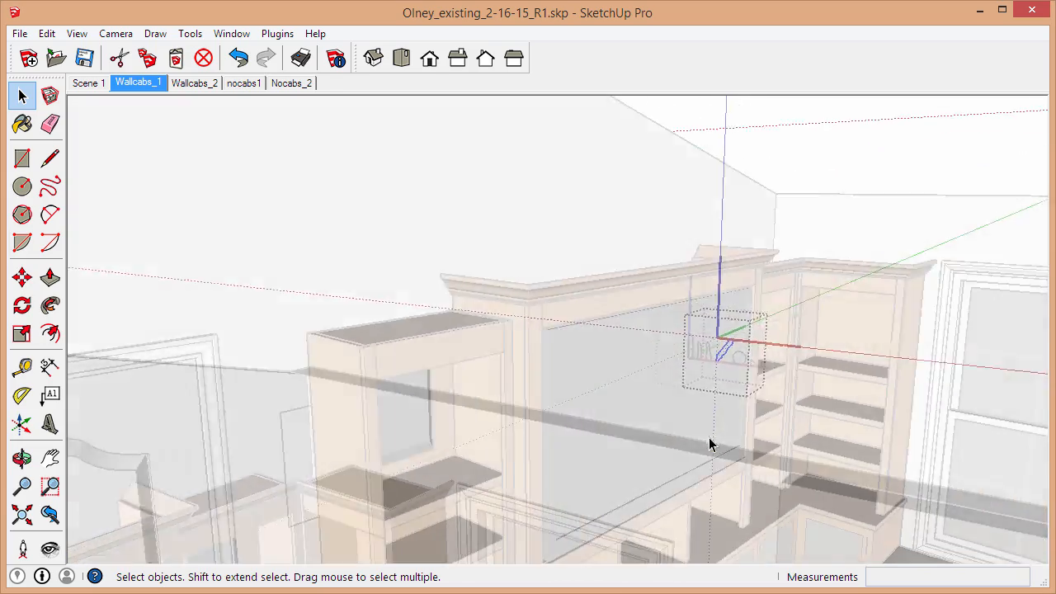
{"action": "left_click_drag", "start_coordinate": [710, 445], "coordinate": [495, 346]}
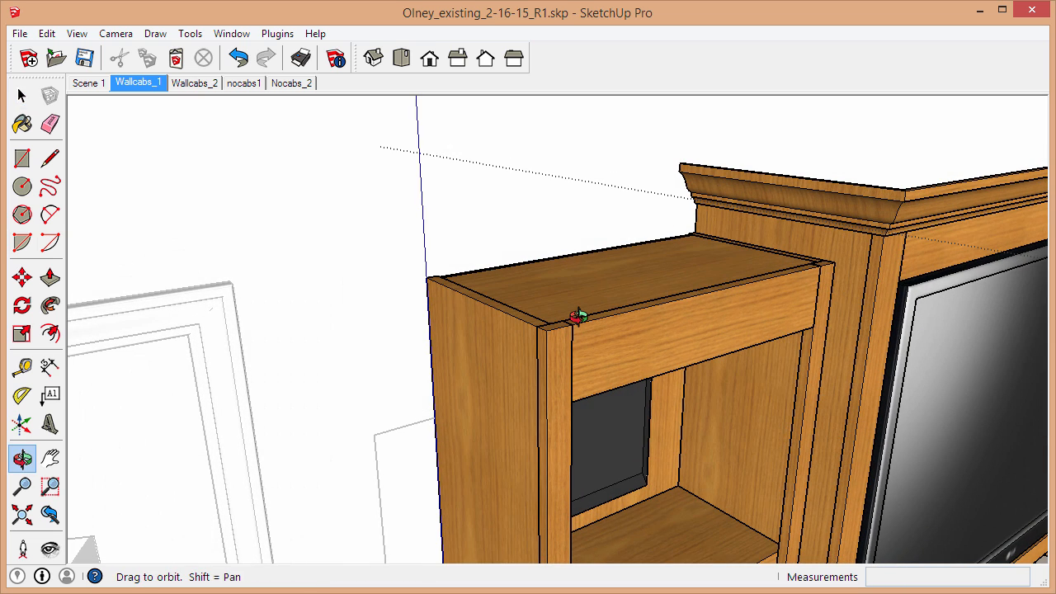
Place the profile at the cabinet's top front corner and rotate it 90 degrees upright.
{"action": "left_click", "coordinate": [21, 96]}
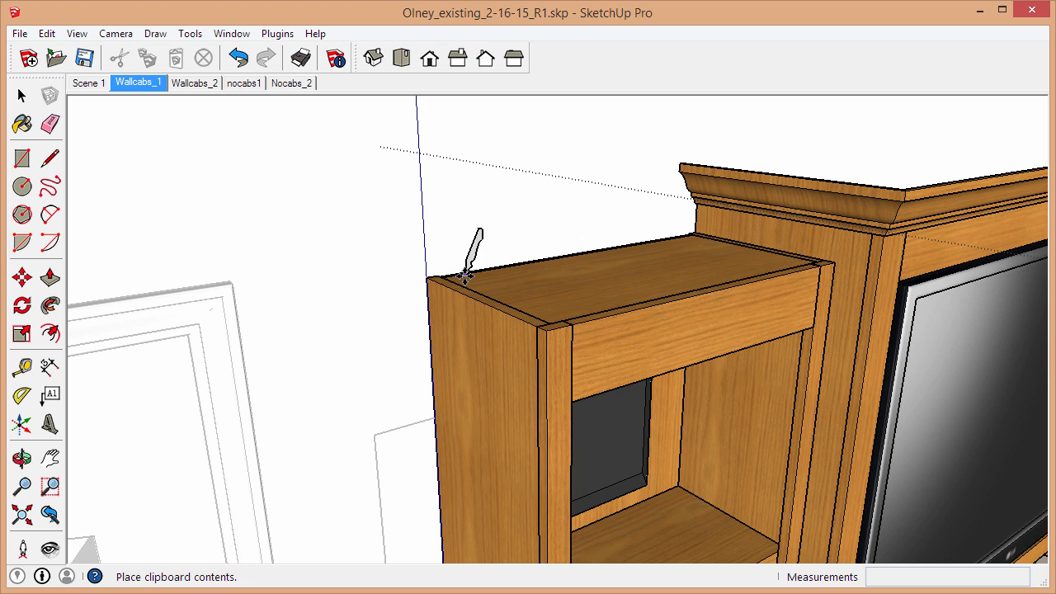
{"action": "mouse_move", "coordinate": [422, 285]}
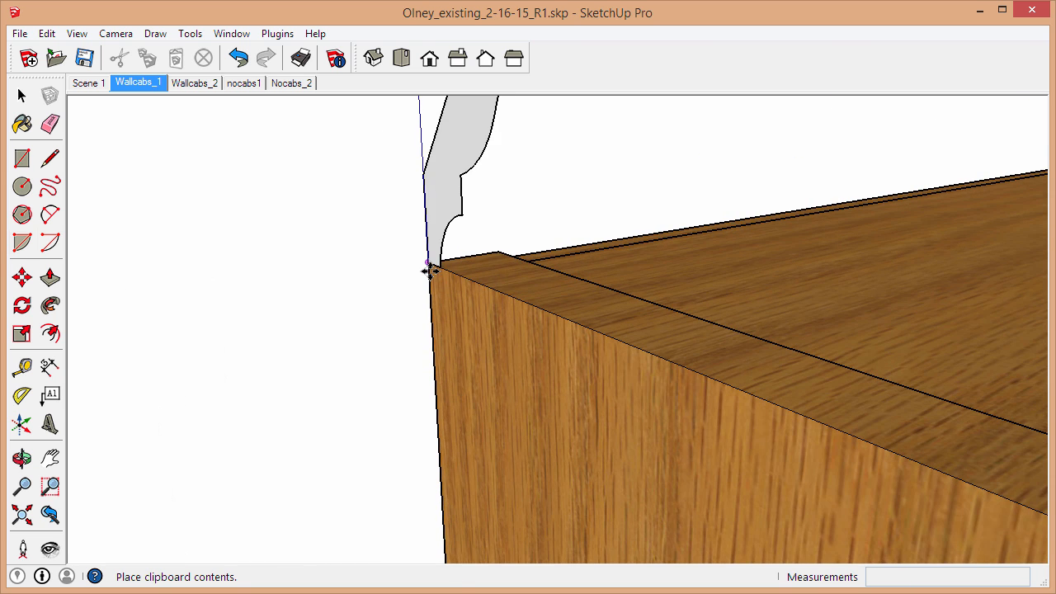
{"action": "left_click", "coordinate": [23, 277]}
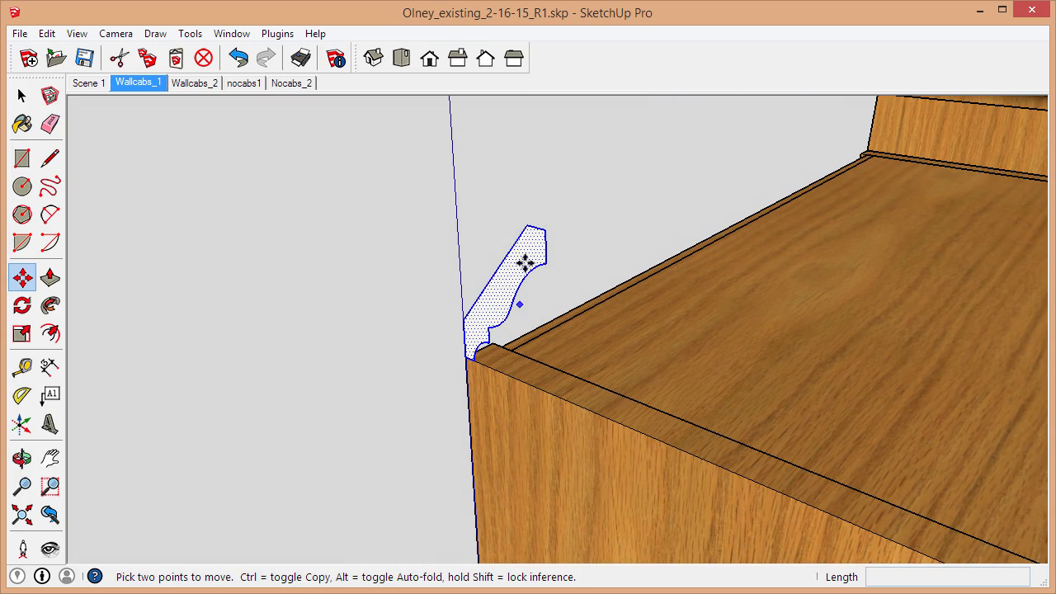
{"action": "mouse_move", "coordinate": [107, 247]}
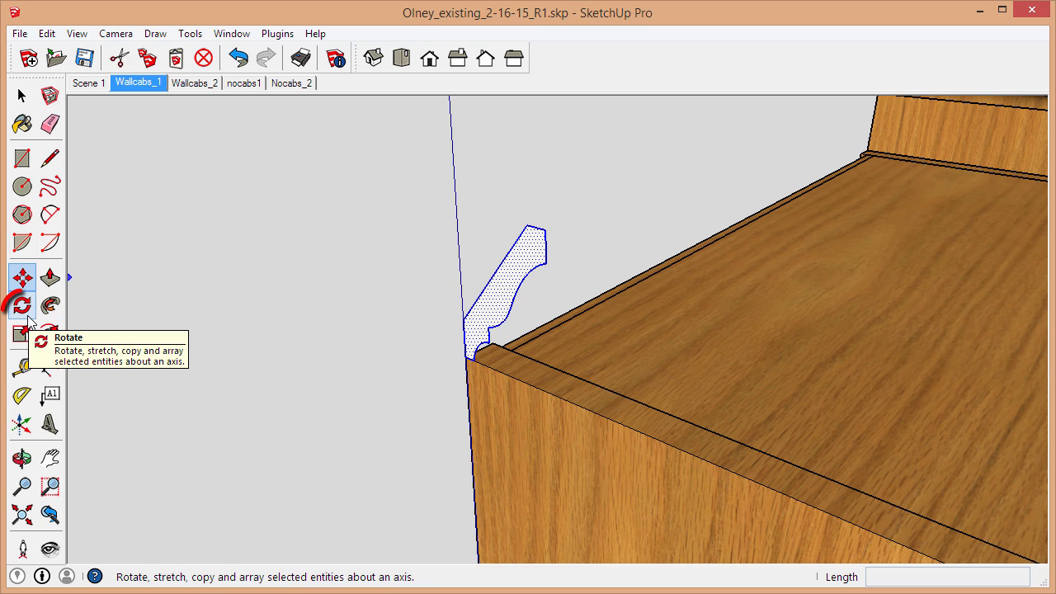
{"action": "left_click", "coordinate": [22, 306]}
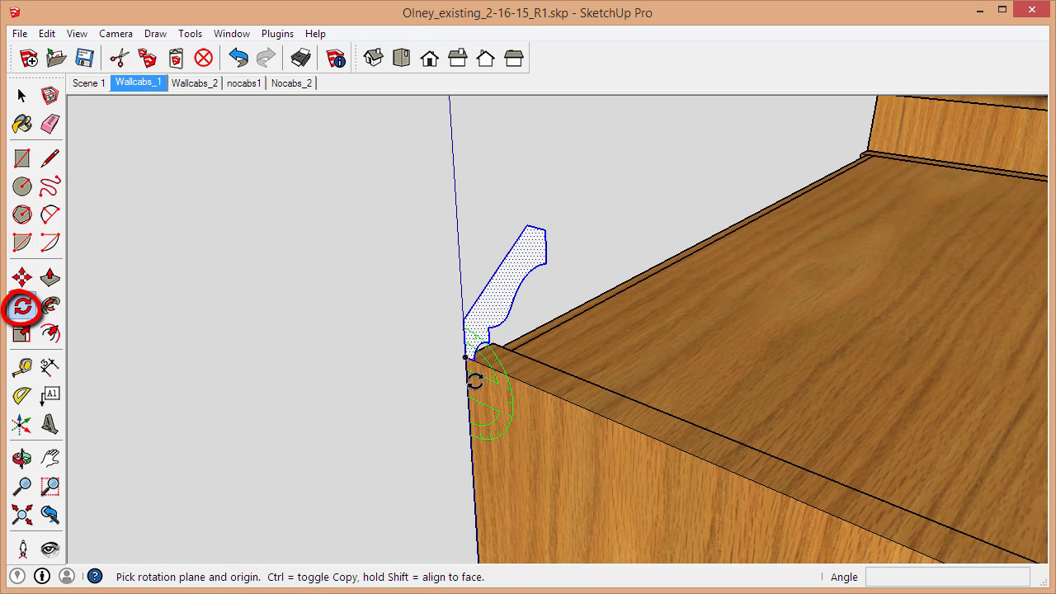
{"action": "mouse_move", "coordinate": [465, 363]}
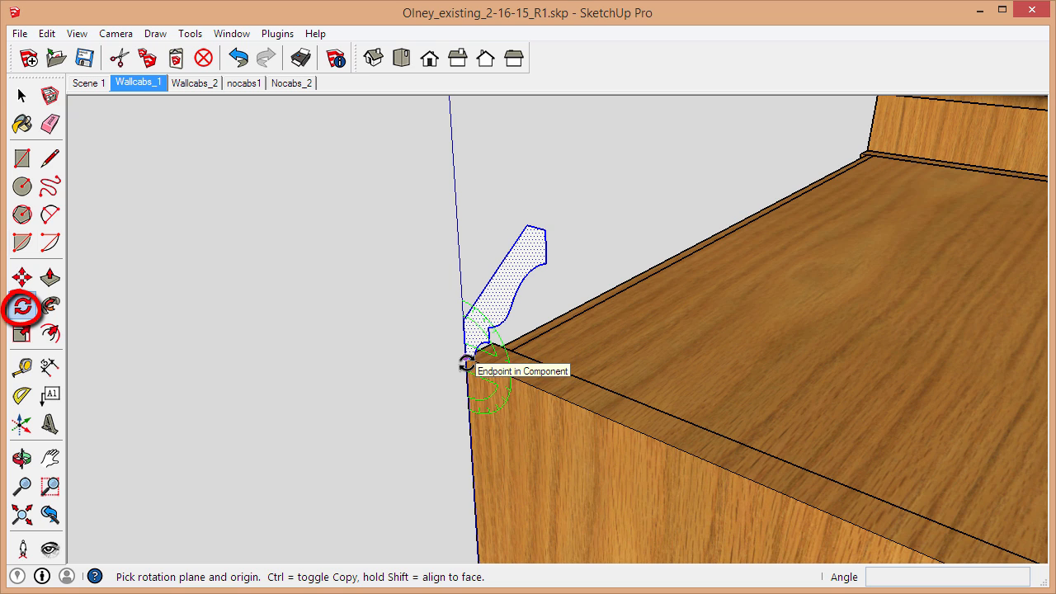
{"action": "mouse_move", "coordinate": [23, 306]}
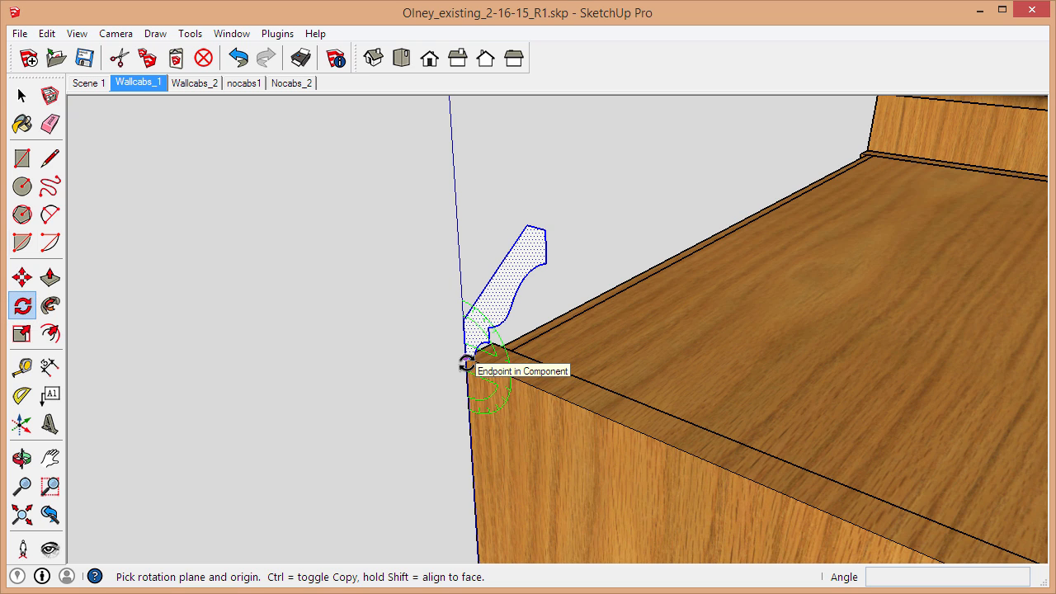
{"action": "mouse_move", "coordinate": [462, 217]}
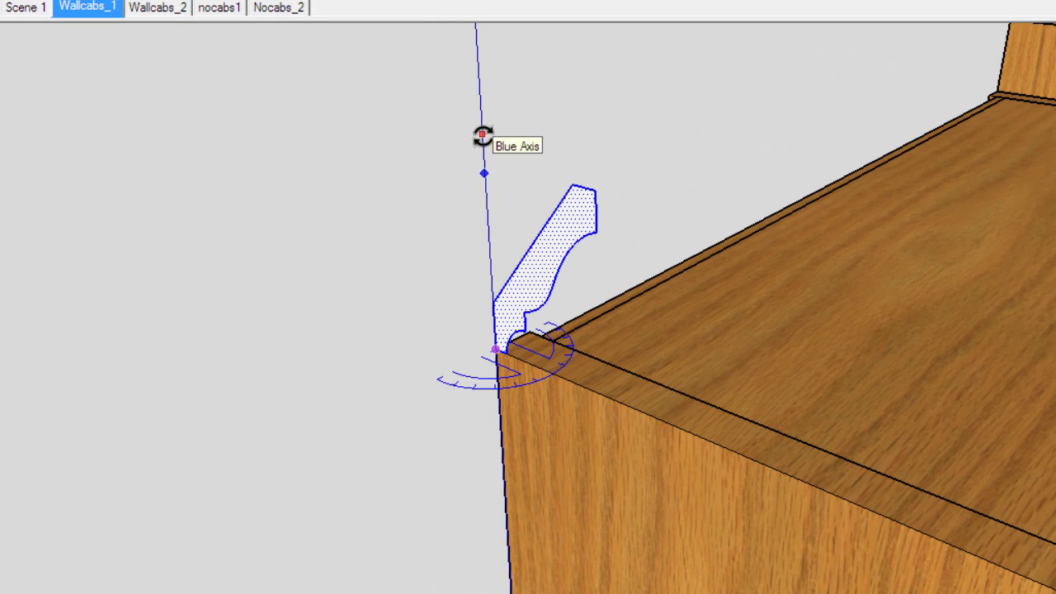
{"action": "mouse_move", "coordinate": [528, 289]}
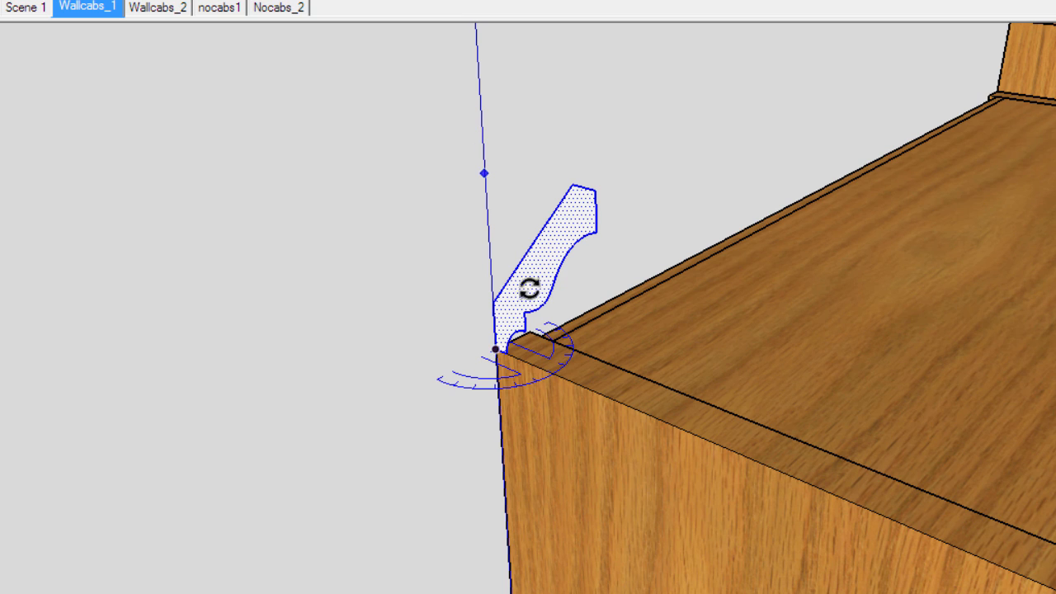
{"action": "mouse_move", "coordinate": [593, 394]}
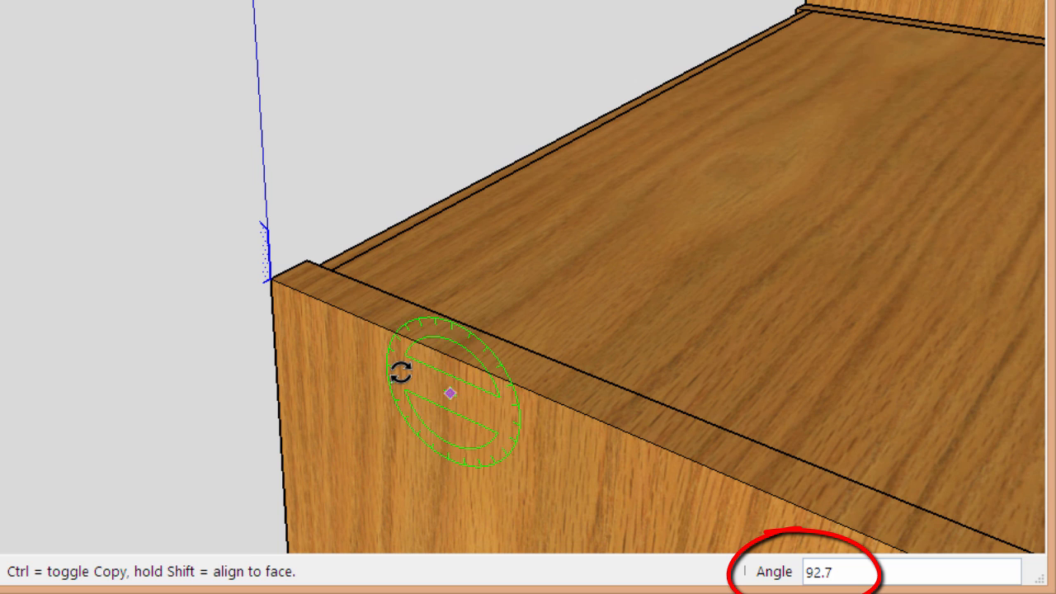
{"action": "mouse_move", "coordinate": [398, 371]}
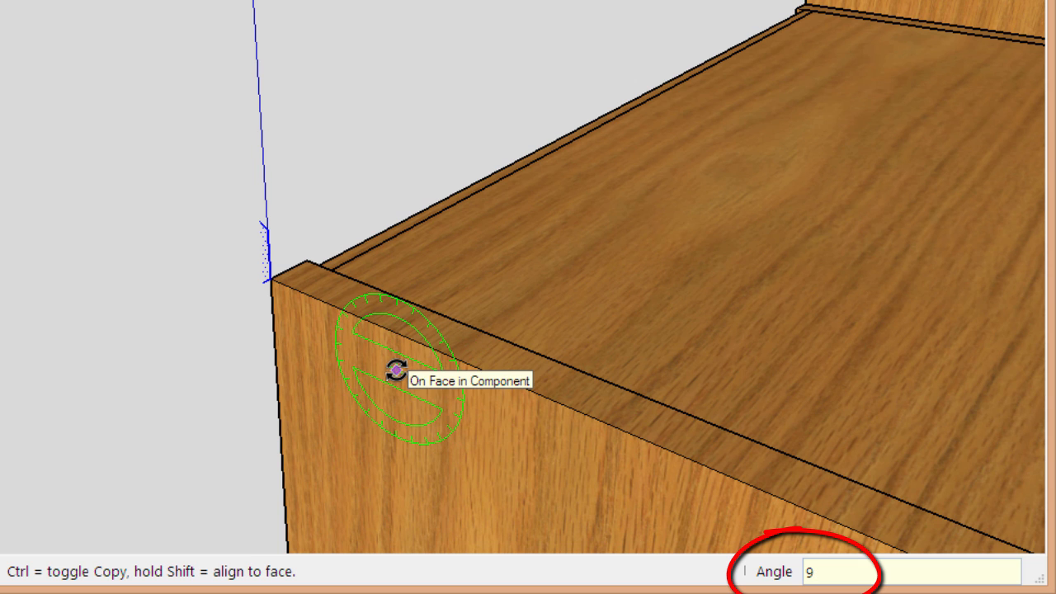
{"action": "type", "text": "90"}
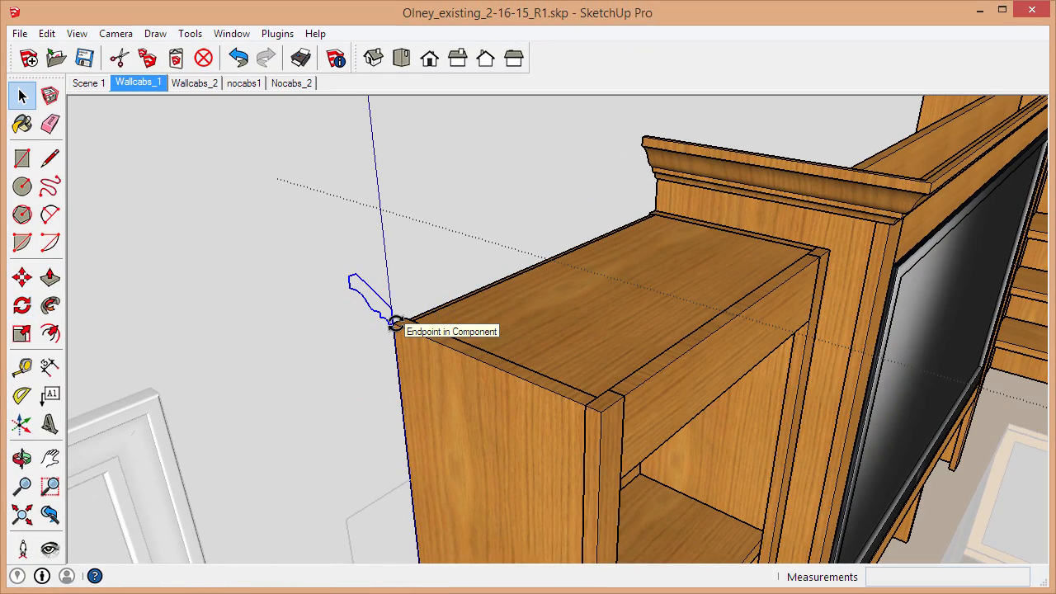
Start a line from the profile's corner along the cabinet's top front edge.
{"action": "left_click", "coordinate": [50, 185]}
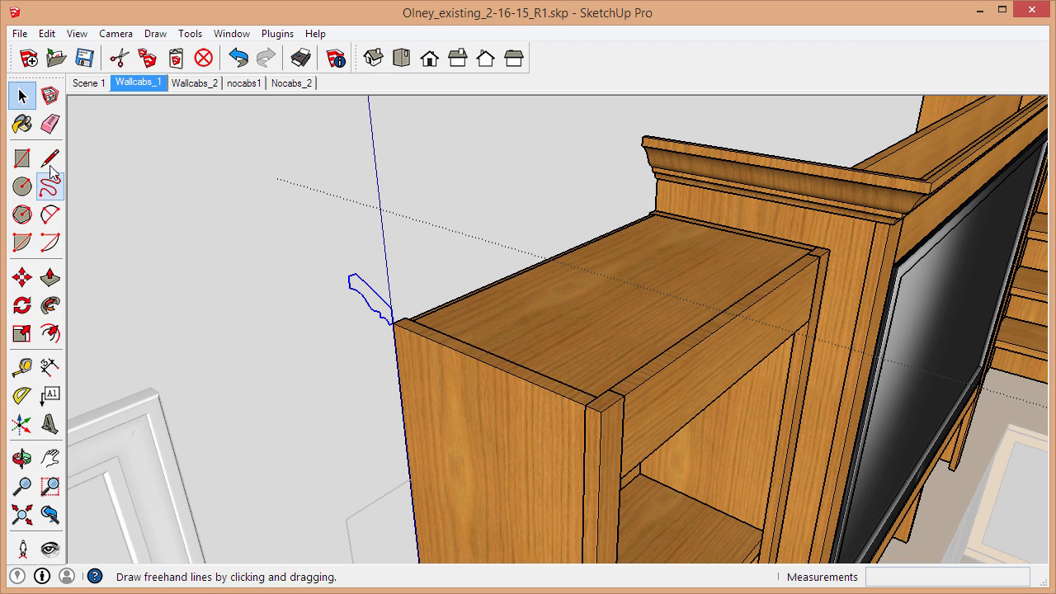
{"action": "left_click", "coordinate": [52, 159]}
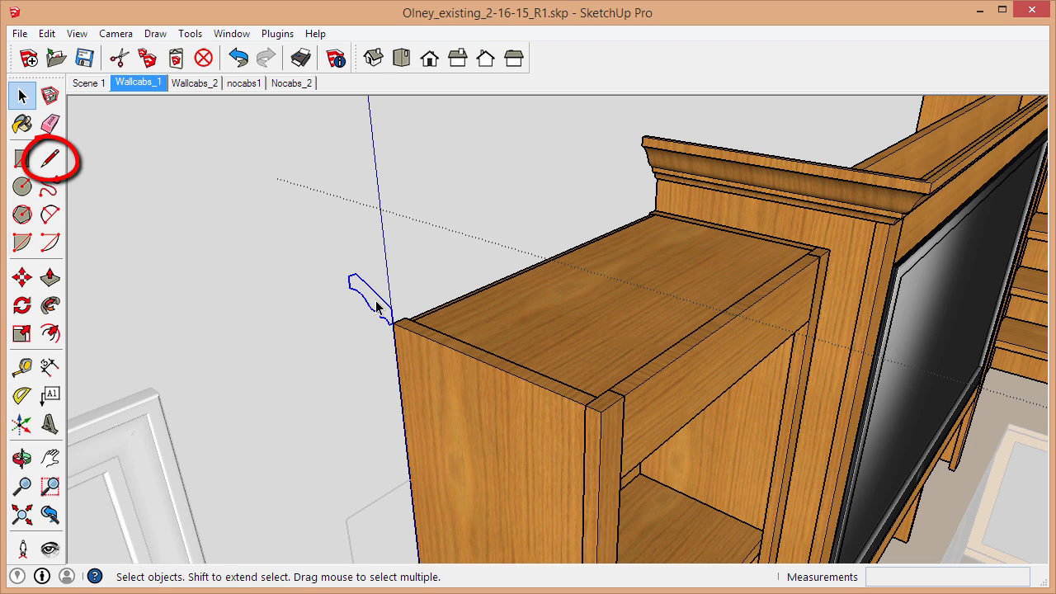
{"action": "mouse_move", "coordinate": [713, 304]}
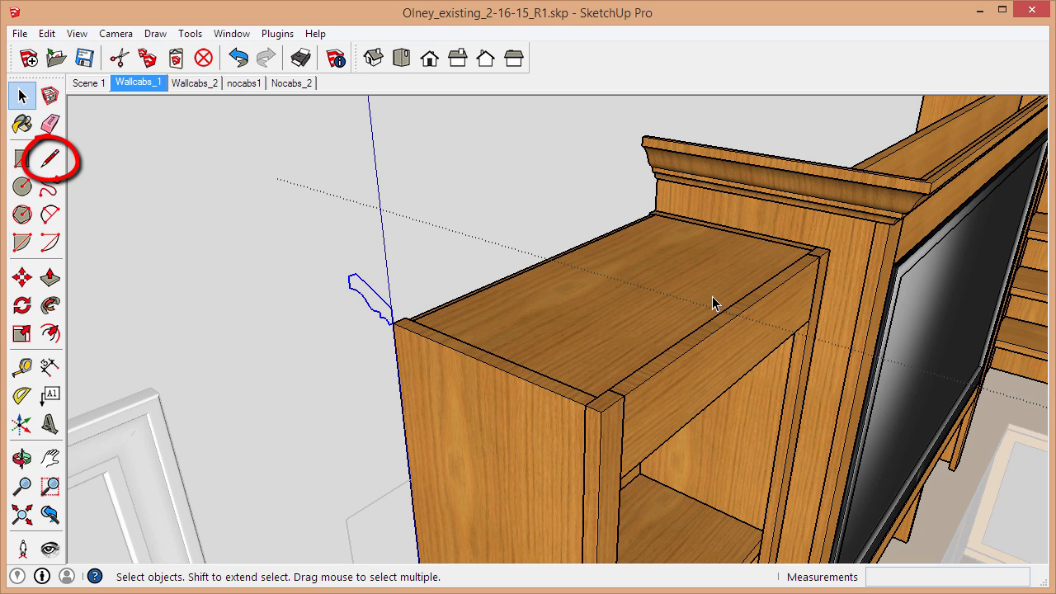
{"action": "mouse_move", "coordinate": [800, 295]}
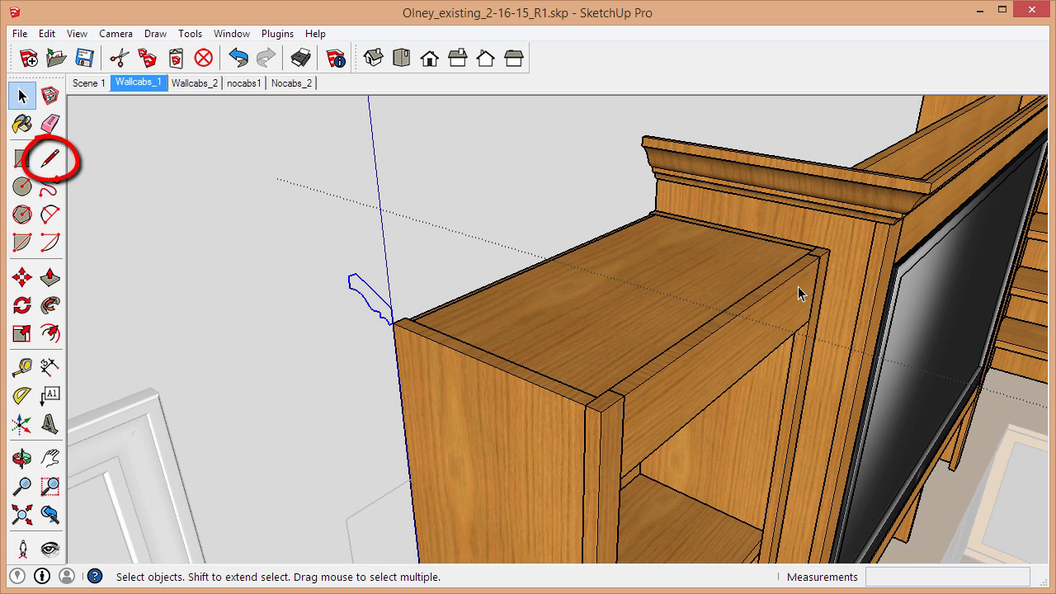
{"action": "mouse_move", "coordinate": [283, 292]}
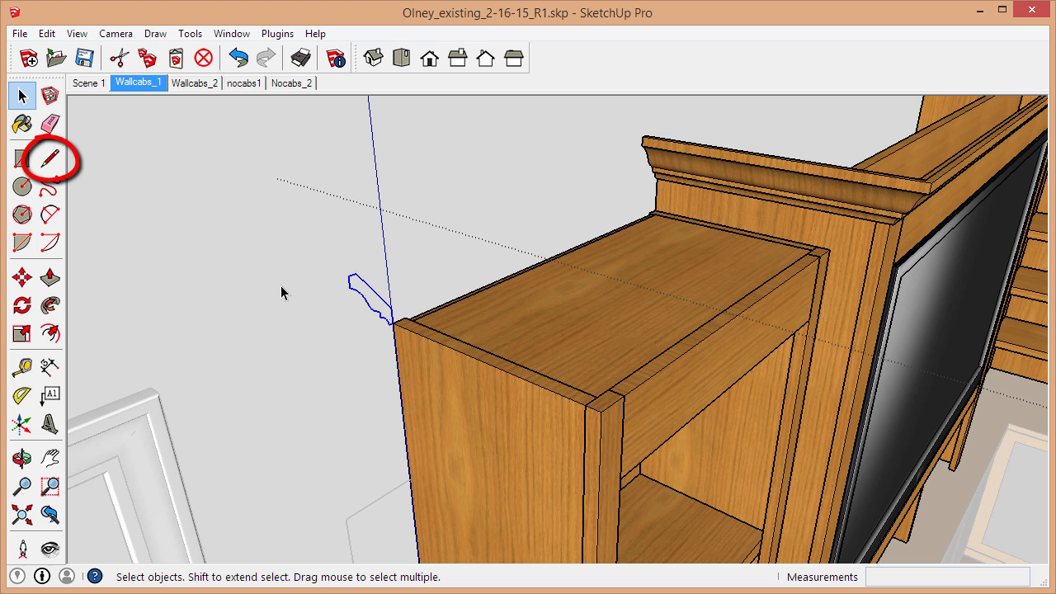
{"action": "mouse_move", "coordinate": [151, 194]}
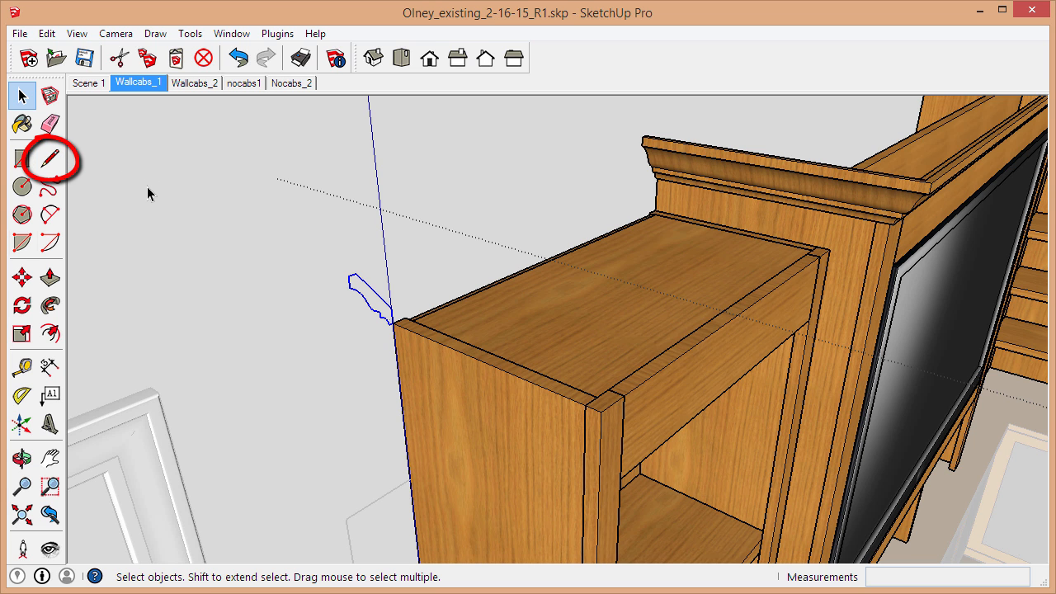
{"action": "left_click", "coordinate": [49, 160]}
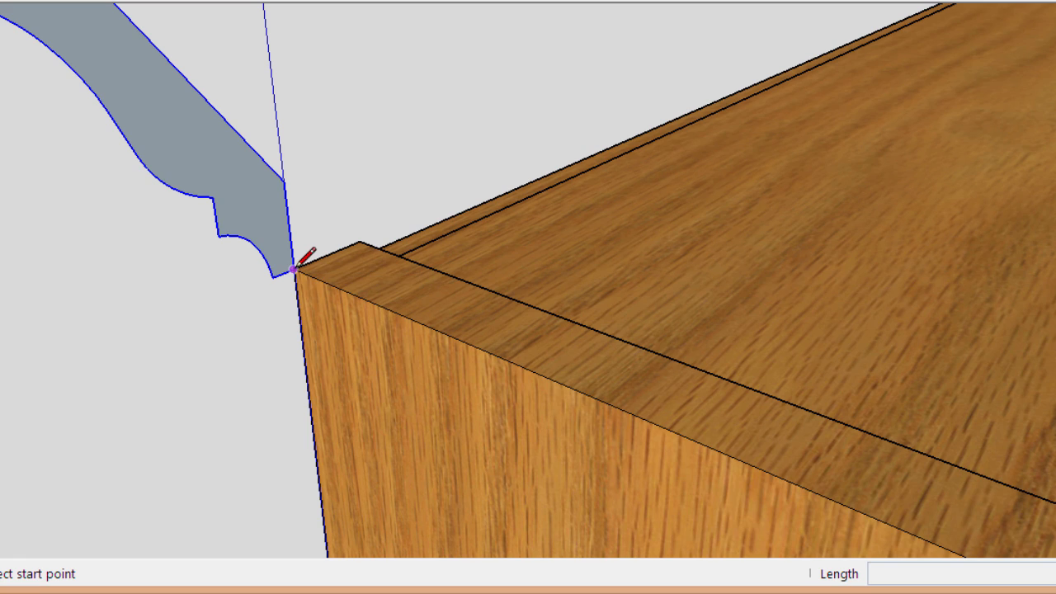
{"action": "mouse_move", "coordinate": [299, 271]}
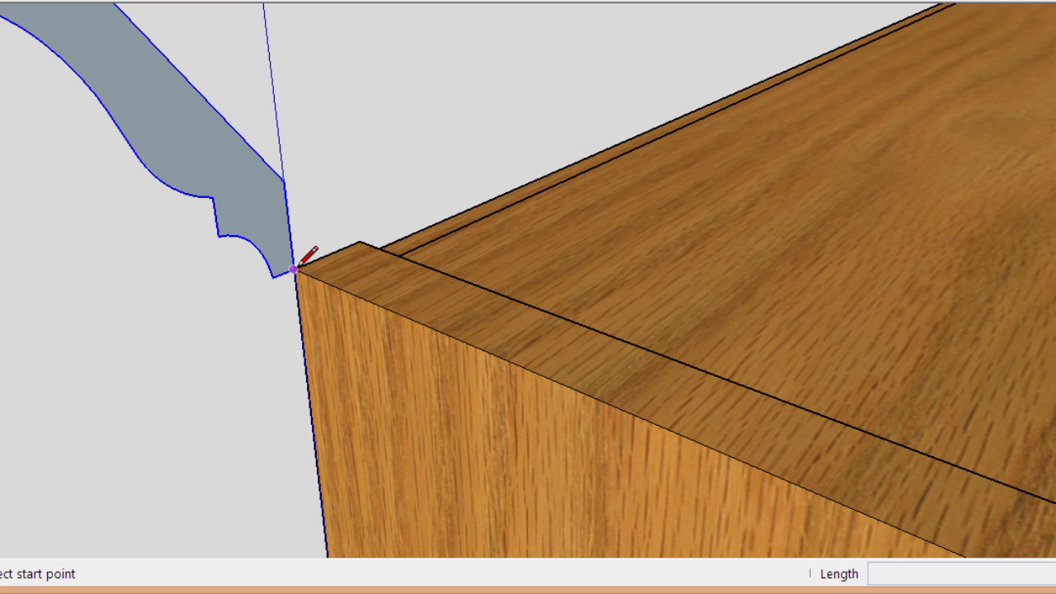
{"action": "left_click", "coordinate": [297, 268]}
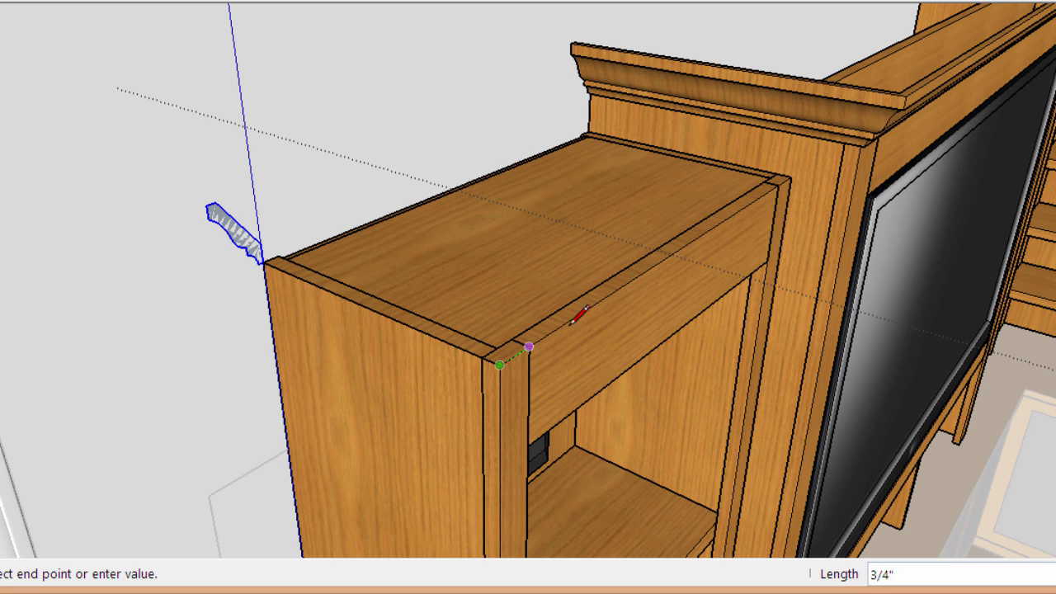
{"action": "mouse_move", "coordinate": [796, 175]}
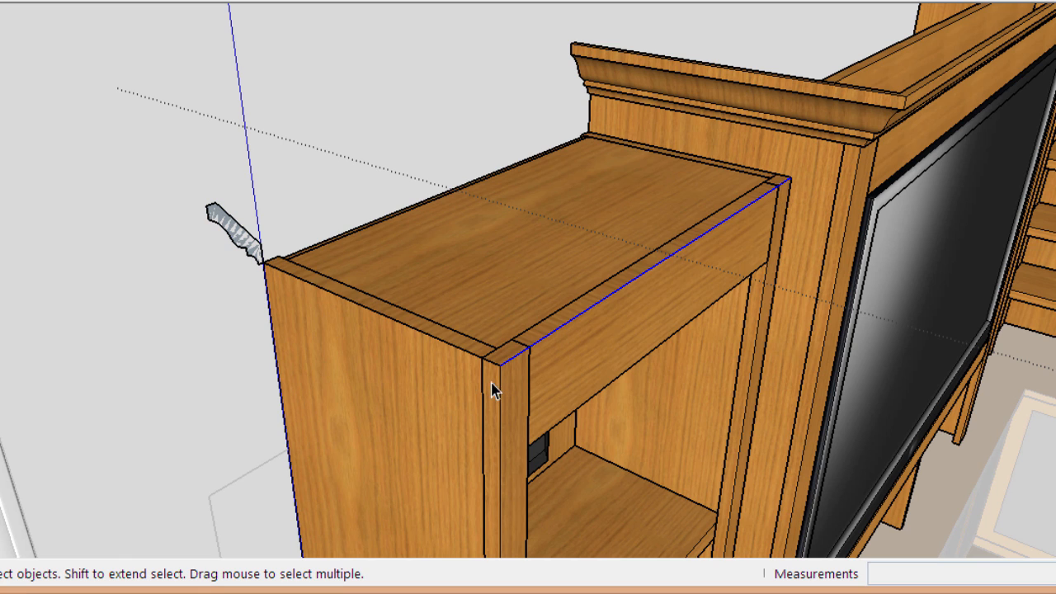
{"action": "mouse_move", "coordinate": [471, 371]}
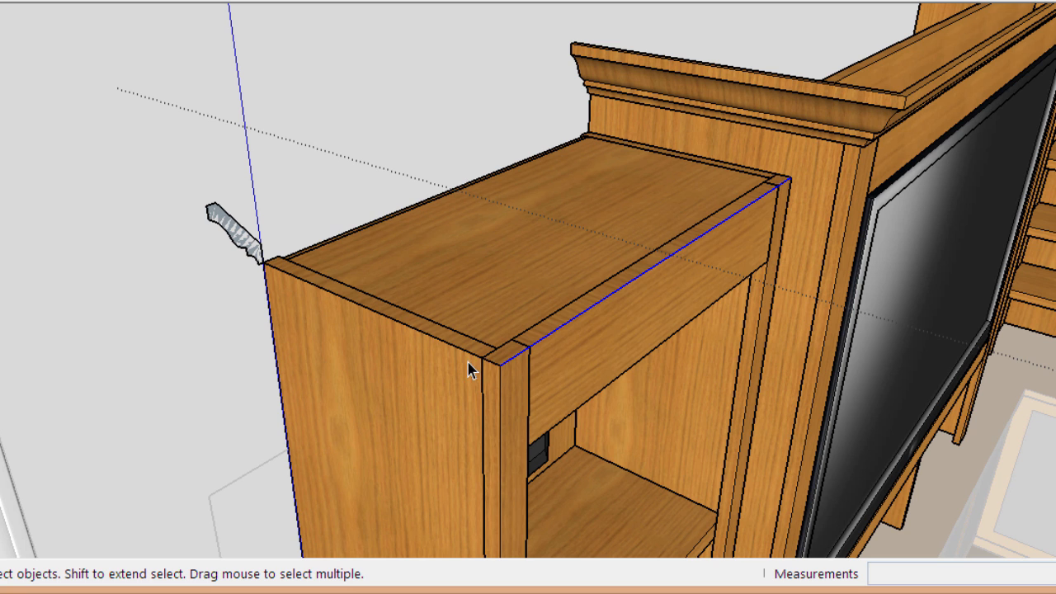
{"action": "mouse_move", "coordinate": [572, 338]}
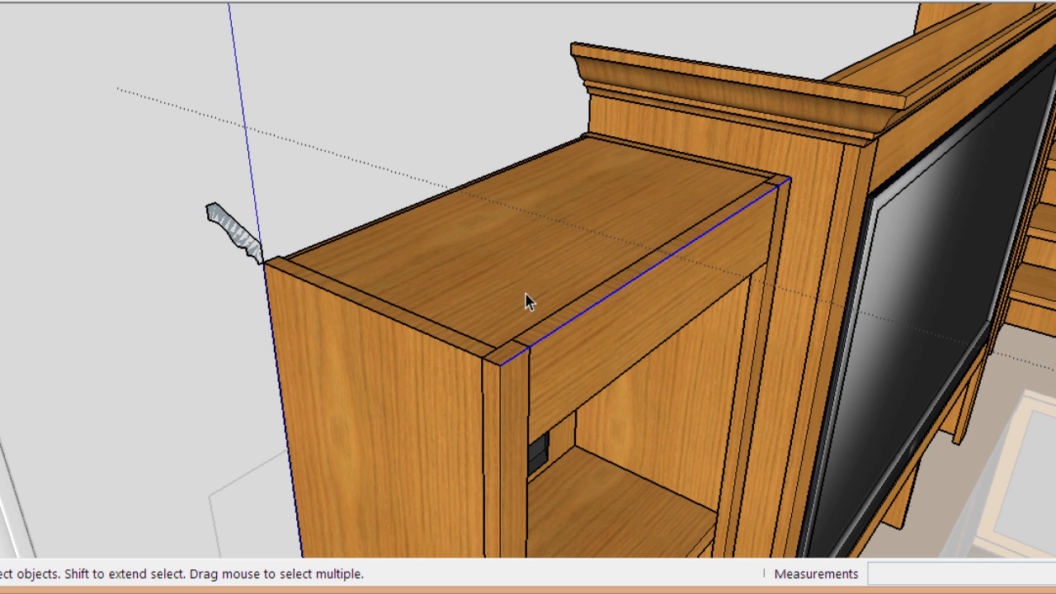
Open the cabinet to reach its top side and front edges for selection.
{"action": "left_click", "coordinate": [602, 256]}
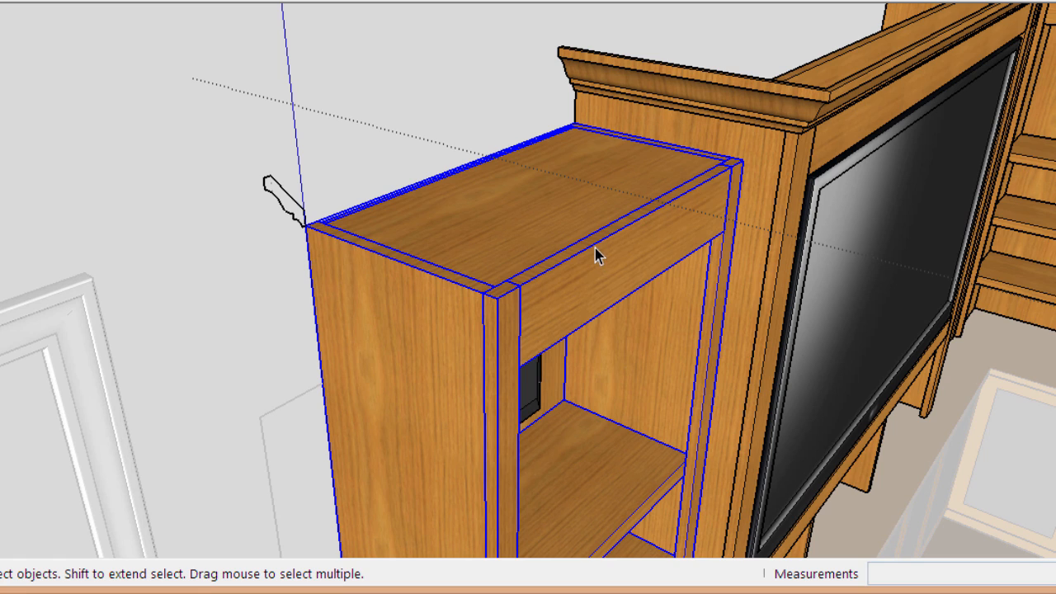
{"action": "mouse_move", "coordinate": [702, 224]}
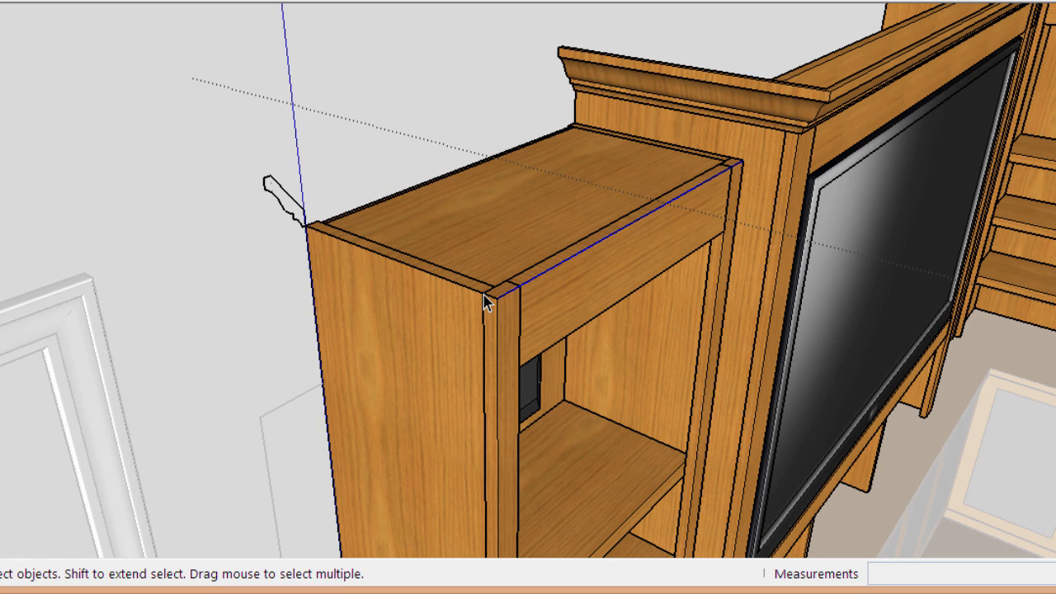
{"action": "mouse_move", "coordinate": [473, 300]}
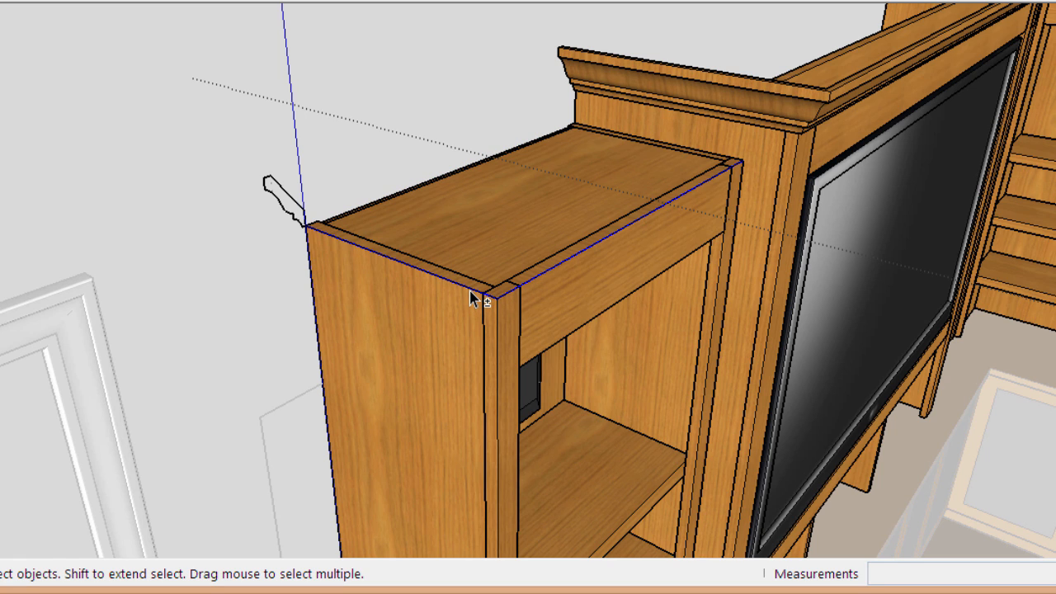
{"action": "mouse_move", "coordinate": [472, 399]}
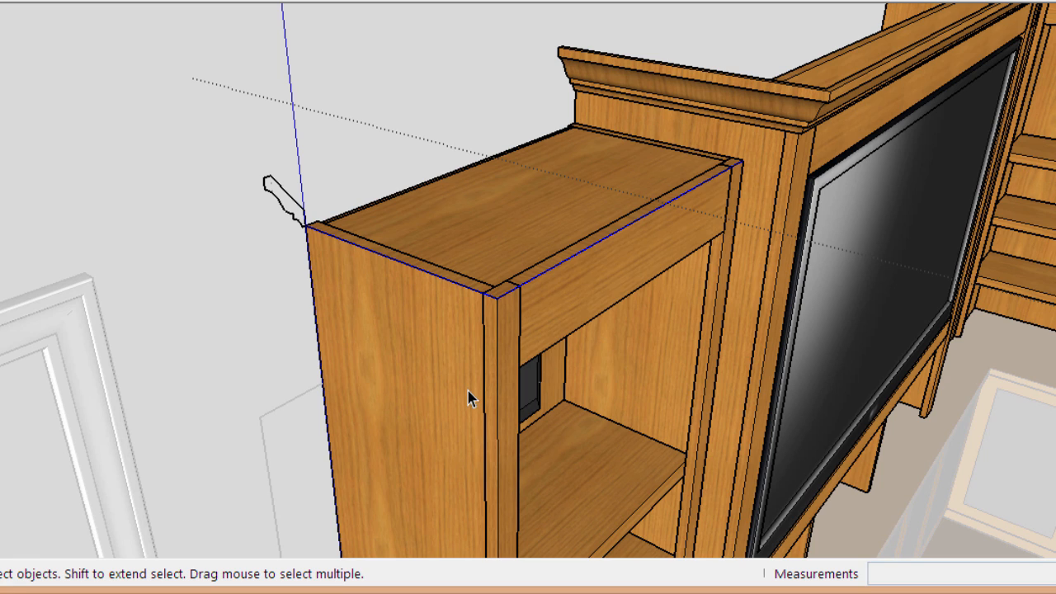
{"action": "mouse_move", "coordinate": [508, 322]}
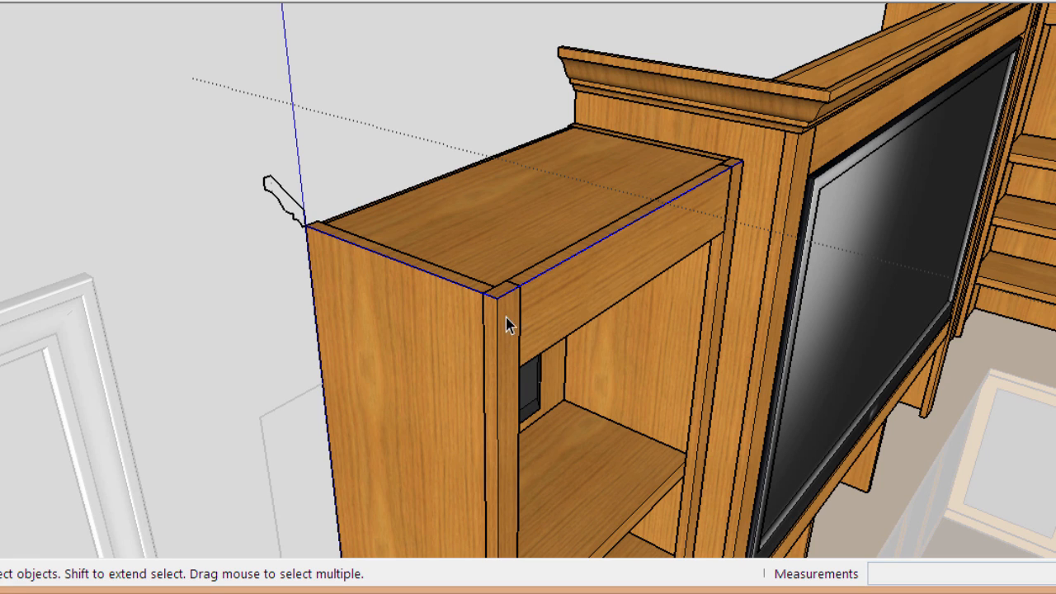
{"action": "mouse_move", "coordinate": [518, 304]}
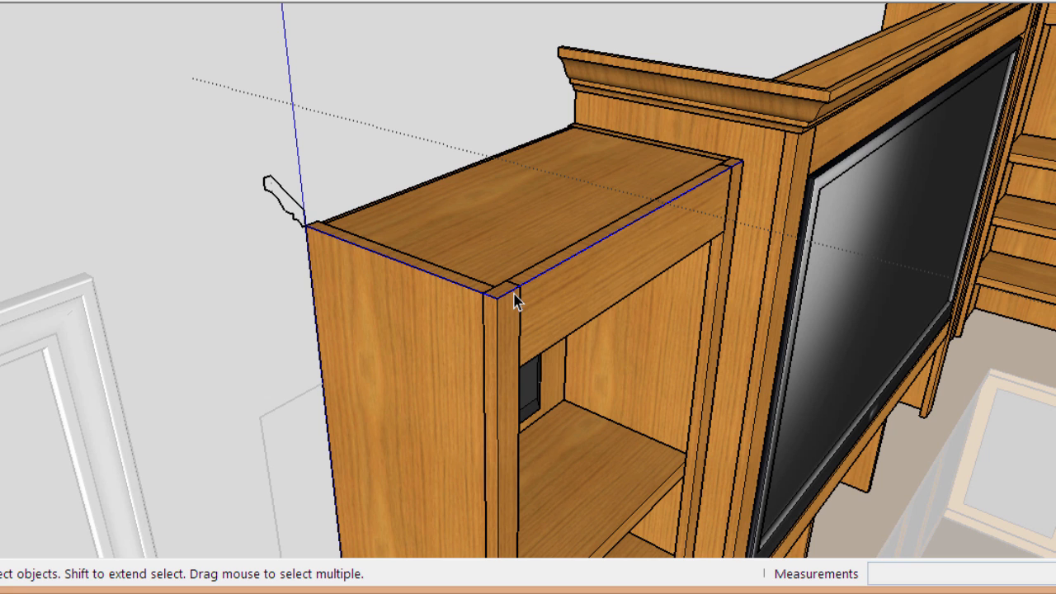
{"action": "mouse_move", "coordinate": [441, 289]}
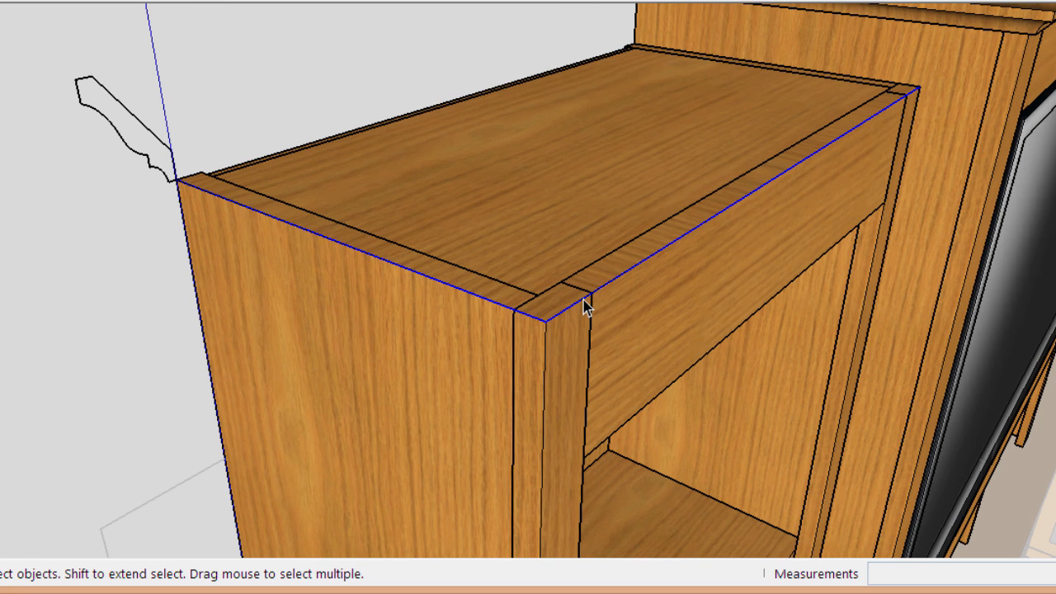
{"action": "mouse_move", "coordinate": [603, 299]}
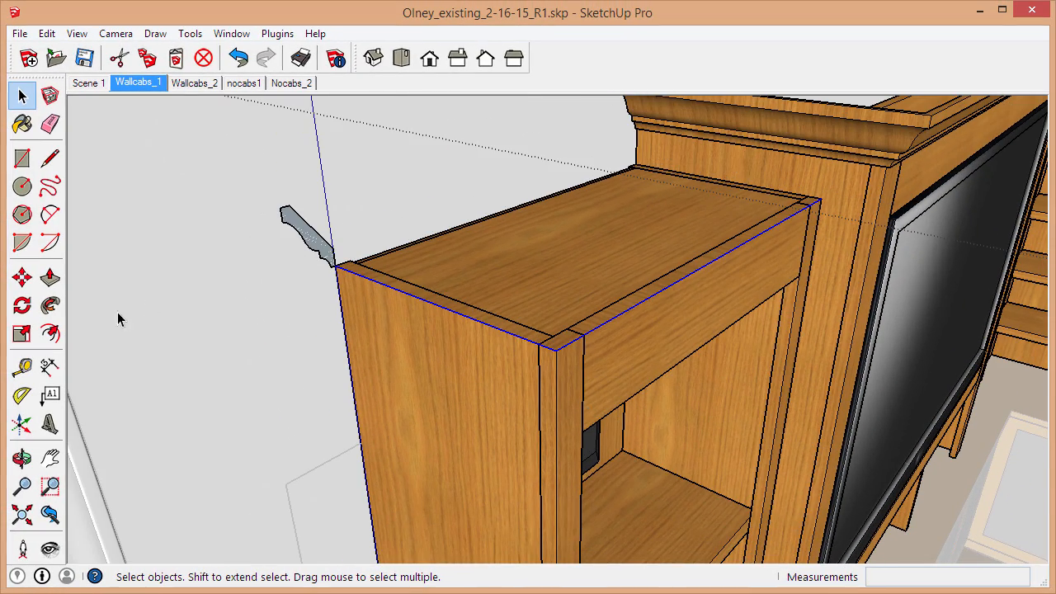
{"action": "mouse_move", "coordinate": [49, 305]}
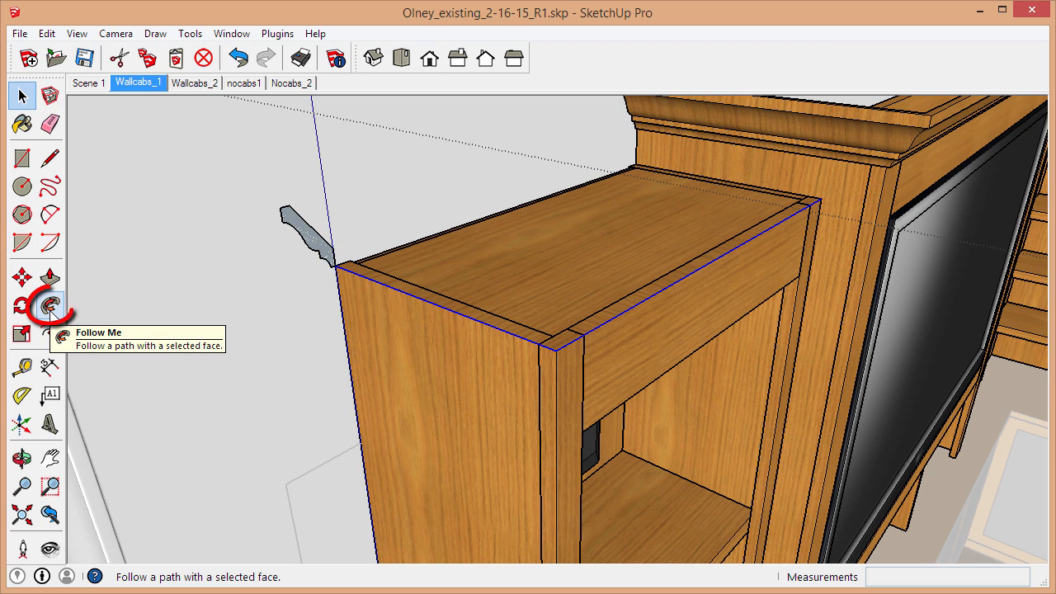
Activate Follow Me to extrude the profile along the selected top edges.
{"action": "left_click", "coordinate": [46, 307]}
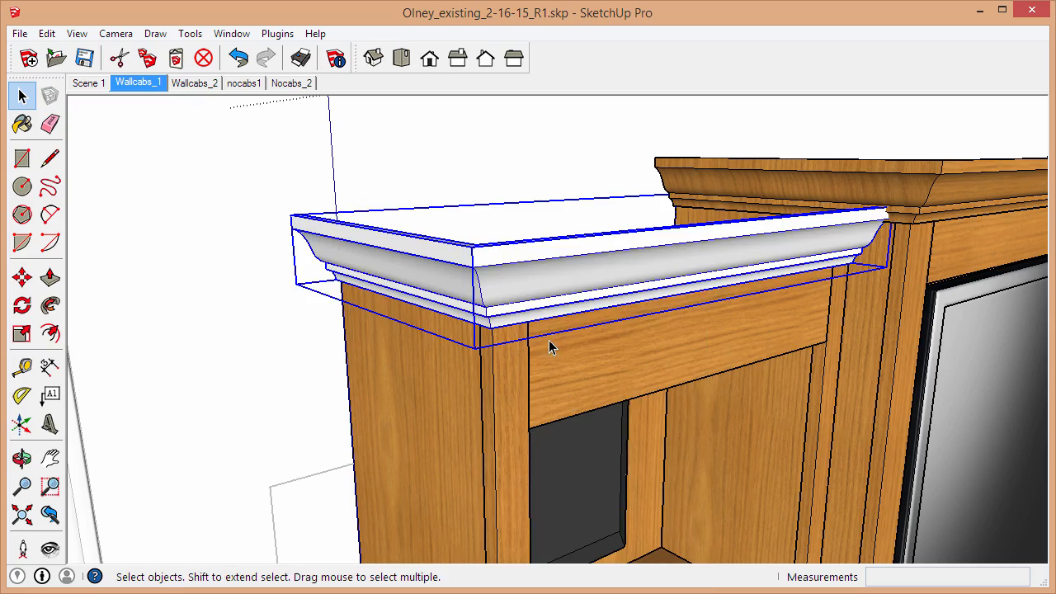
Move the molding piece by its far end onto the left cabinet's top front edge.
{"action": "left_click_drag", "start_coordinate": [553, 347], "coordinate": [577, 206]}
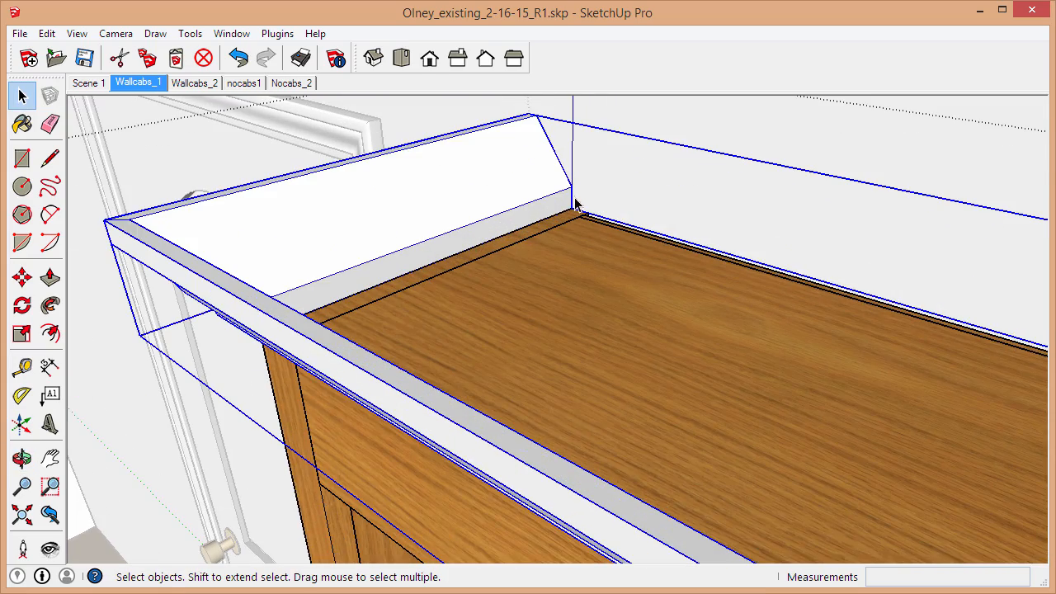
{"action": "left_click", "coordinate": [23, 277]}
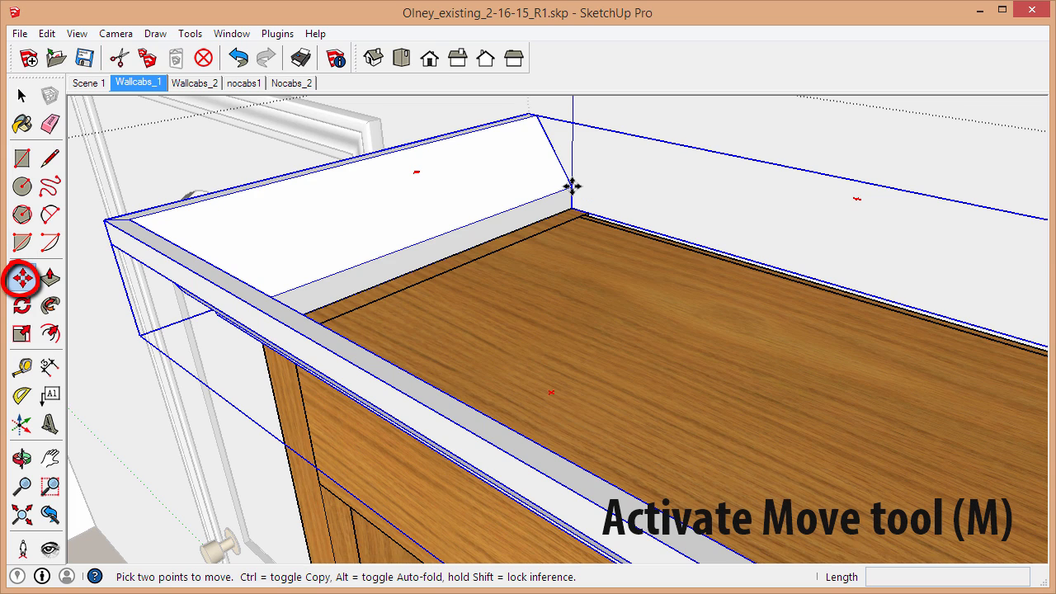
{"action": "left_click_drag", "start_coordinate": [569, 186], "coordinate": [404, 260]}
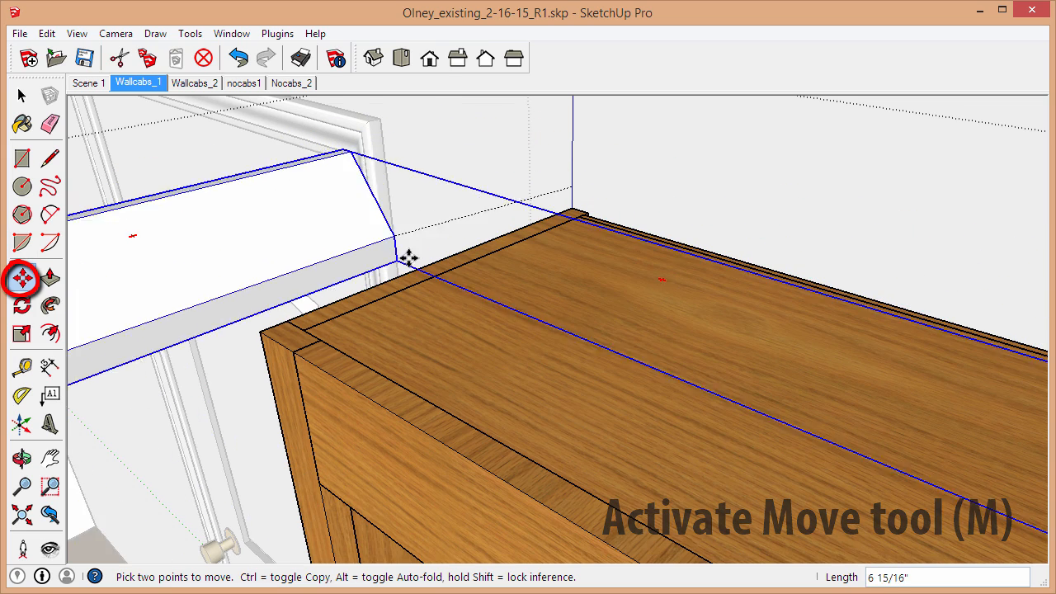
{"action": "left_click_drag", "start_coordinate": [404, 257], "coordinate": [452, 203]}
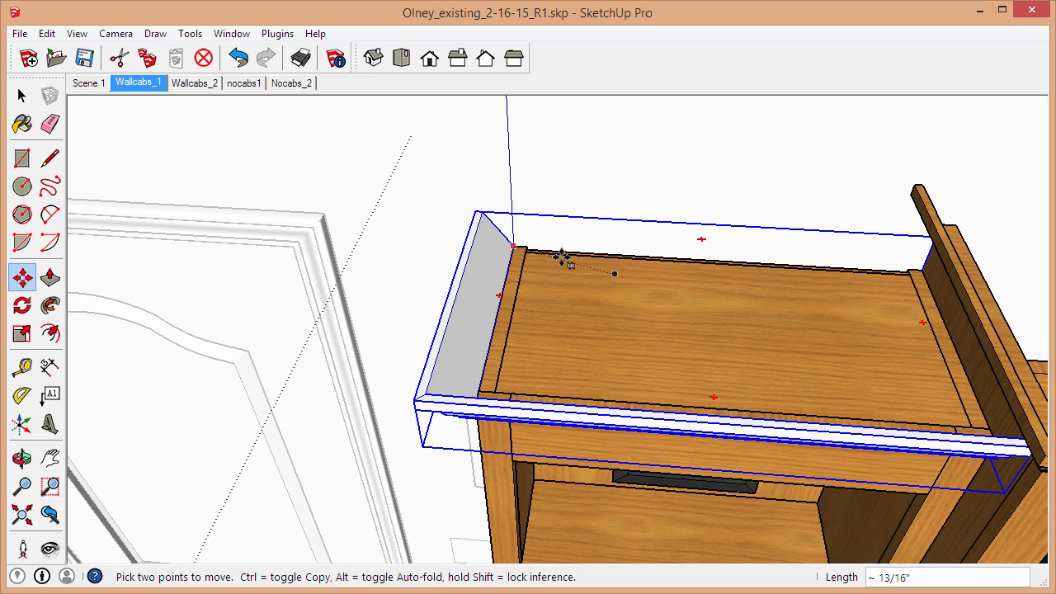
{"action": "mouse_move", "coordinate": [544, 318]}
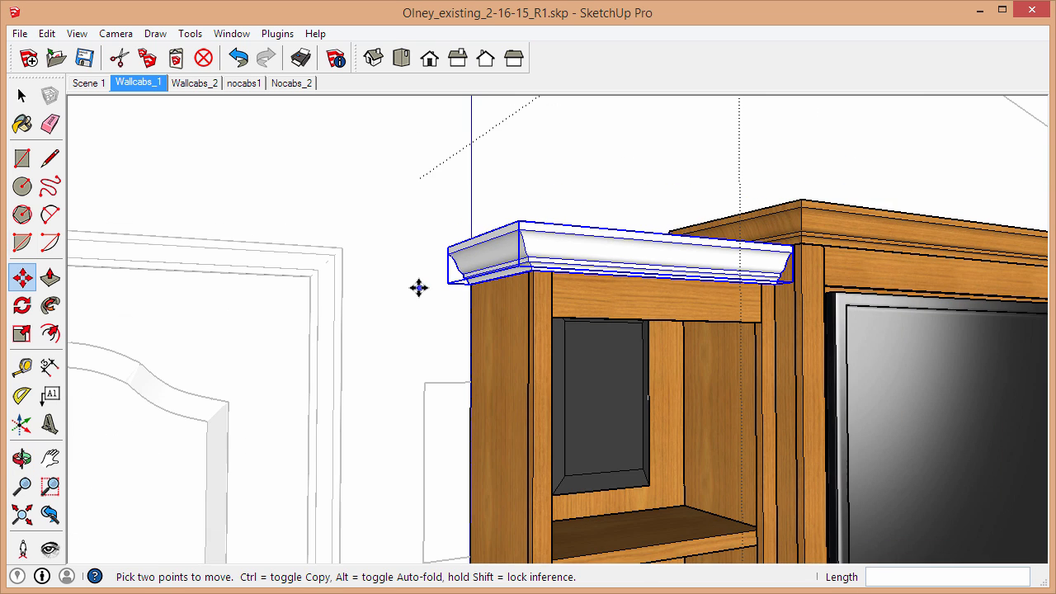
{"action": "mouse_move", "coordinate": [472, 285]}
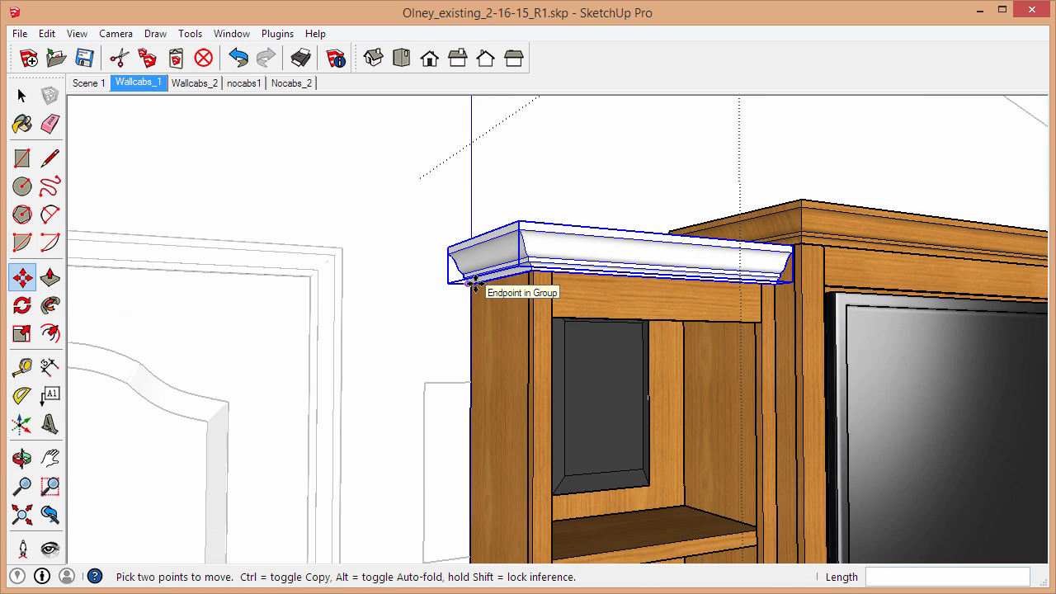
{"action": "mouse_move", "coordinate": [541, 289]}
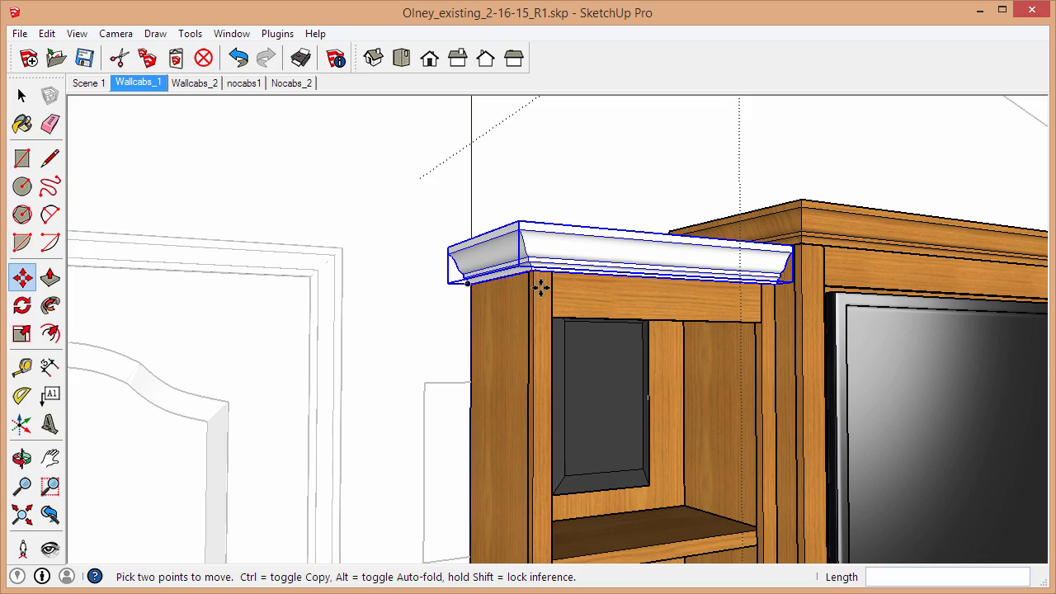
{"action": "mouse_move", "coordinate": [510, 282]}
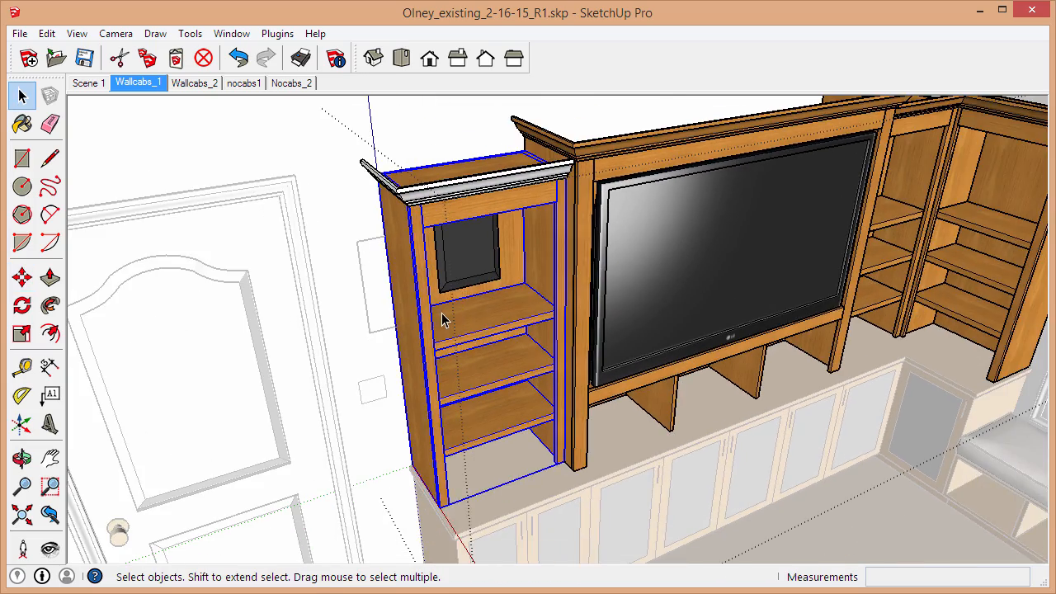
Select the crown molding and stretch it lengthwise with the Scale tool.
{"action": "left_click", "coordinate": [22, 334]}
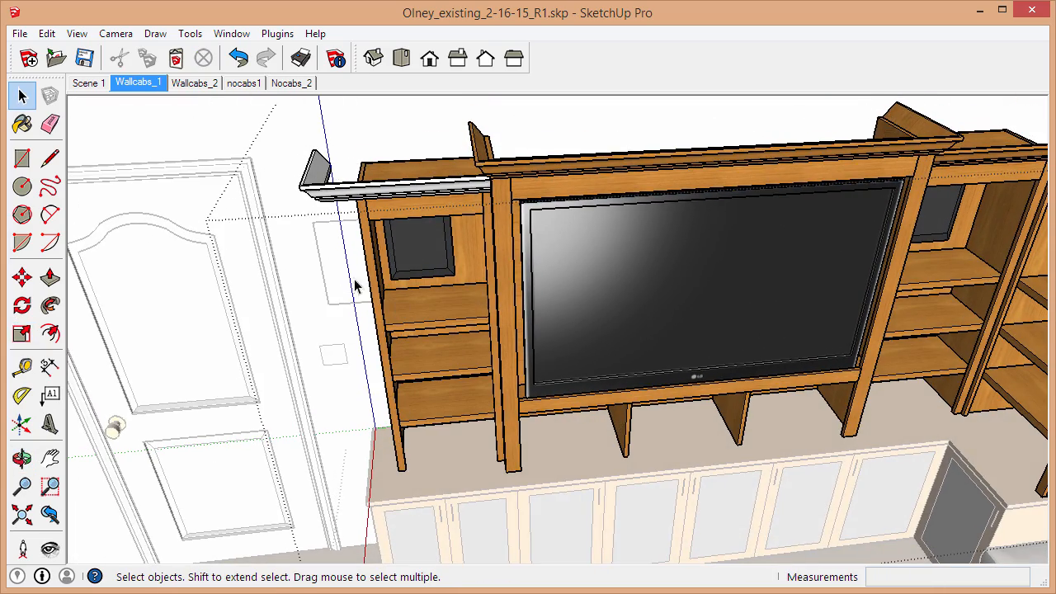
{"action": "left_click", "coordinate": [388, 190]}
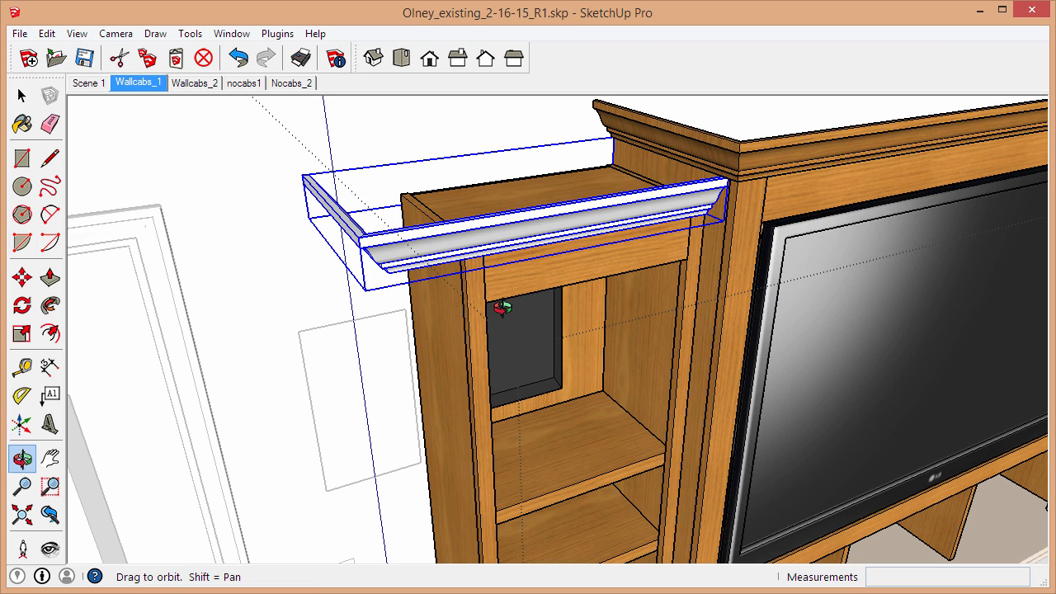
{"action": "left_click", "coordinate": [21, 334]}
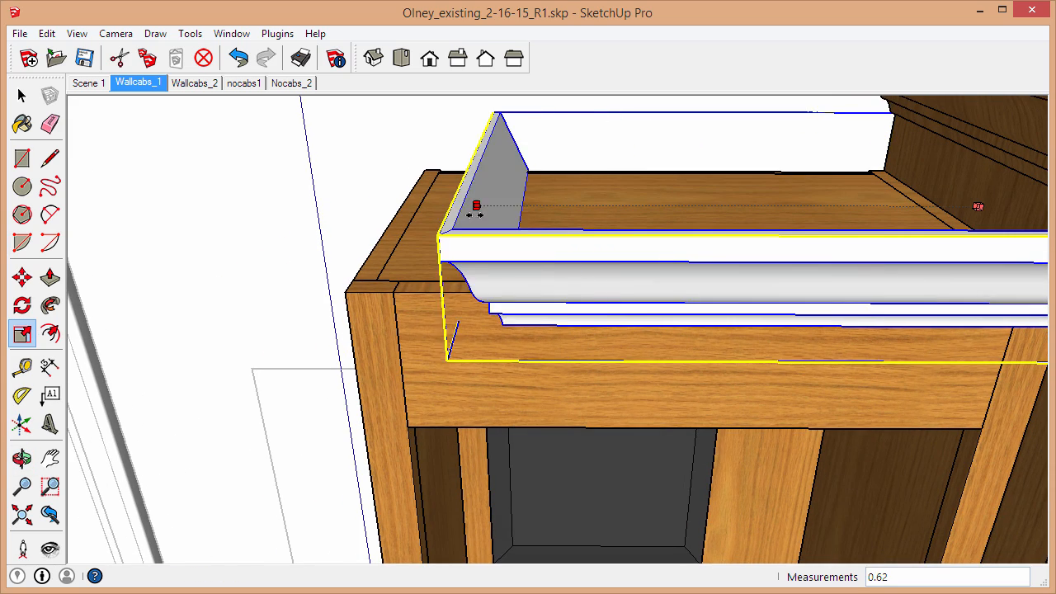
{"action": "left_click_drag", "start_coordinate": [477, 205], "coordinate": [654, 206]}
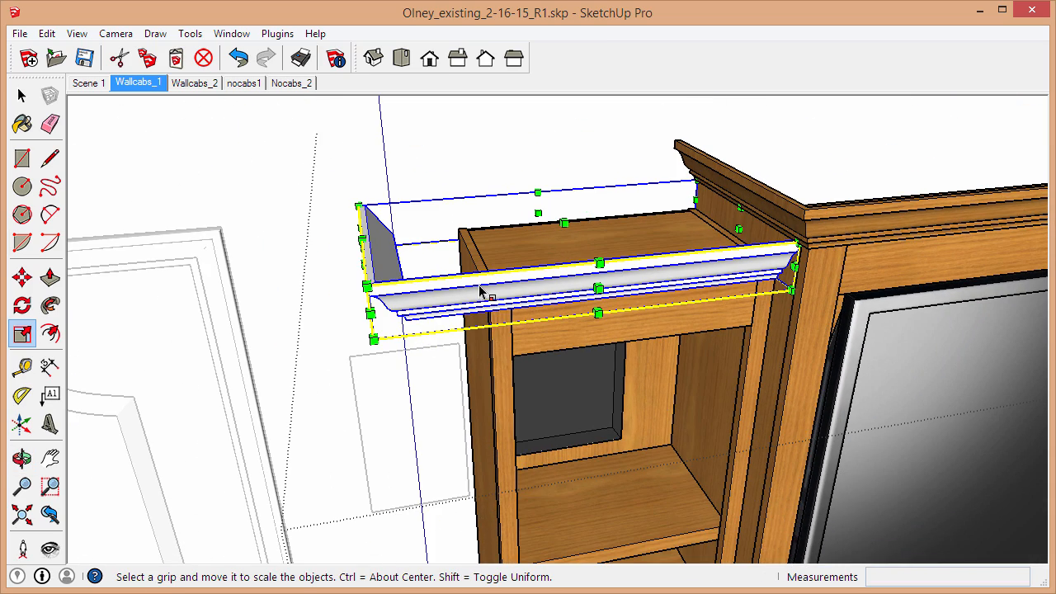
Turn on X-ray display and pick a face inside the molding group.
{"action": "left_click", "coordinate": [20, 96]}
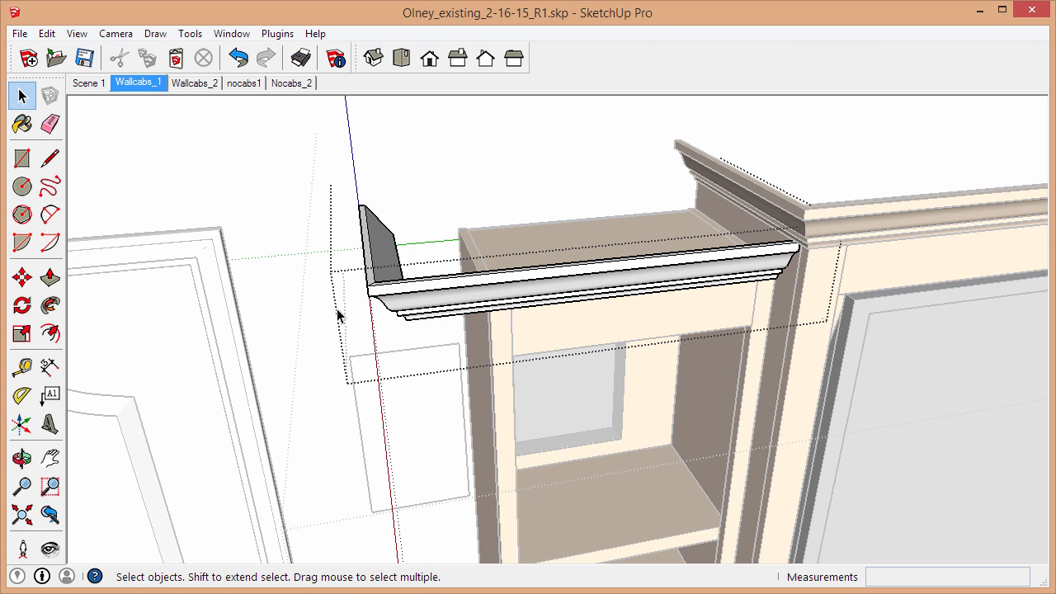
{"action": "left_click", "coordinate": [470, 310]}
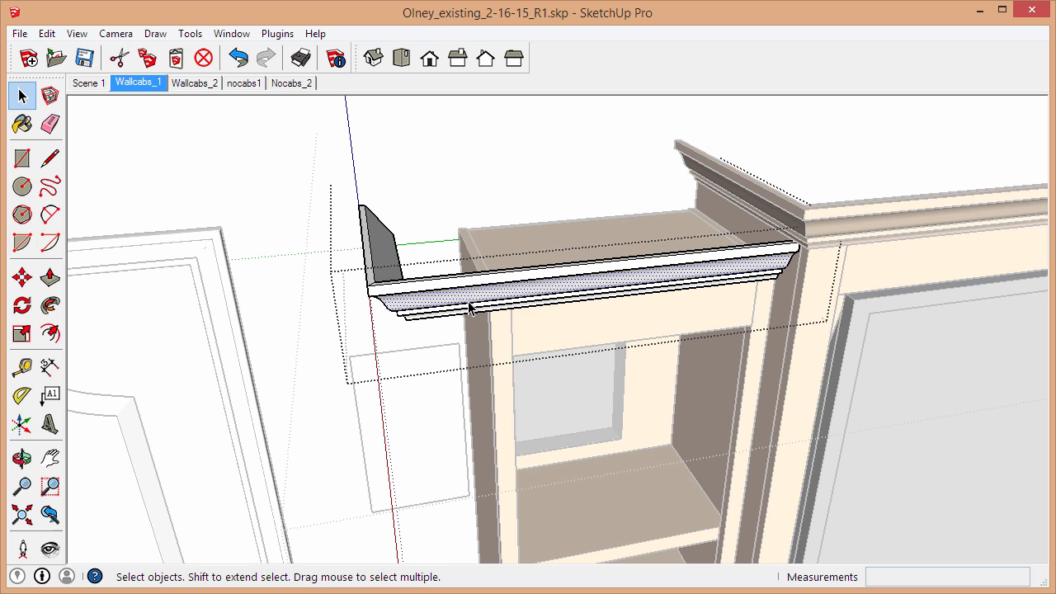
{"action": "mouse_move", "coordinate": [436, 320]}
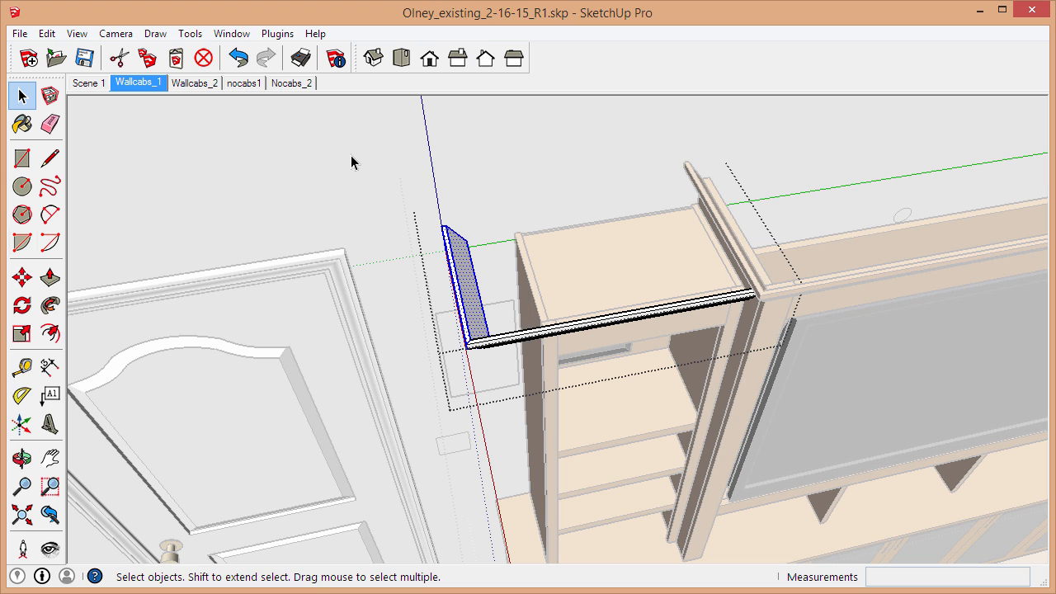
{"action": "mouse_move", "coordinate": [487, 210]}
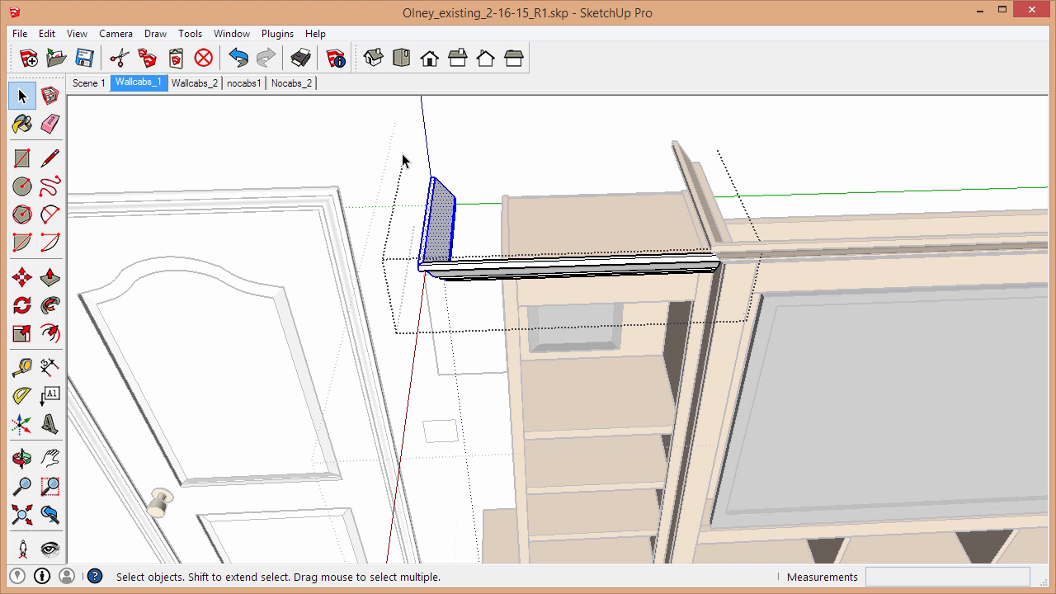
{"action": "mouse_move", "coordinate": [491, 218]}
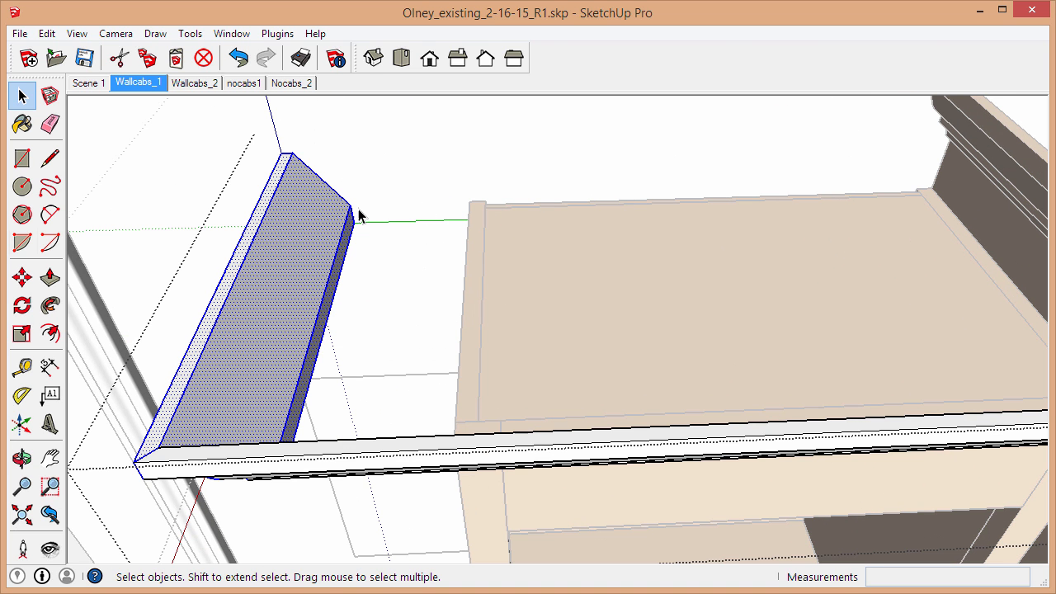
Move the angled return piece onto the molding's left end at the left bookcase's front top corner.
{"action": "left_click", "coordinate": [22, 276]}
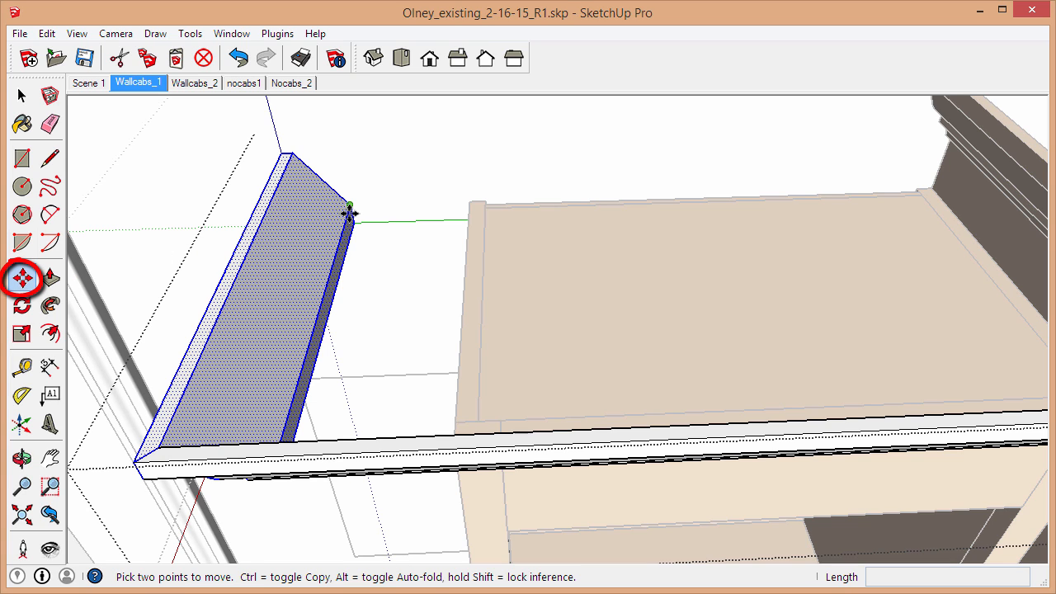
{"action": "mouse_move", "coordinate": [348, 213]}
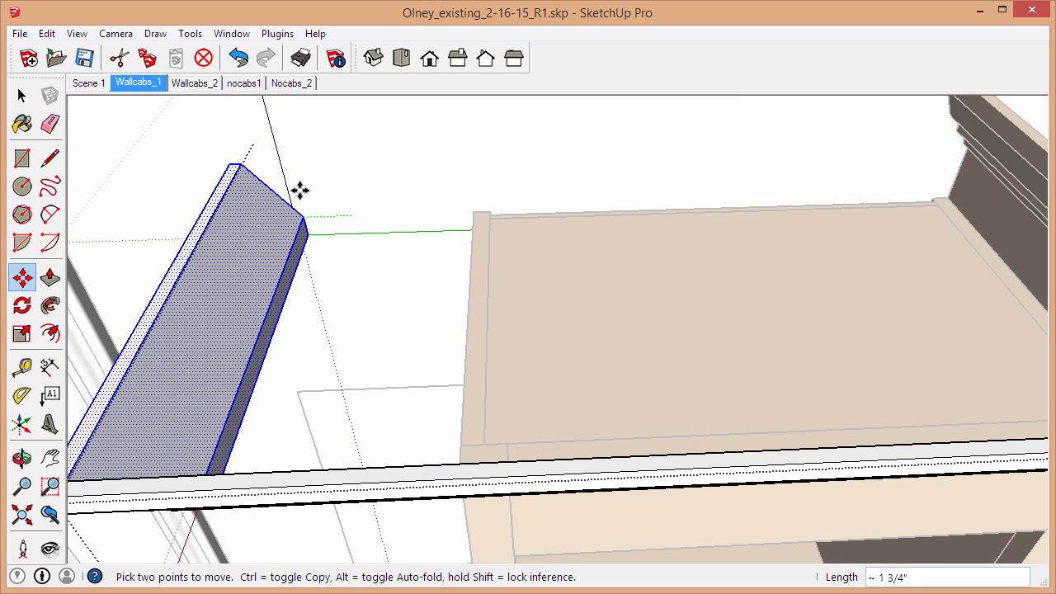
{"action": "left_click_drag", "start_coordinate": [299, 189], "coordinate": [435, 252]}
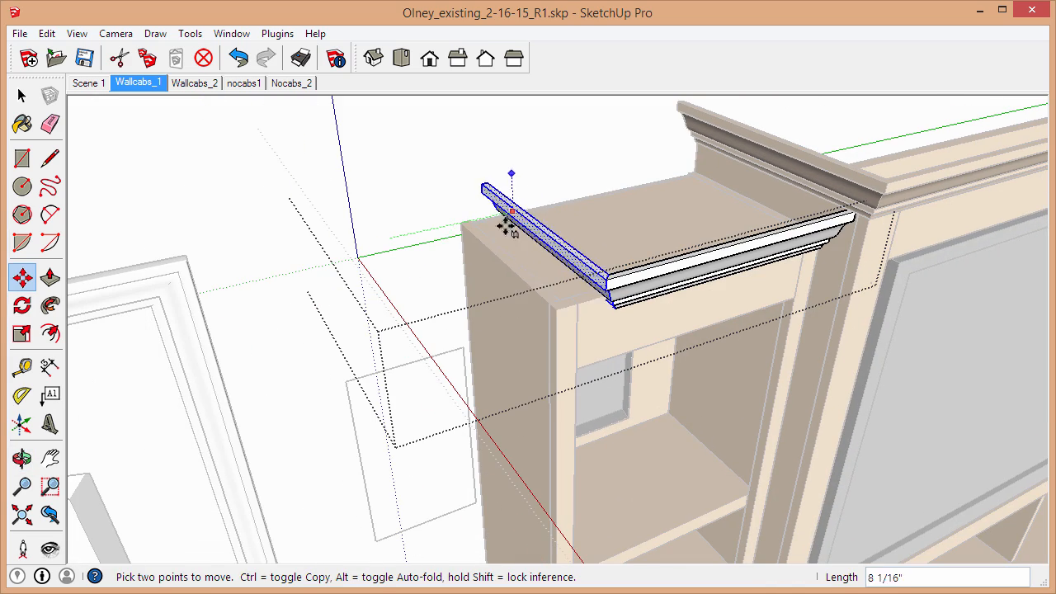
{"action": "left_click_drag", "start_coordinate": [511, 231], "coordinate": [499, 342]}
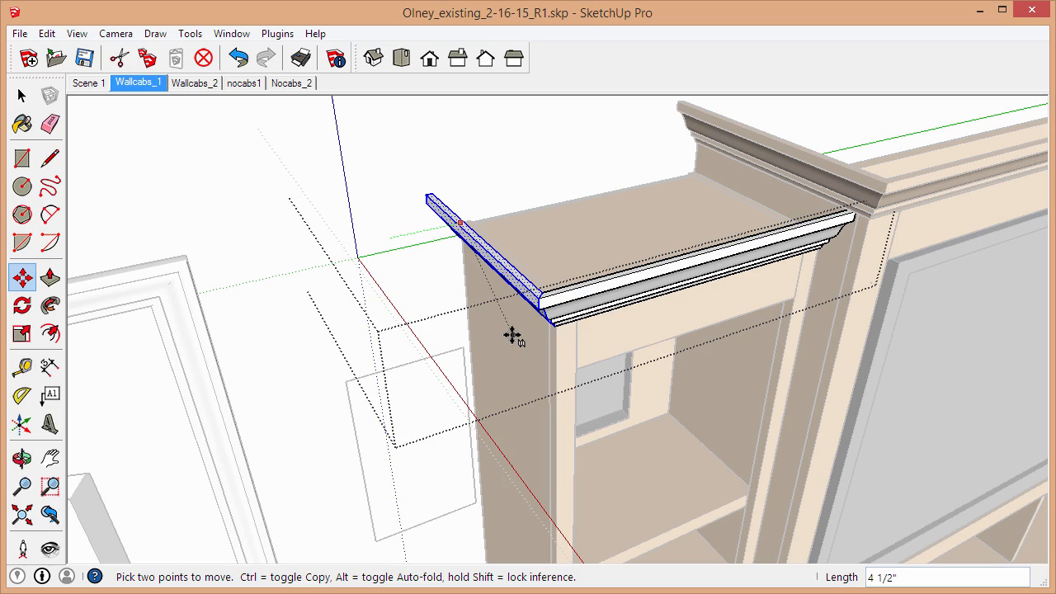
{"action": "left_click", "coordinate": [21, 459]}
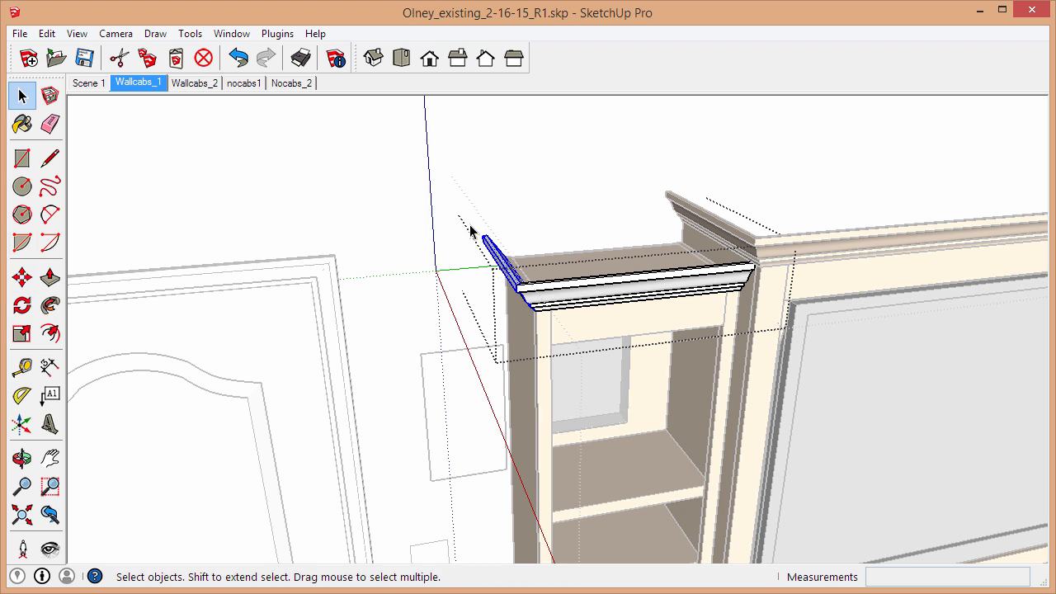
{"action": "mouse_move", "coordinate": [605, 426]}
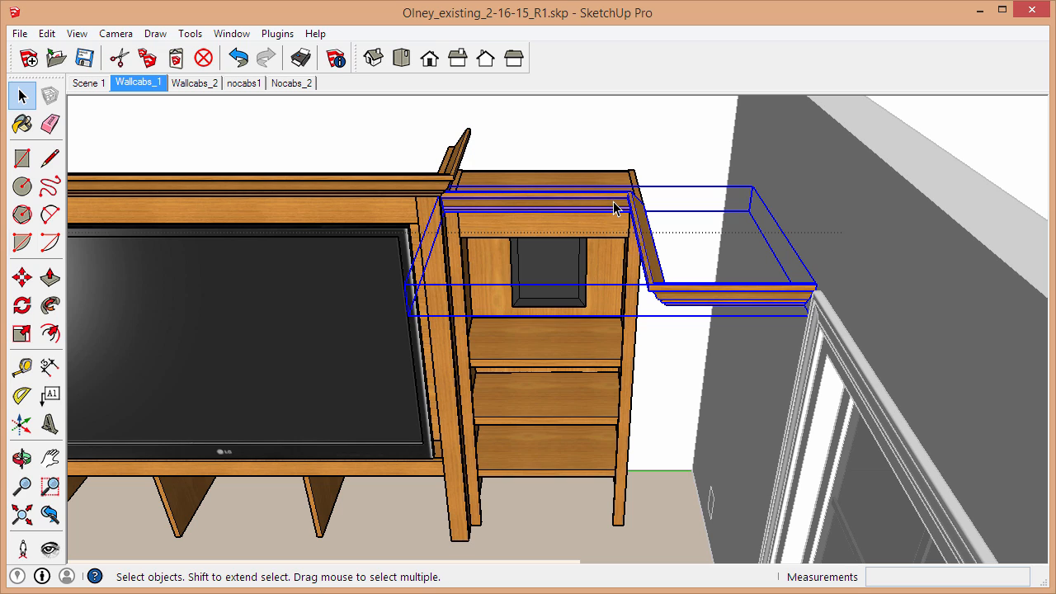
{"action": "mouse_move", "coordinate": [859, 210]}
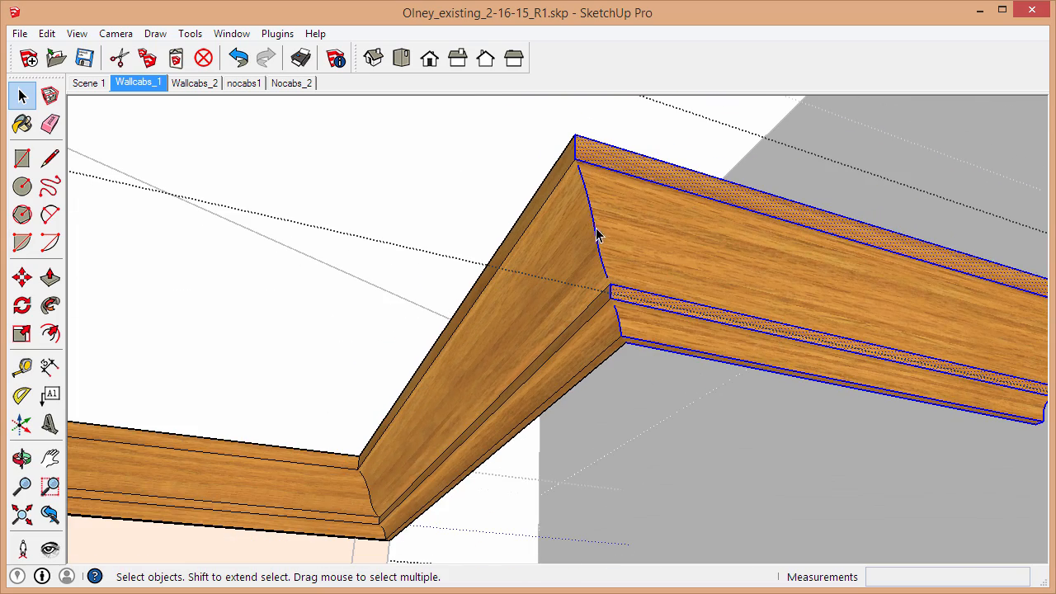
Turn off X-ray so the wood grain shows, and inspect the mitered molding corner.
{"action": "left_click", "coordinate": [22, 276]}
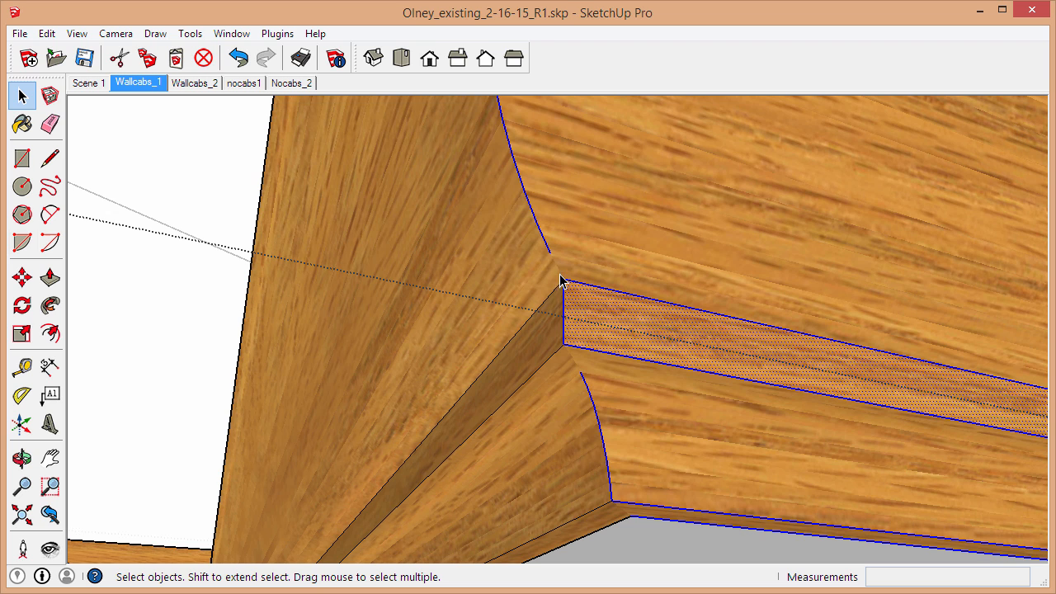
{"action": "mouse_move", "coordinate": [551, 266]}
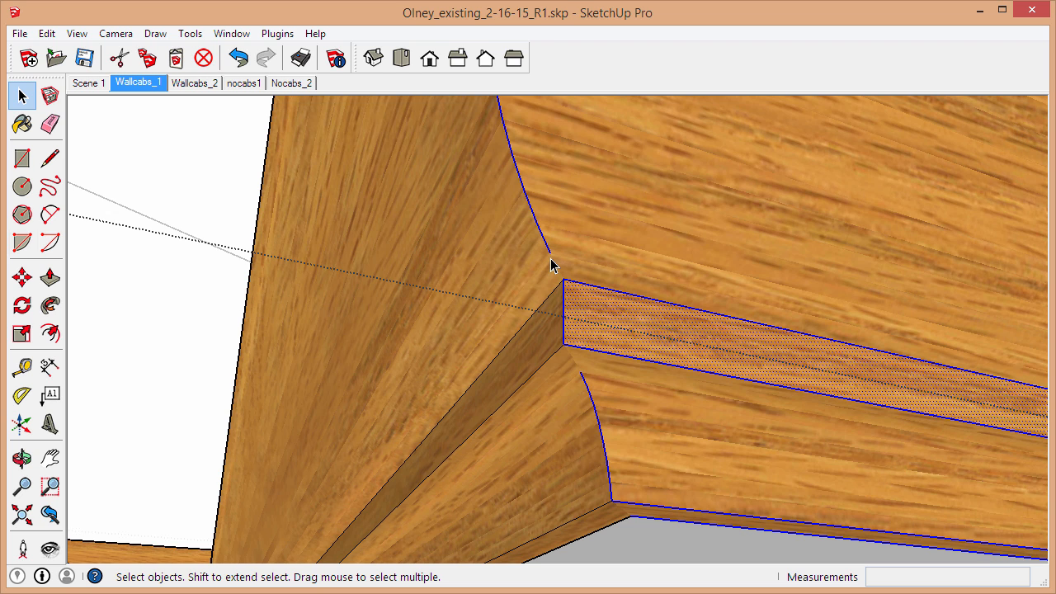
{"action": "mouse_move", "coordinate": [571, 279]}
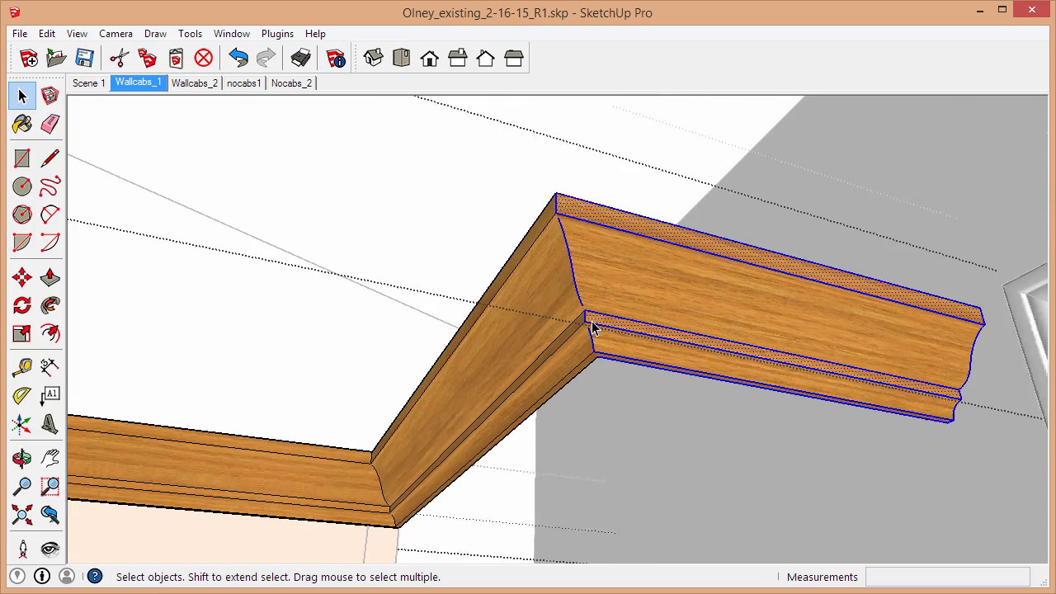
{"action": "left_click", "coordinate": [76, 33]}
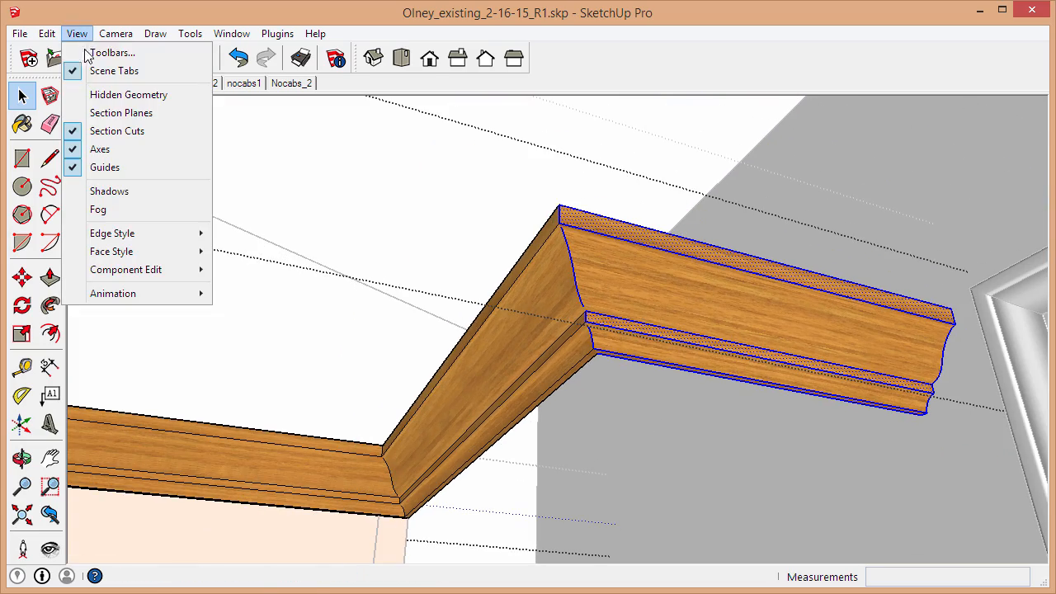
Show hidden geometry, move the end piece straight in line with the run, then hide it again.
{"action": "left_click", "coordinate": [138, 82]}
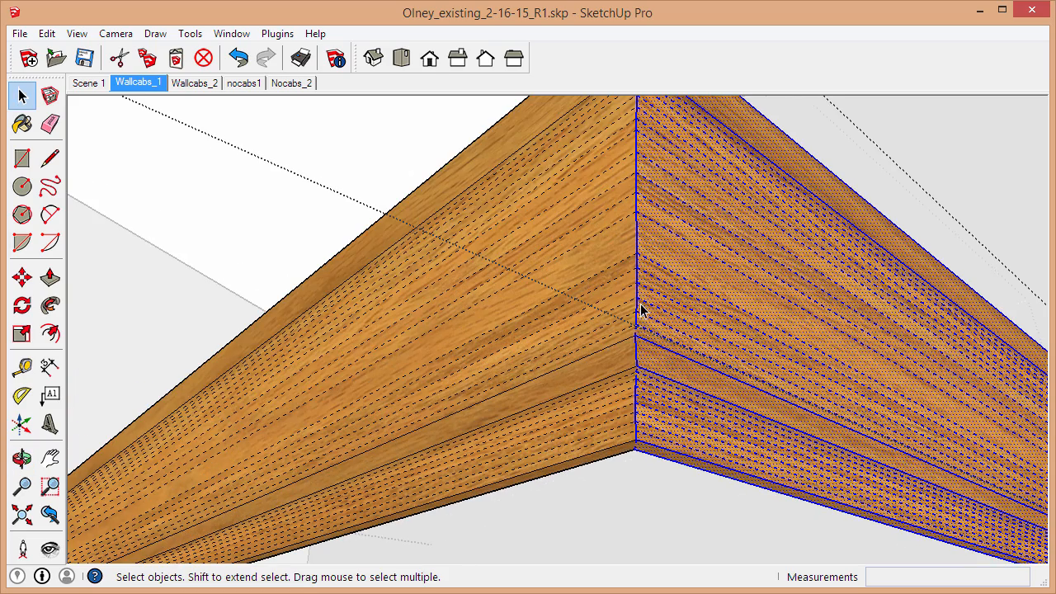
{"action": "left_click_drag", "start_coordinate": [643, 311], "coordinate": [615, 429]}
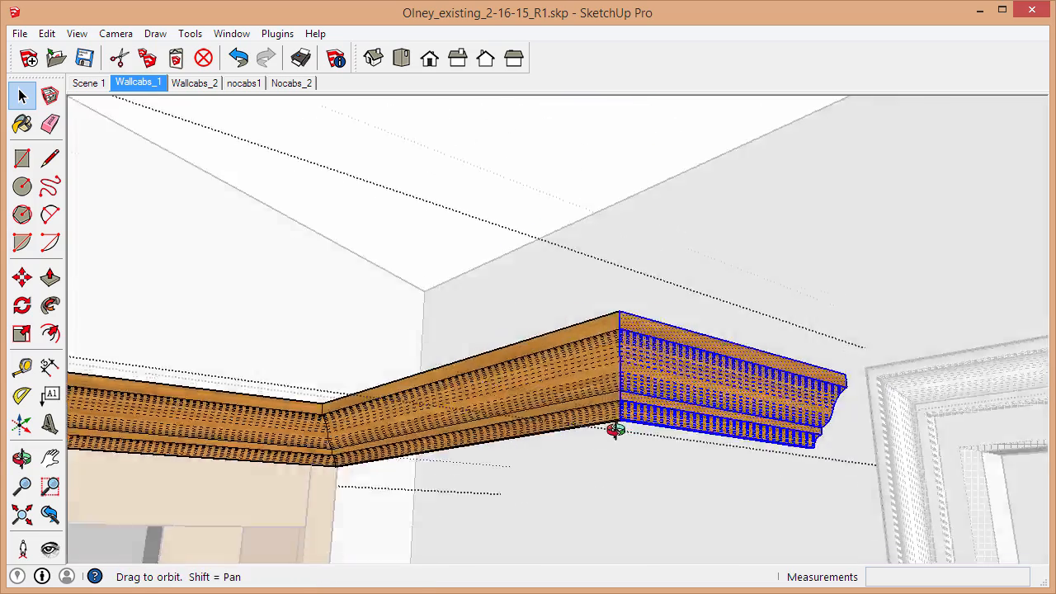
{"action": "left_click_drag", "start_coordinate": [615, 429], "coordinate": [634, 420]}
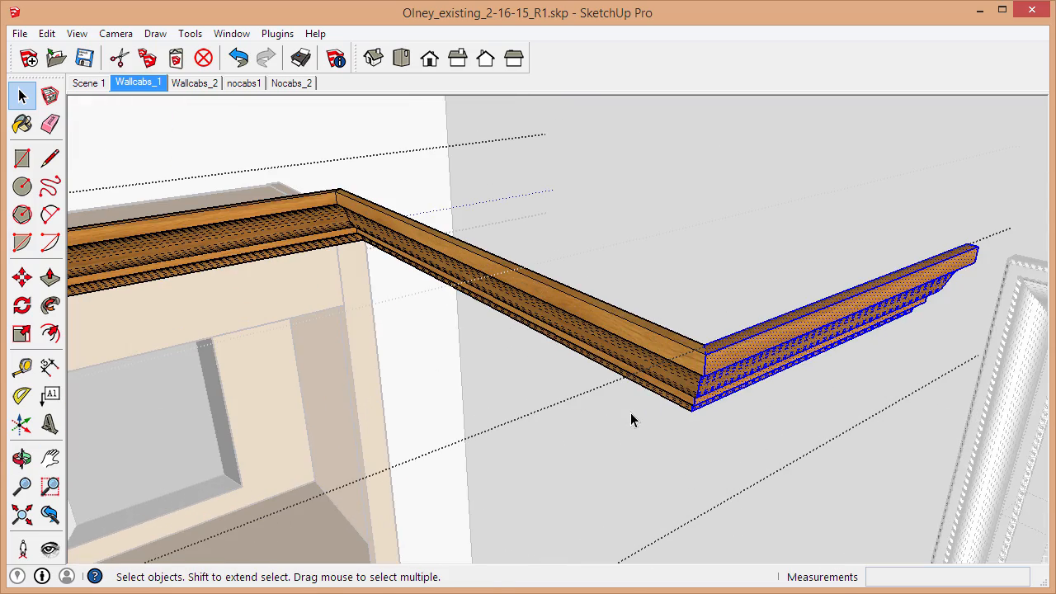
{"action": "left_click", "coordinate": [23, 277]}
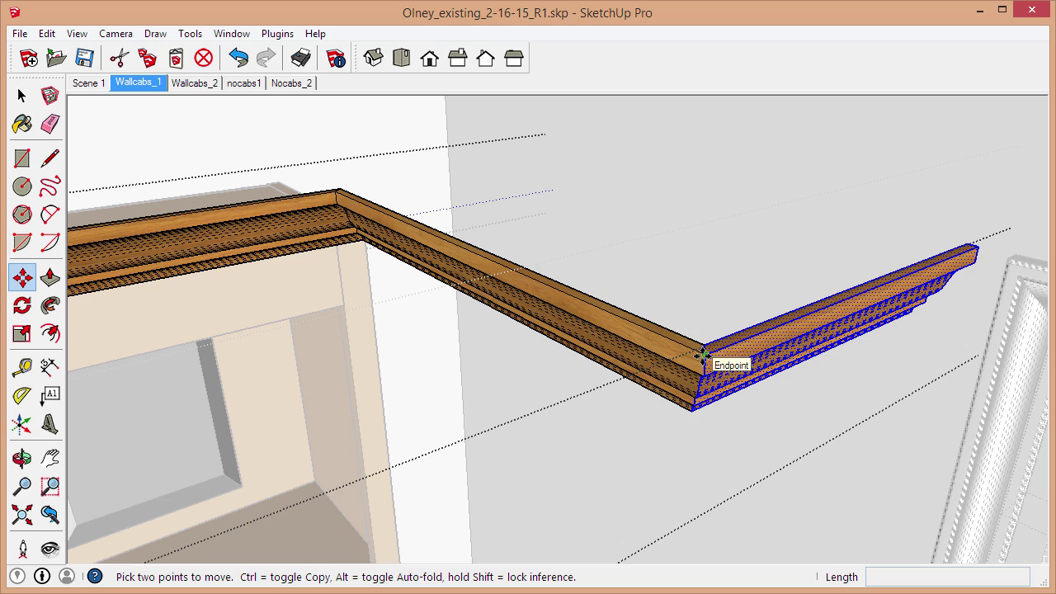
{"action": "left_click_drag", "start_coordinate": [709, 371], "coordinate": [561, 305]}
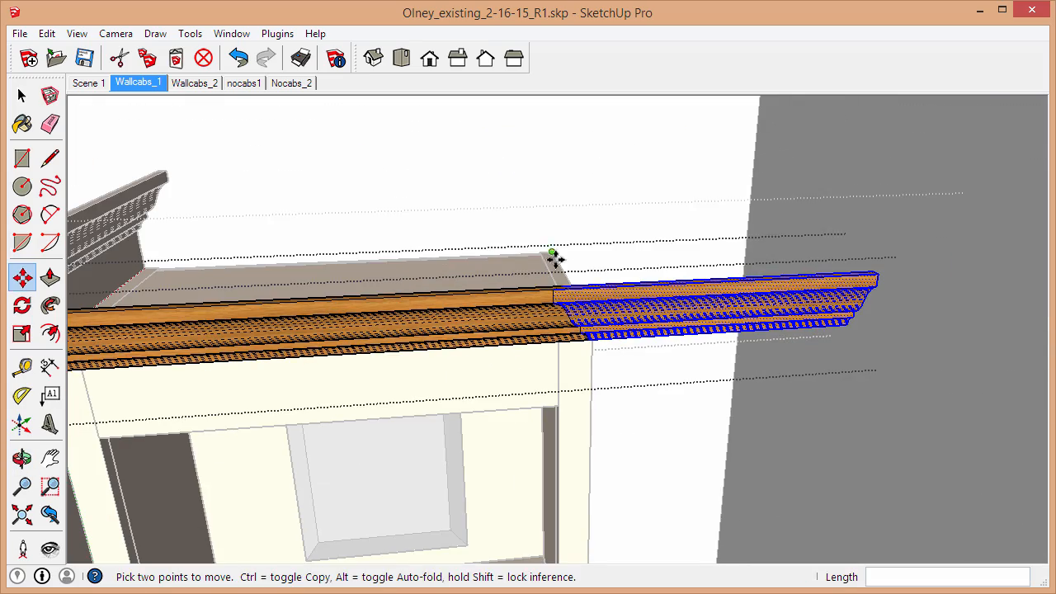
{"action": "left_click", "coordinate": [76, 33]}
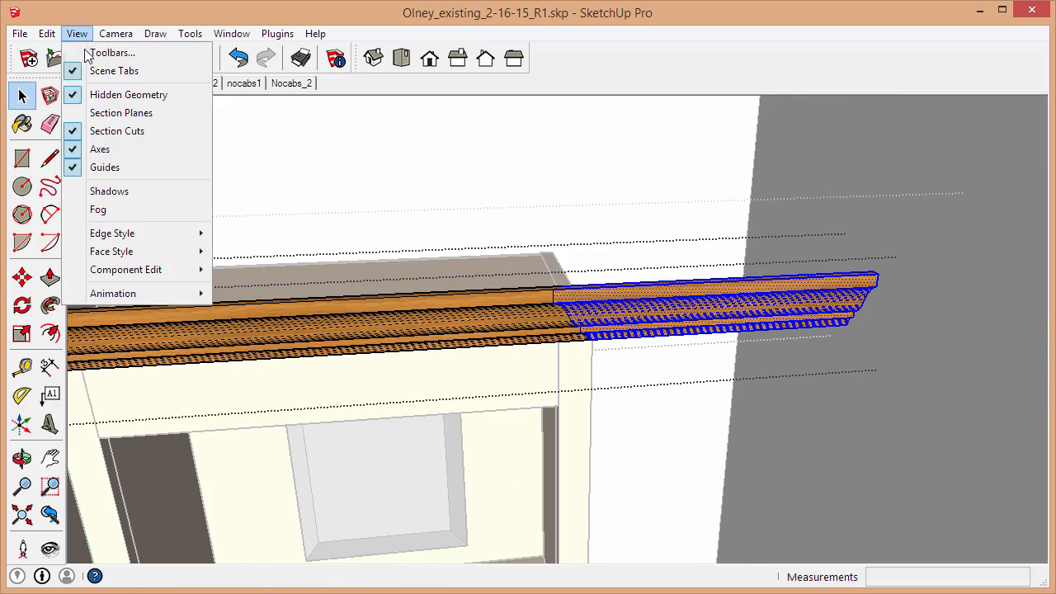
{"action": "left_click", "coordinate": [138, 82]}
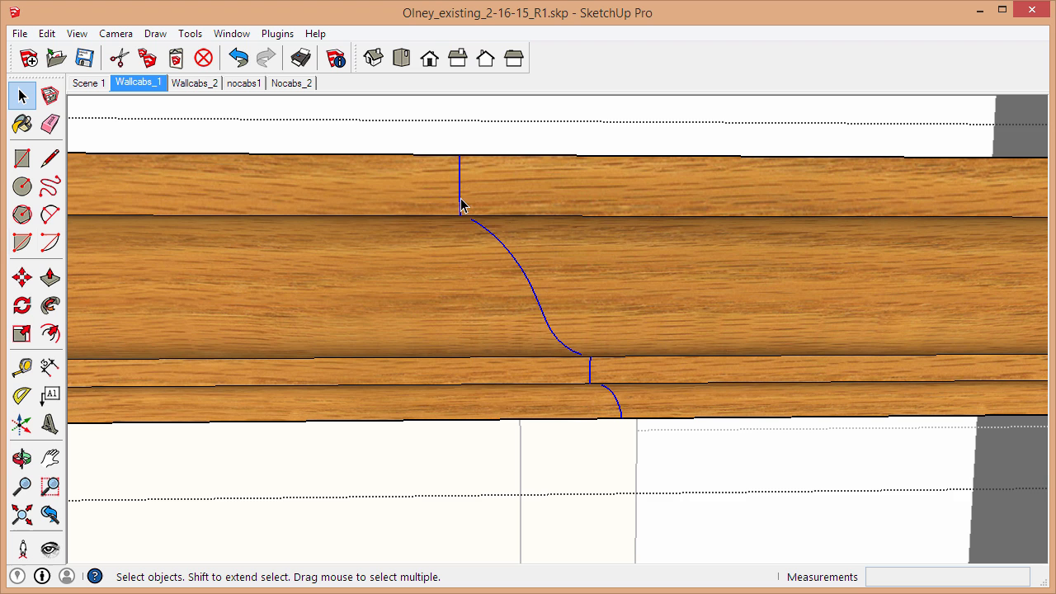
{"action": "mouse_move", "coordinate": [625, 396]}
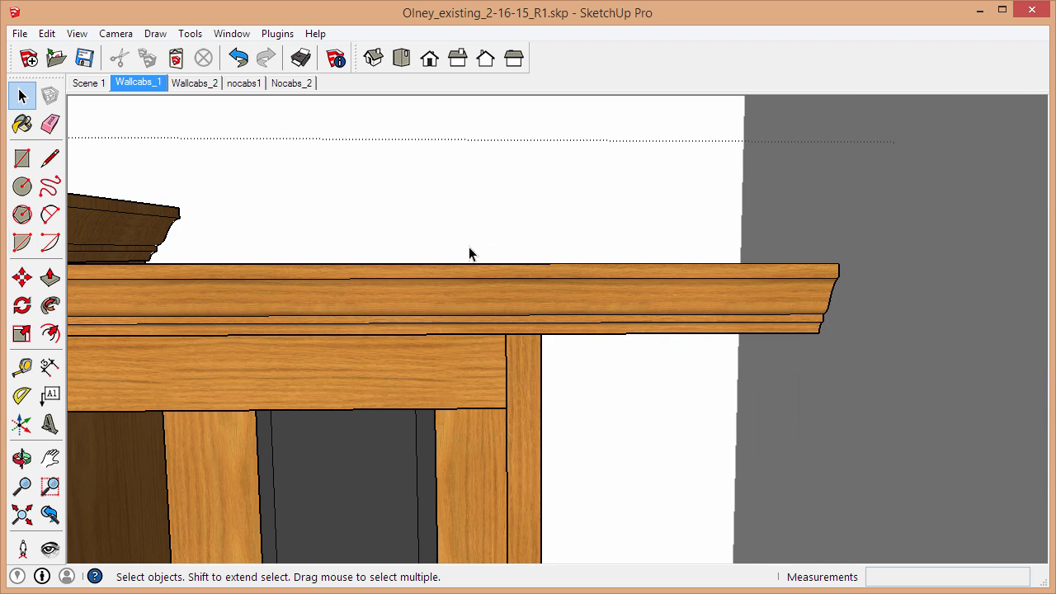
{"action": "left_click_drag", "start_coordinate": [470, 254], "coordinate": [783, 276]}
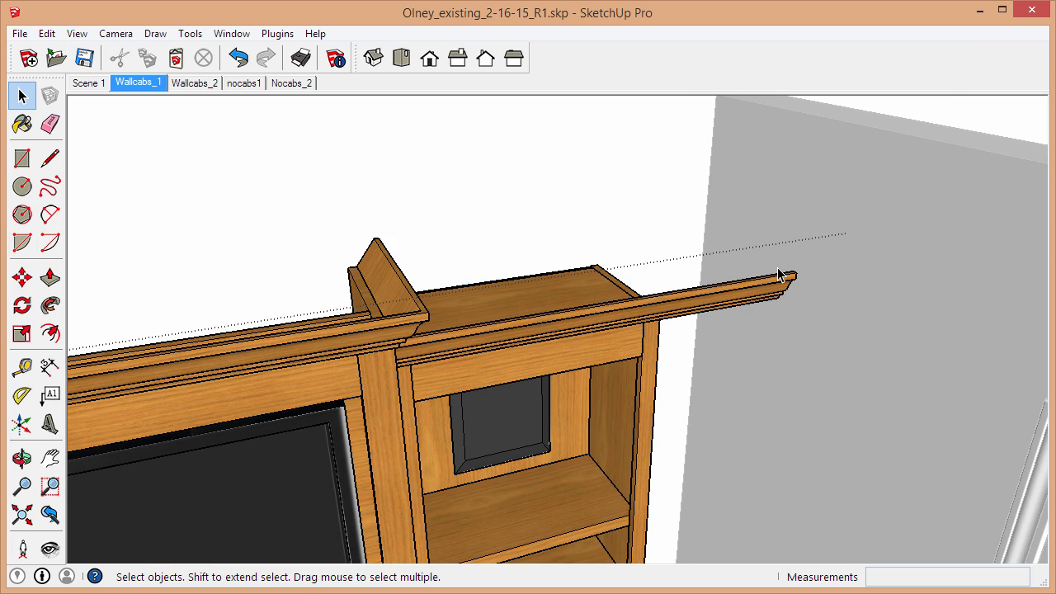
{"action": "mouse_move", "coordinate": [817, 413]}
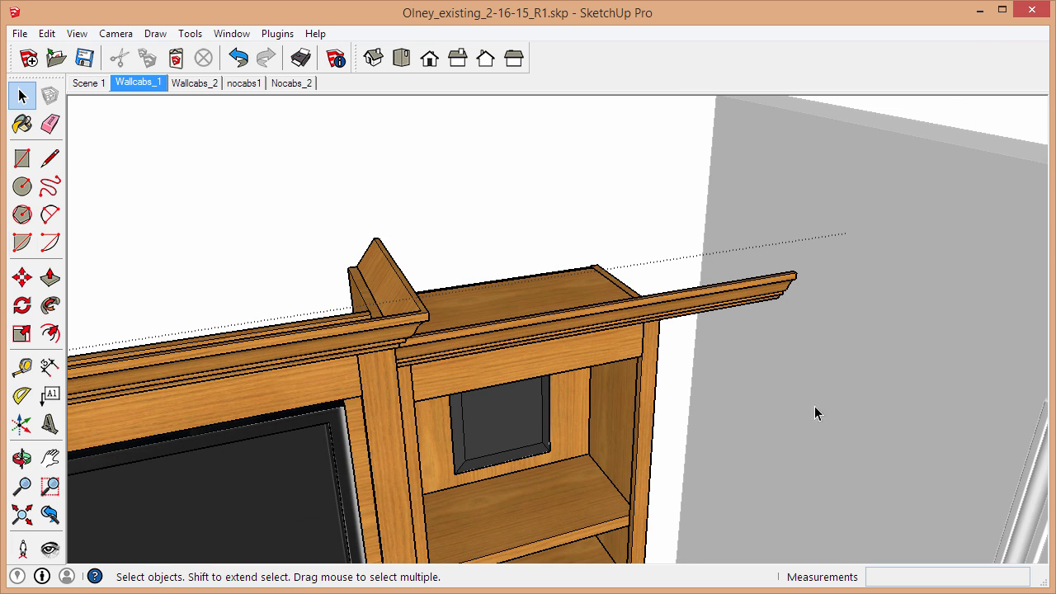
{"action": "mouse_move", "coordinate": [627, 314]}
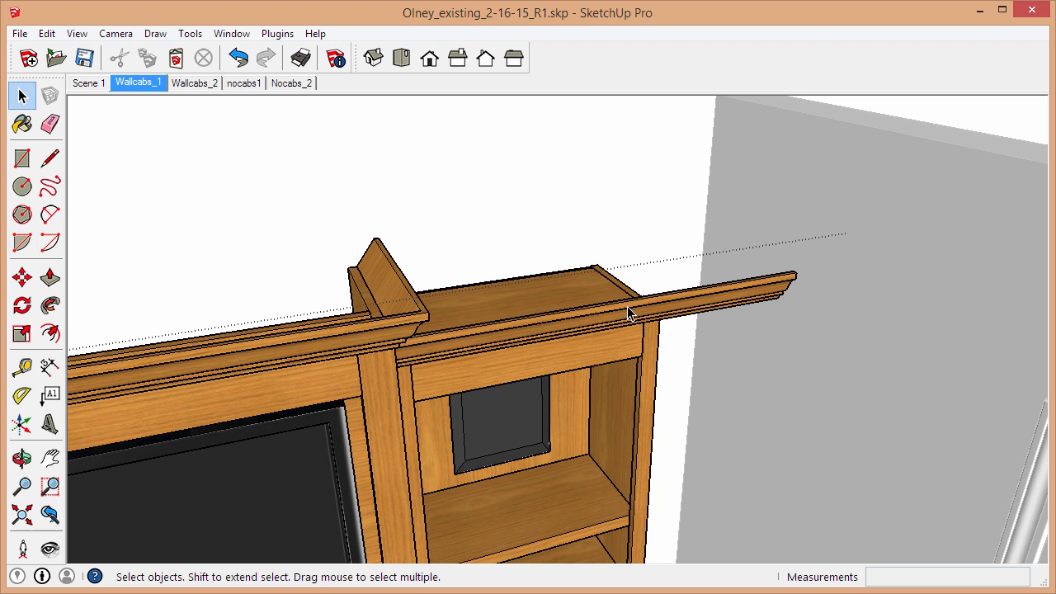
{"action": "mouse_move", "coordinate": [629, 293]}
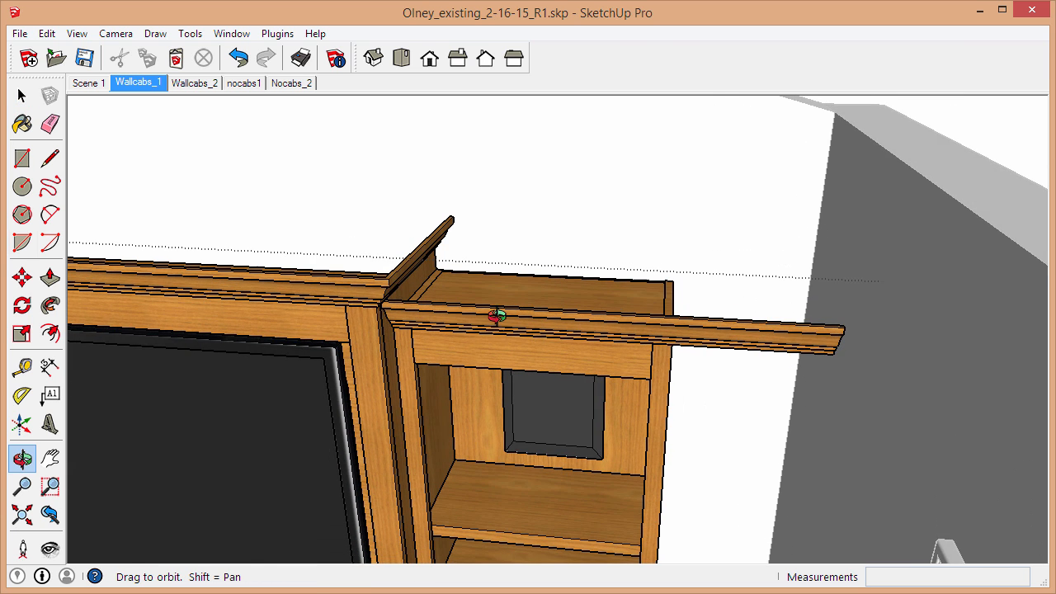
{"action": "left_click", "coordinate": [20, 96]}
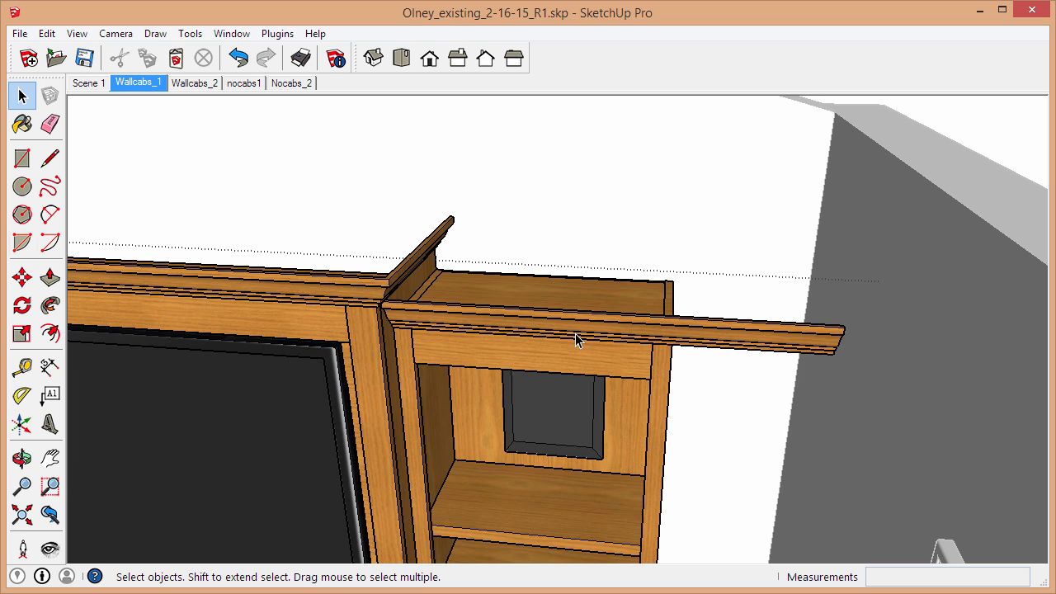
{"action": "left_click", "coordinate": [578, 339]}
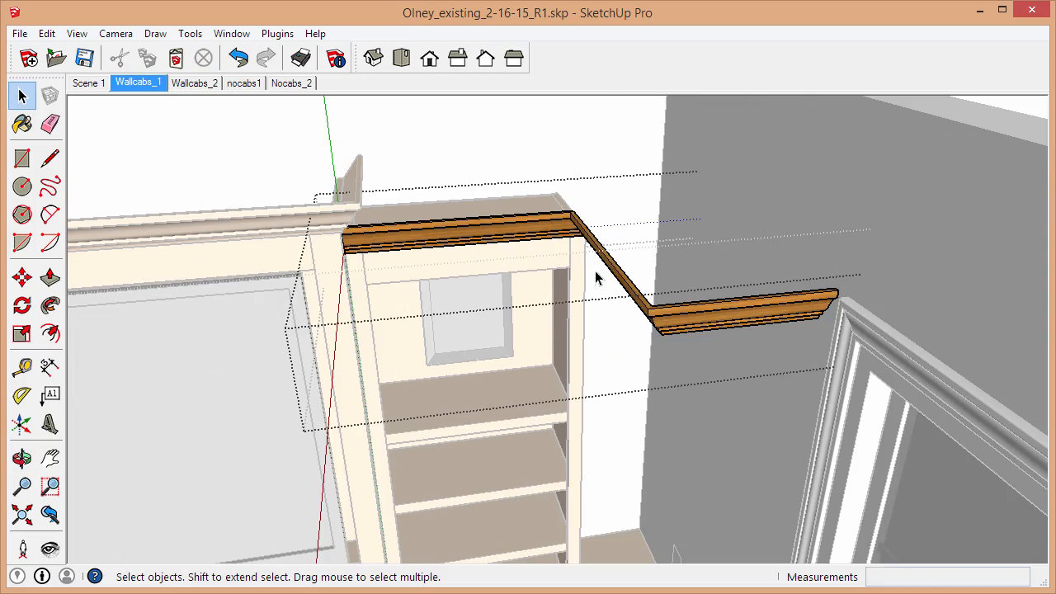
Draw a rectangular cutting face beside the far end of the molding run and select it.
{"action": "left_click_drag", "start_coordinate": [598, 278], "coordinate": [734, 306]}
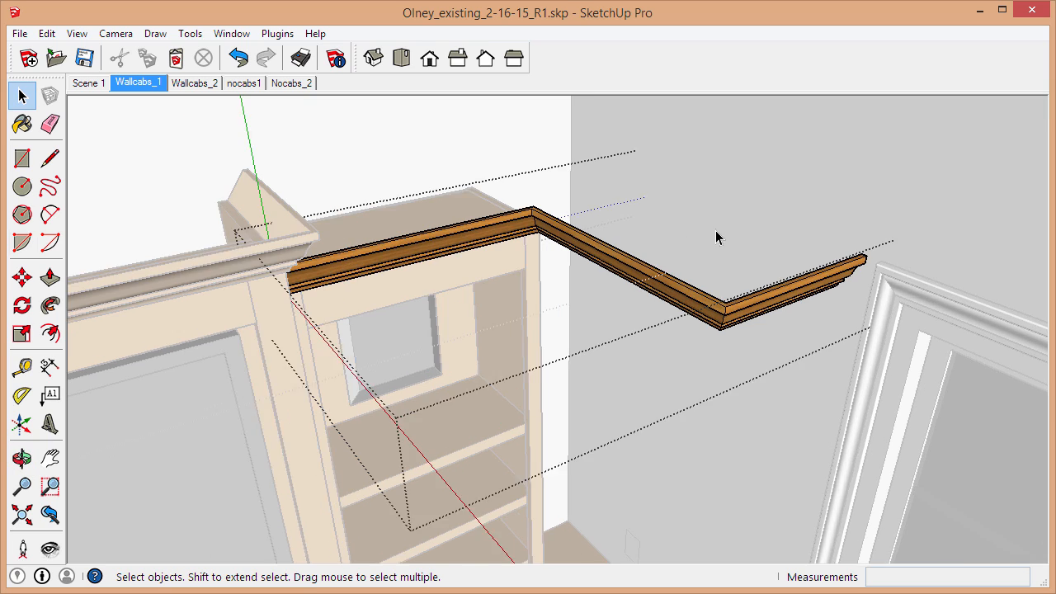
{"action": "left_click_drag", "start_coordinate": [718, 238], "coordinate": [672, 194]}
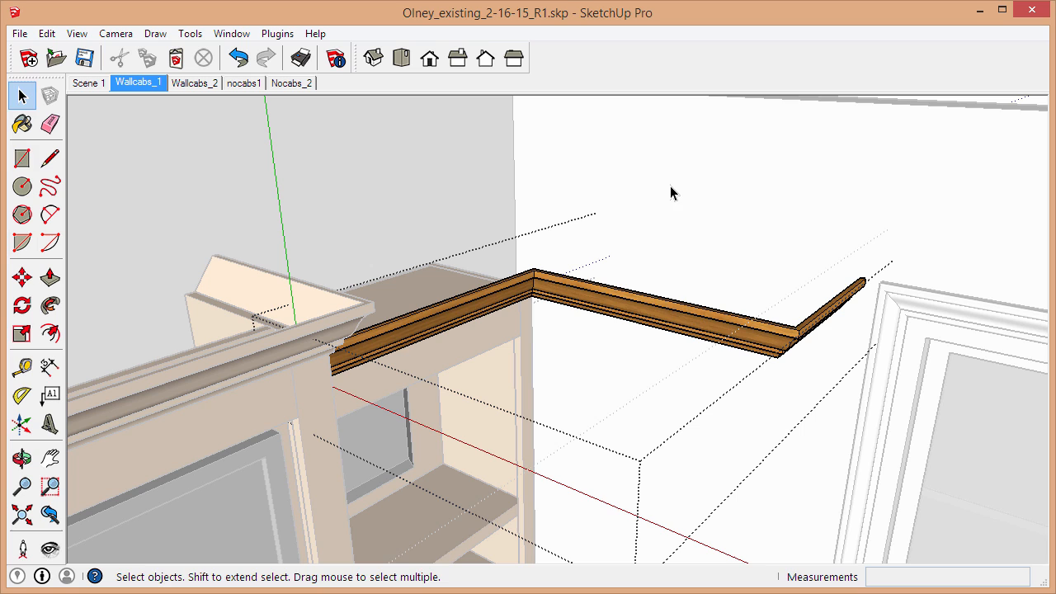
{"action": "left_click", "coordinate": [602, 303]}
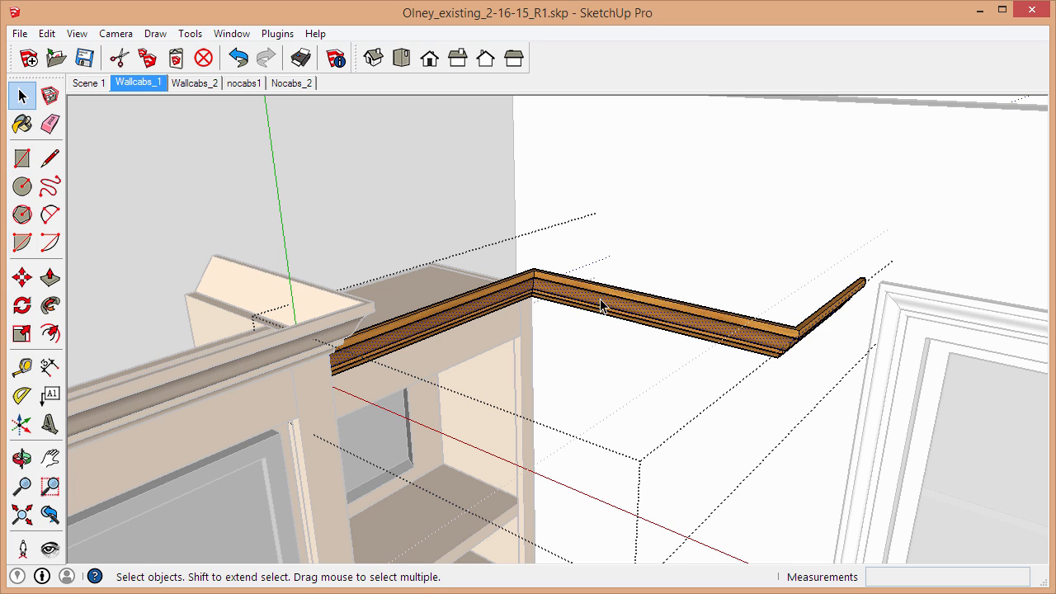
{"action": "left_click", "coordinate": [22, 159]}
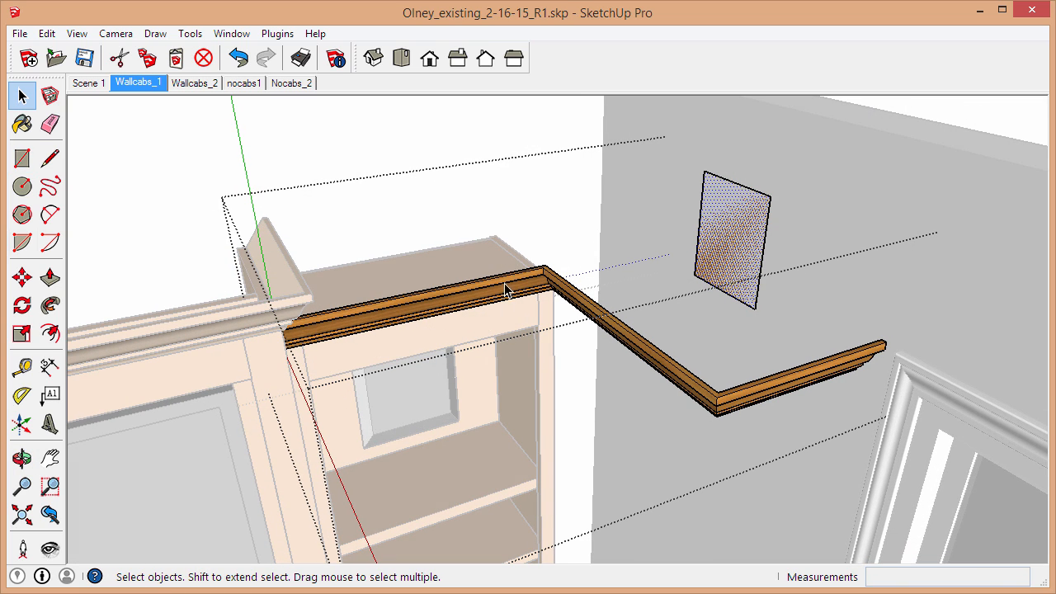
{"action": "mouse_move", "coordinate": [509, 324]}
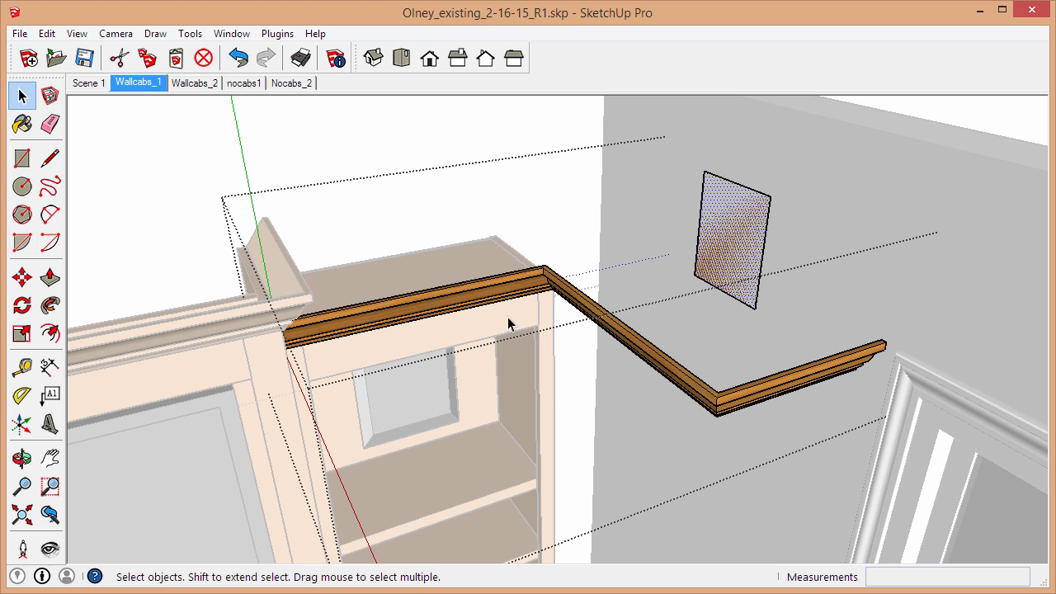
{"action": "mouse_move", "coordinate": [498, 266]}
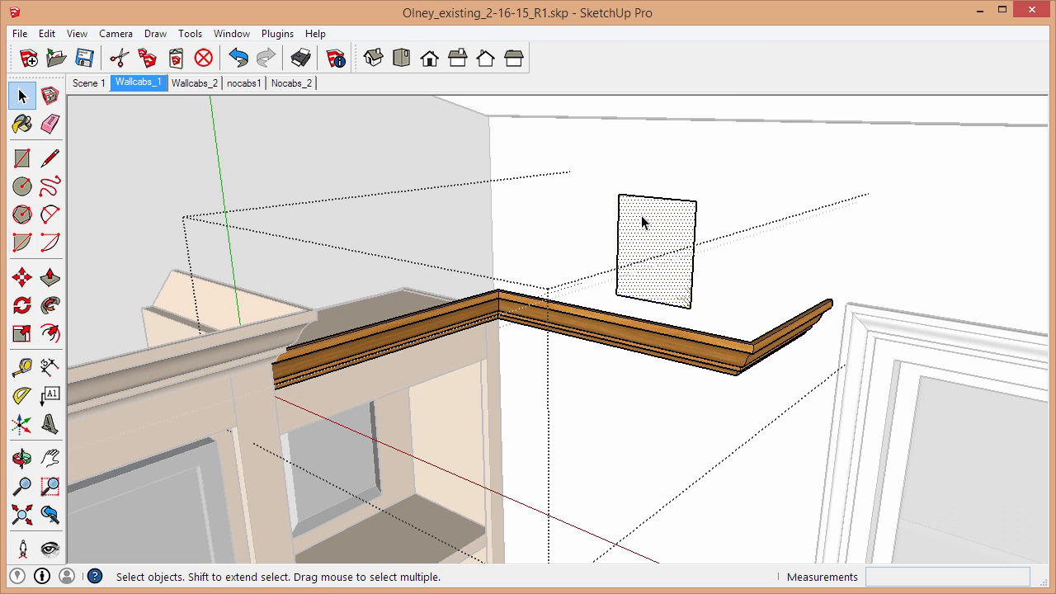
{"action": "mouse_move", "coordinate": [645, 255]}
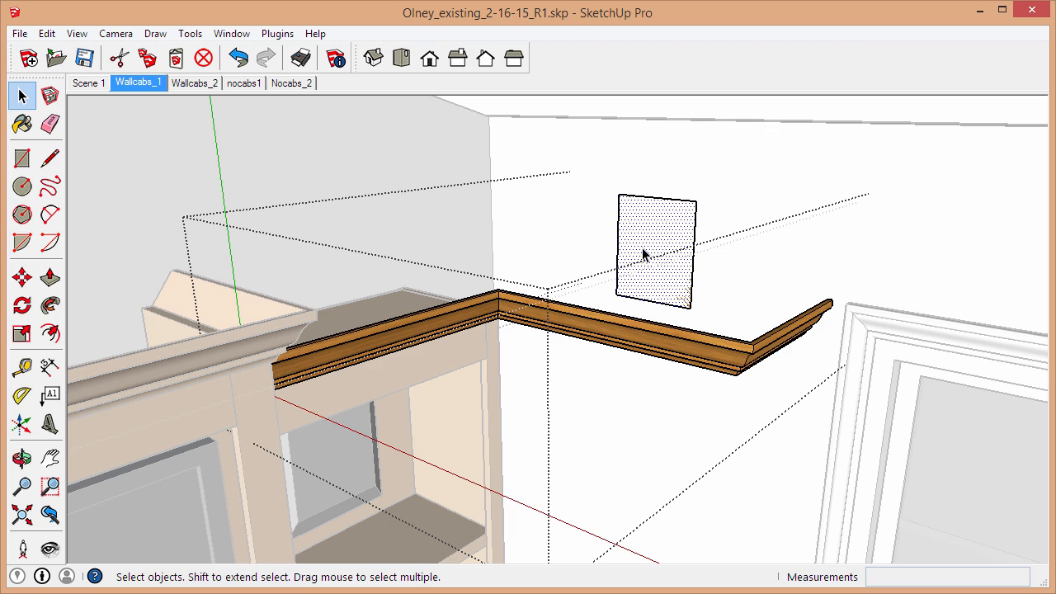
{"action": "mouse_move", "coordinate": [649, 247]}
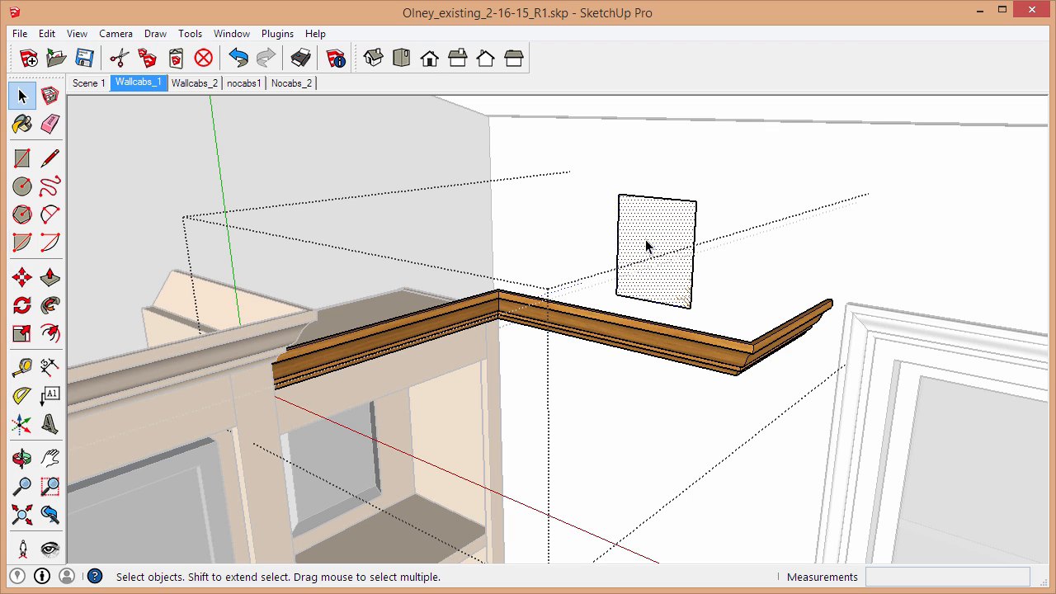
{"action": "left_click", "coordinate": [652, 248]}
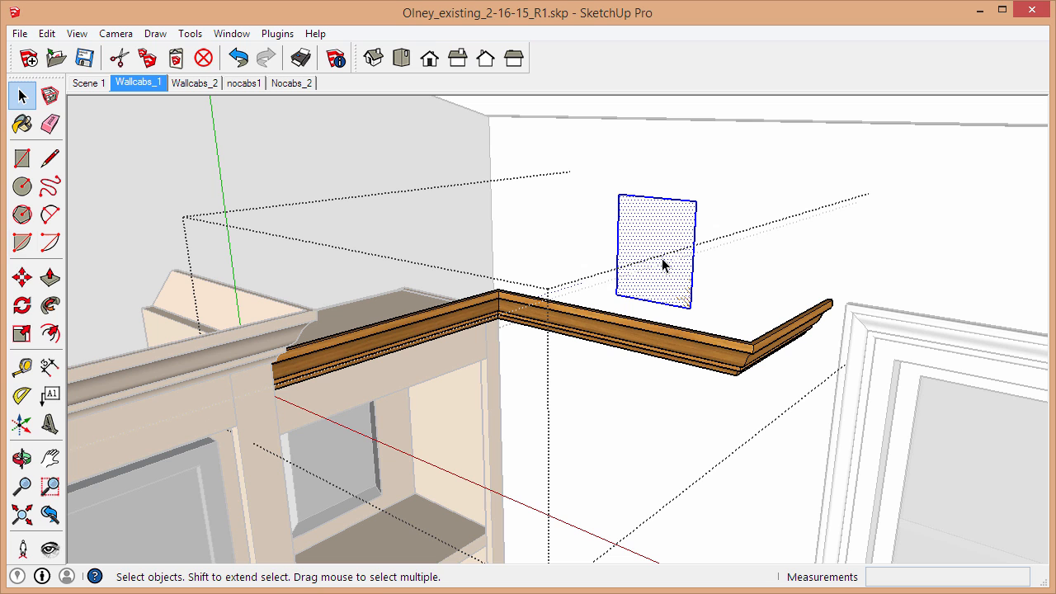
{"action": "left_click", "coordinate": [23, 276]}
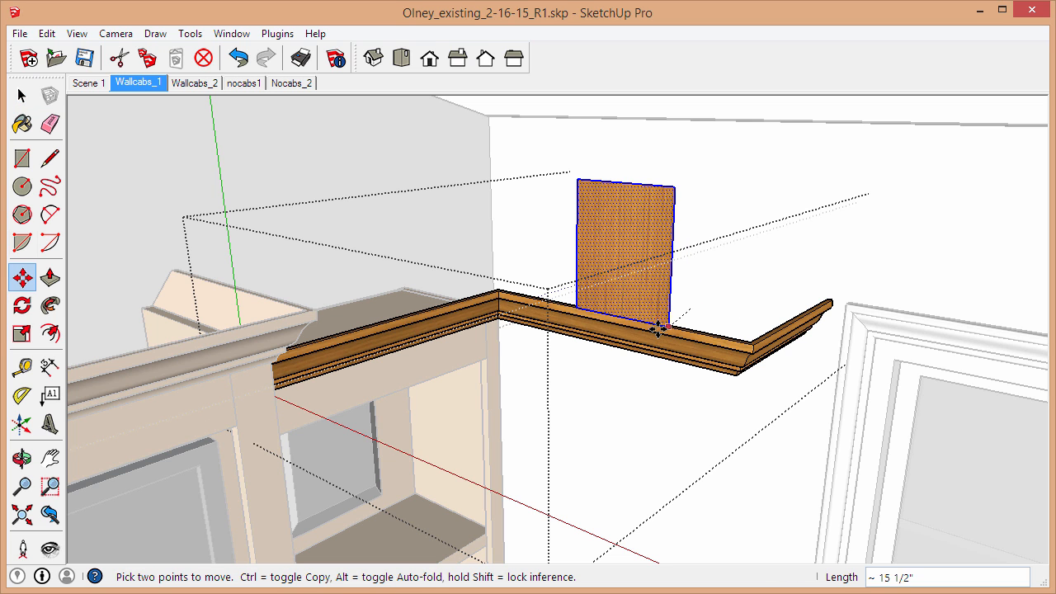
Place the cutting rectangle straight through the crown molding near the bookcase end.
{"action": "left_click_drag", "start_coordinate": [660, 330], "coordinate": [485, 367]}
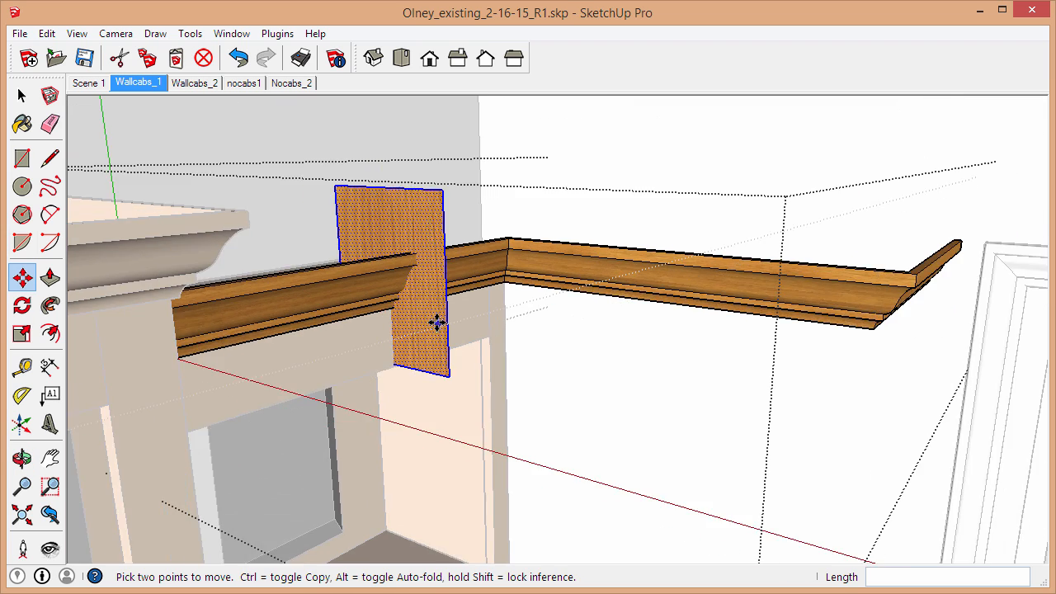
{"action": "left_click", "coordinate": [22, 459]}
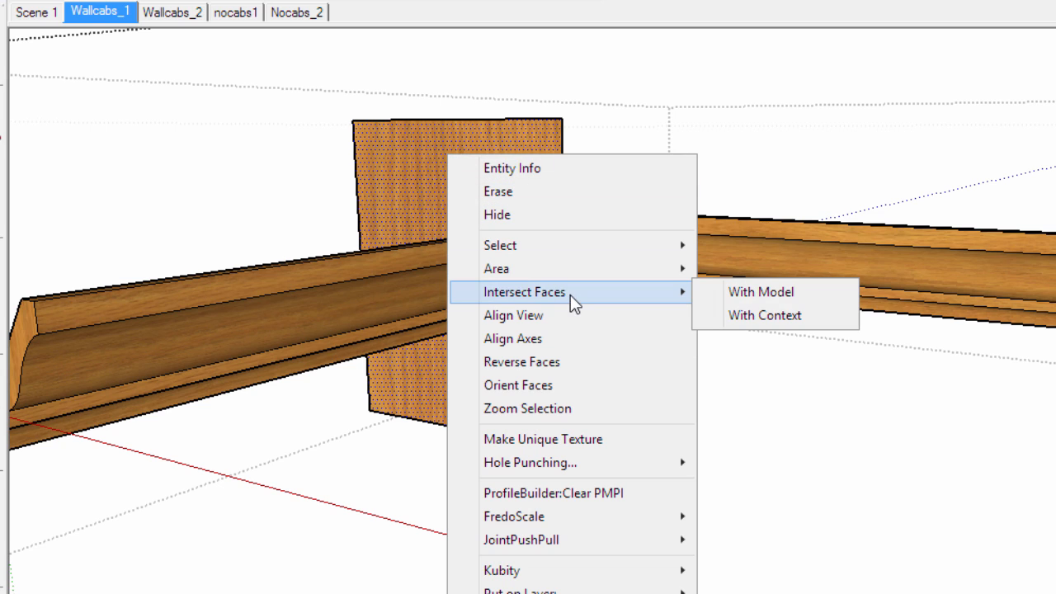
{"action": "mouse_move", "coordinate": [759, 291]}
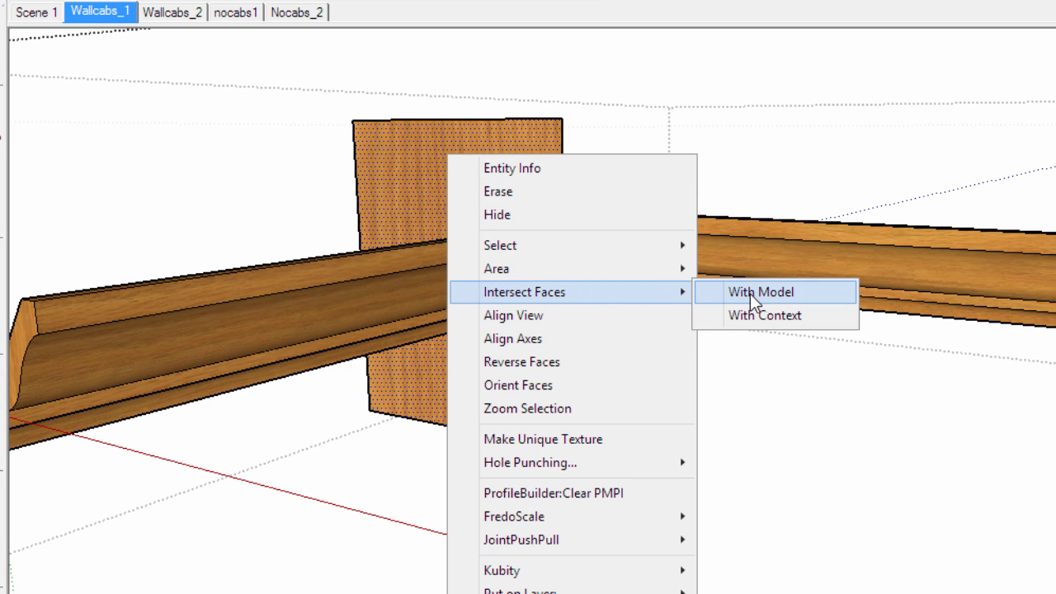
{"action": "mouse_move", "coordinate": [757, 321]}
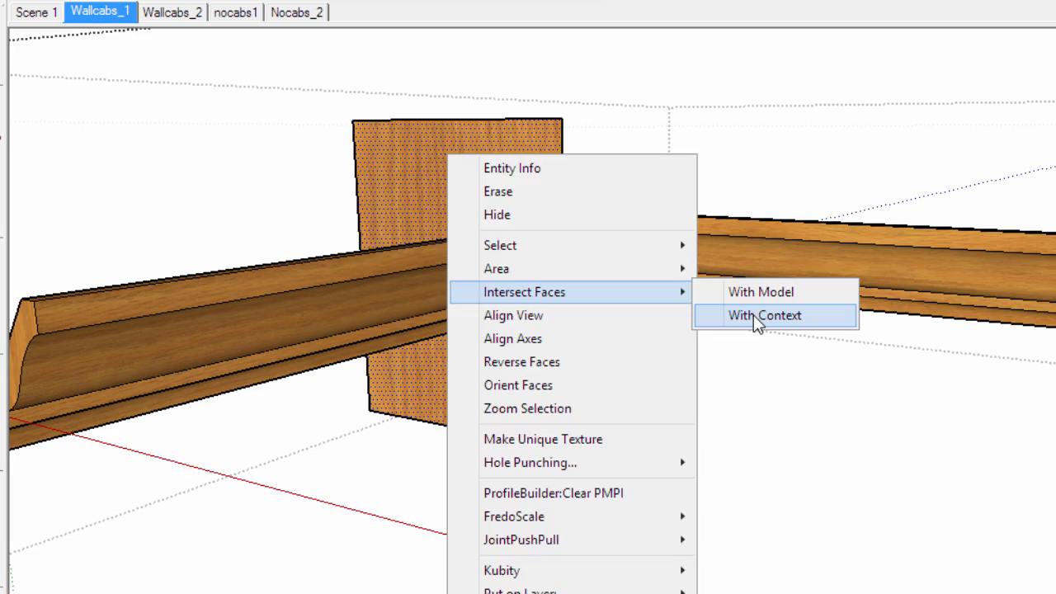
Apply Intersect Faces With Context to the cutting rectangle and molding, then orbit to check.
{"action": "left_click", "coordinate": [764, 314]}
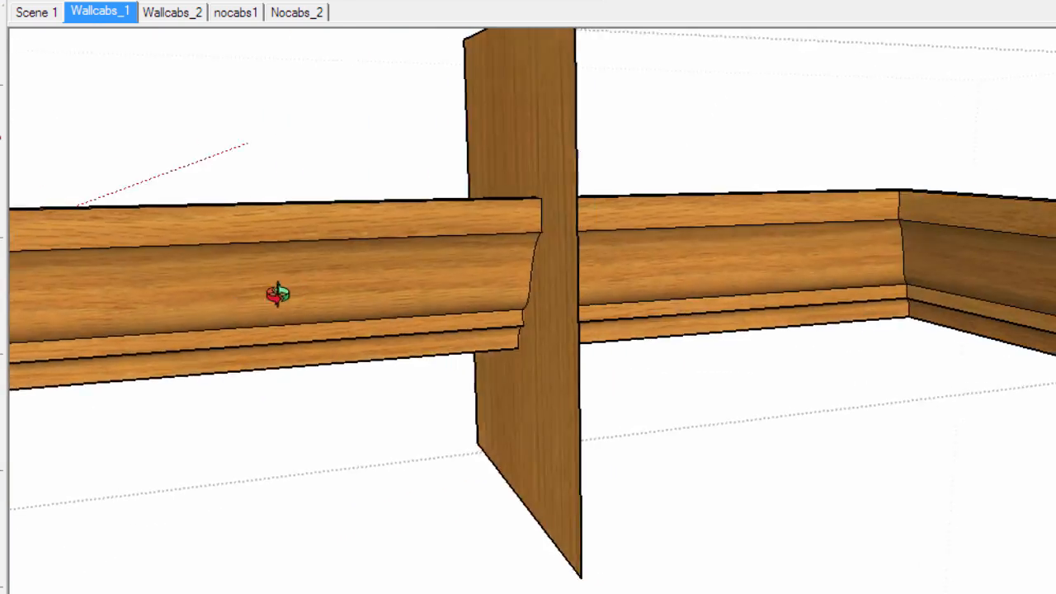
{"action": "left_click_drag", "start_coordinate": [280, 292], "coordinate": [532, 264]}
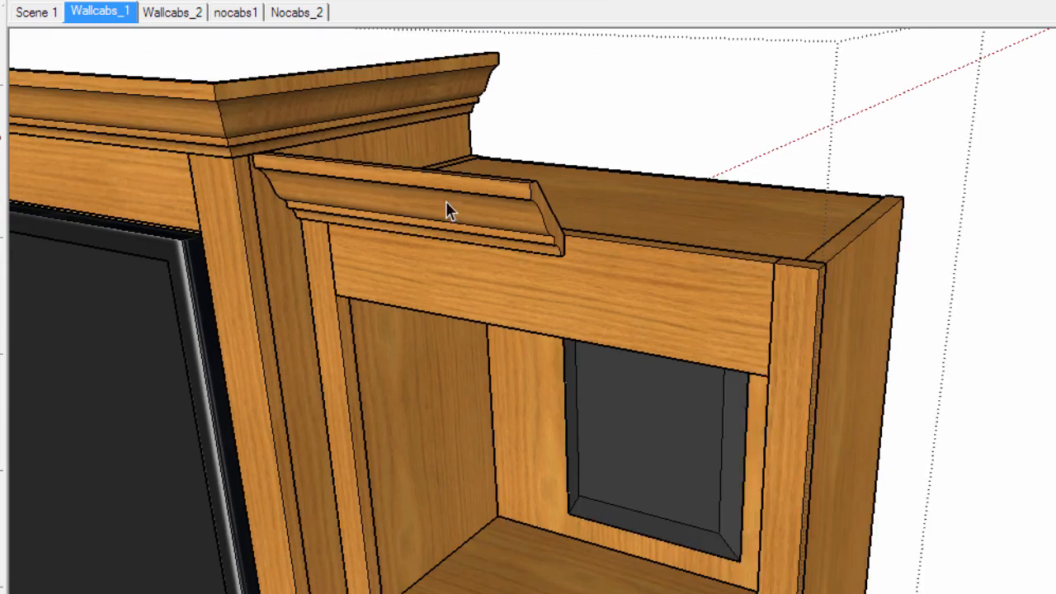
Orbit out to view the whole entertainment center with its trimmed bookcase molding.
{"action": "left_click_drag", "start_coordinate": [449, 208], "coordinate": [532, 209]}
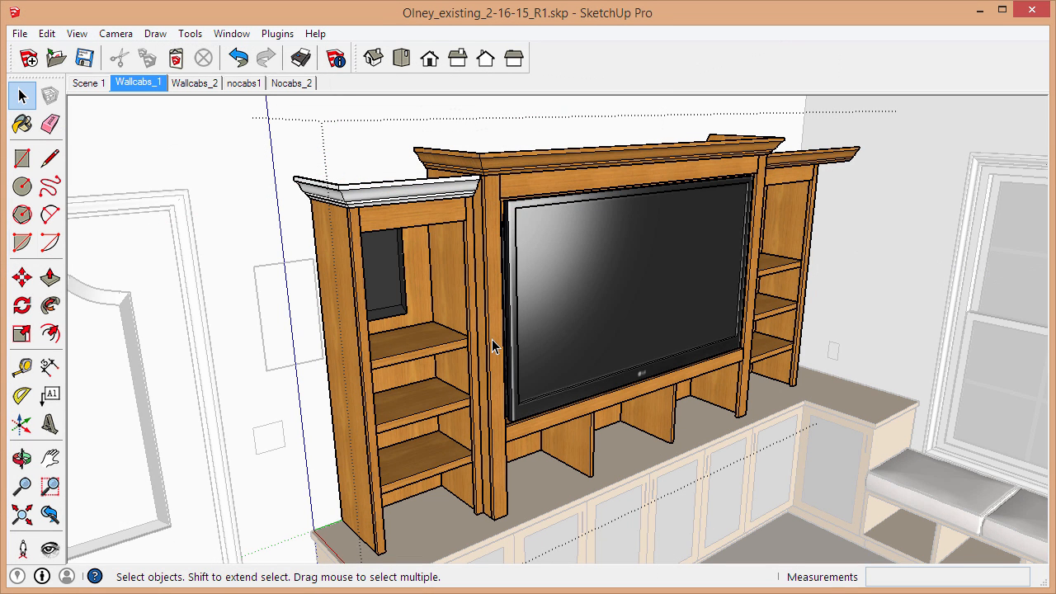
{"action": "mouse_move", "coordinate": [381, 211]}
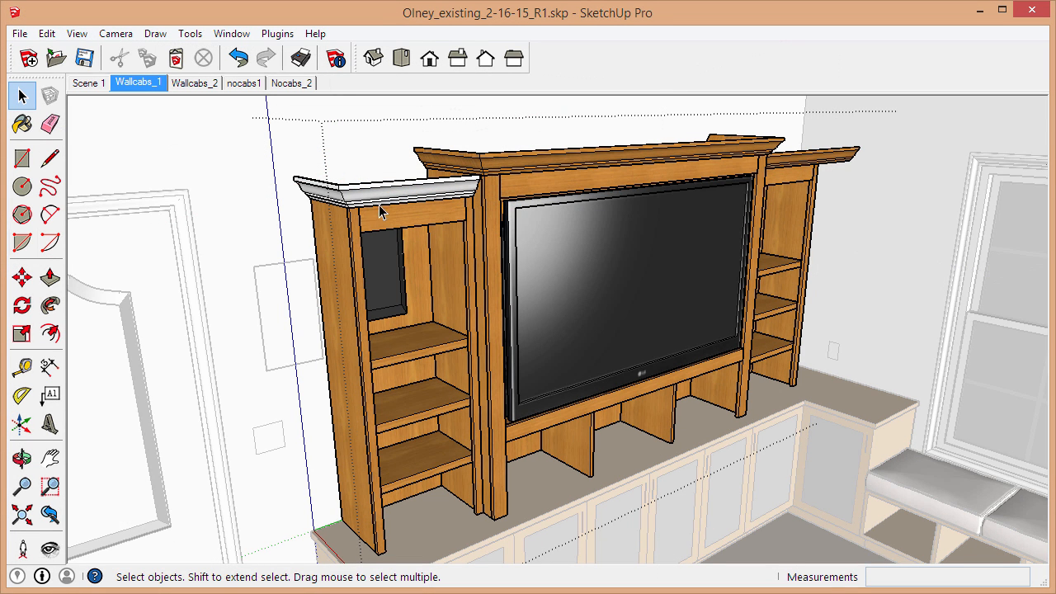